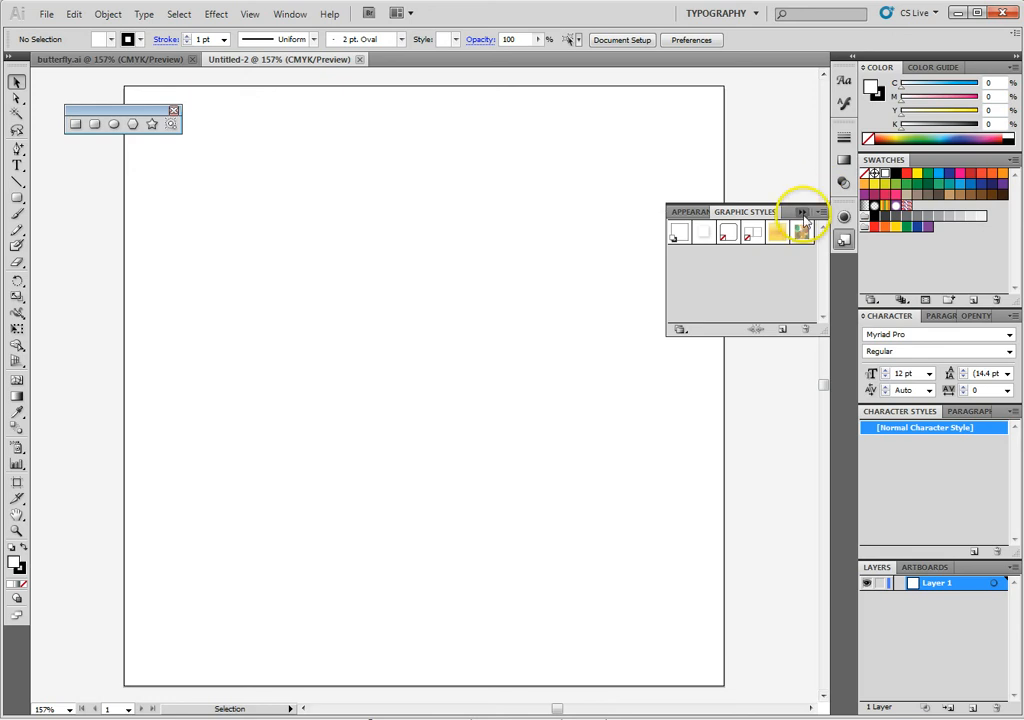
Step: Reapply the Typography workspace to clear the floating Shapes toolbar and Graphic Styles panel
left_click(719, 13)
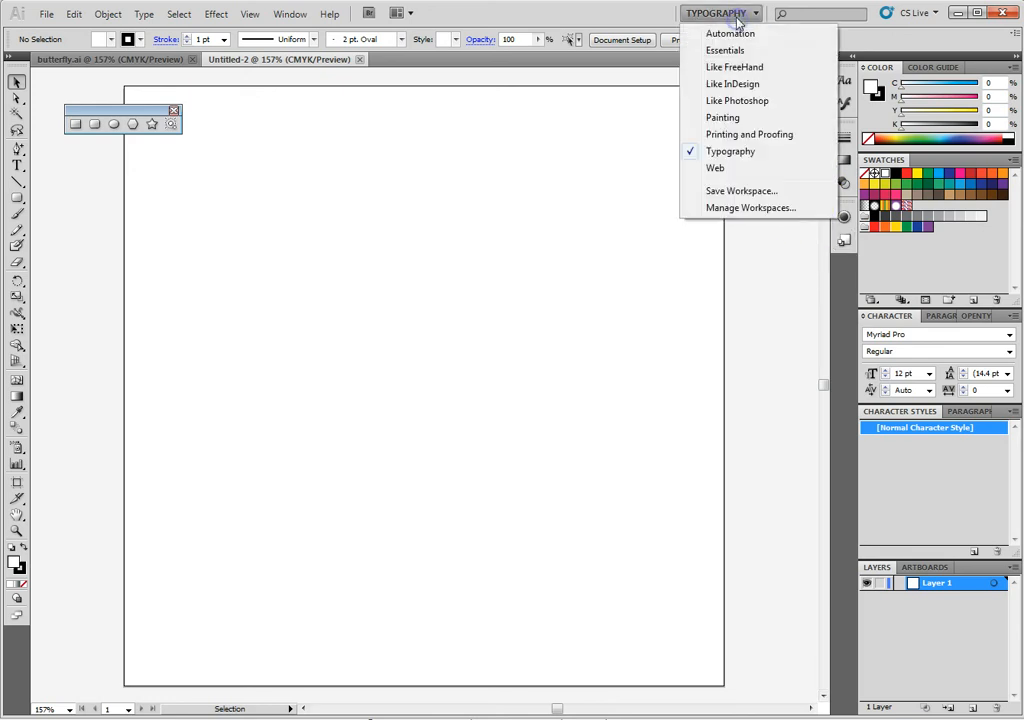
mouse_move(729, 134)
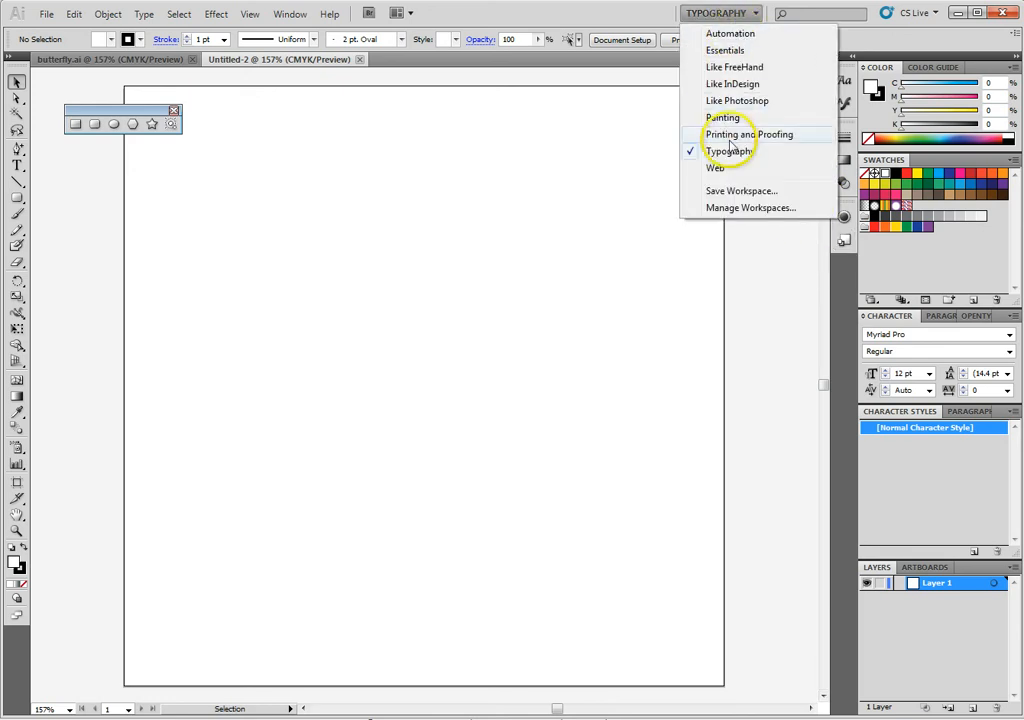
left_click(728, 150)
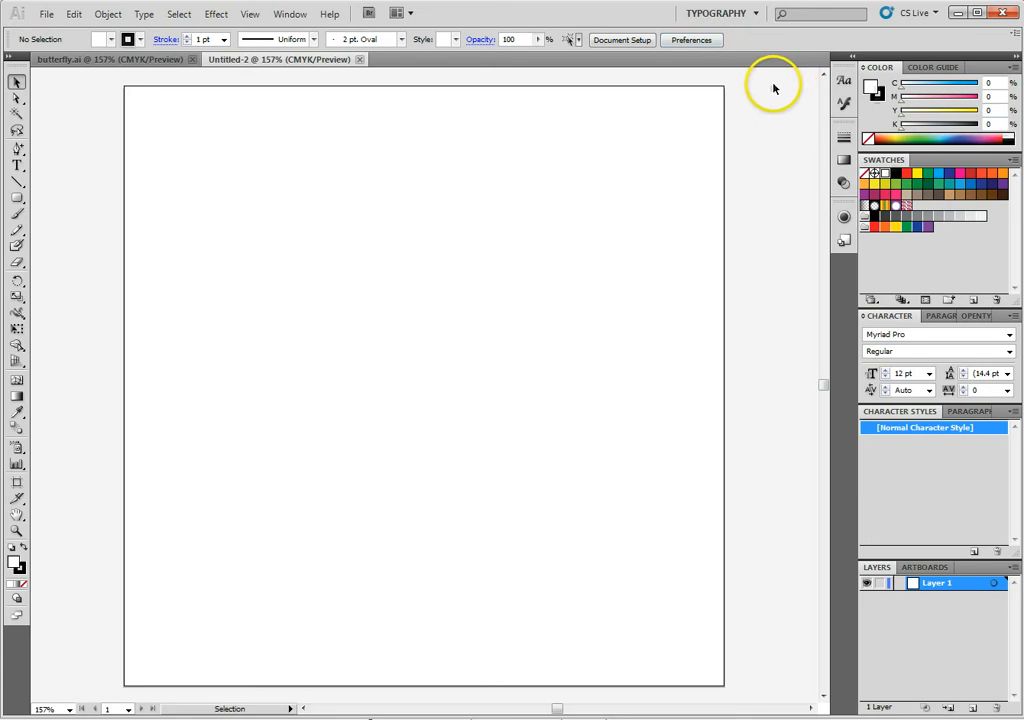
mouse_move(254, 429)
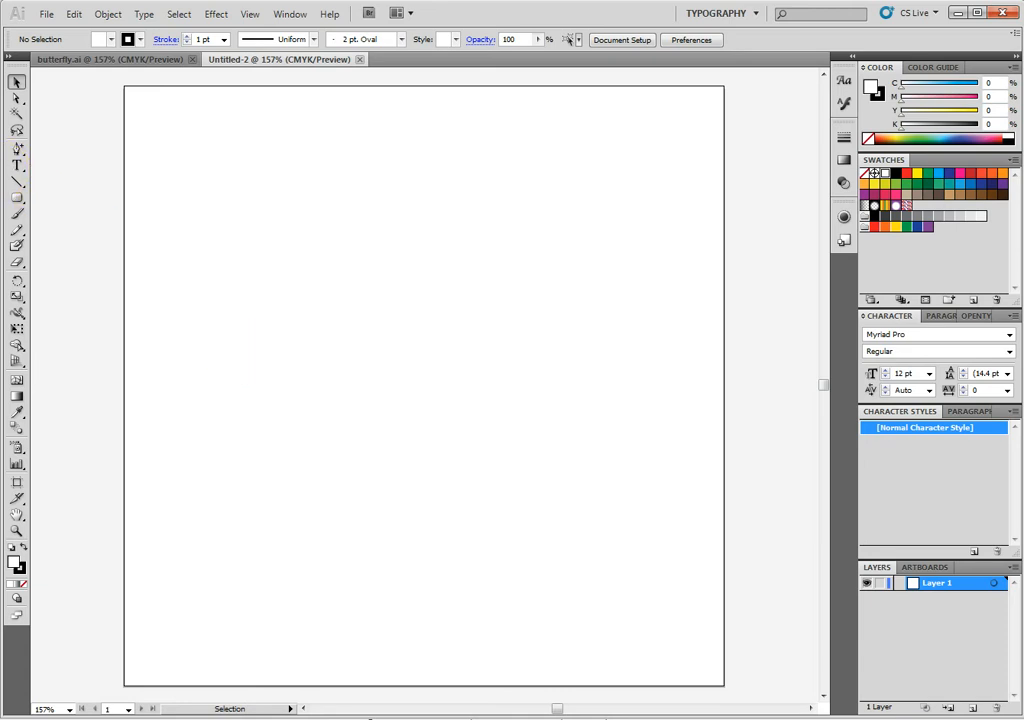
mouse_move(17, 197)
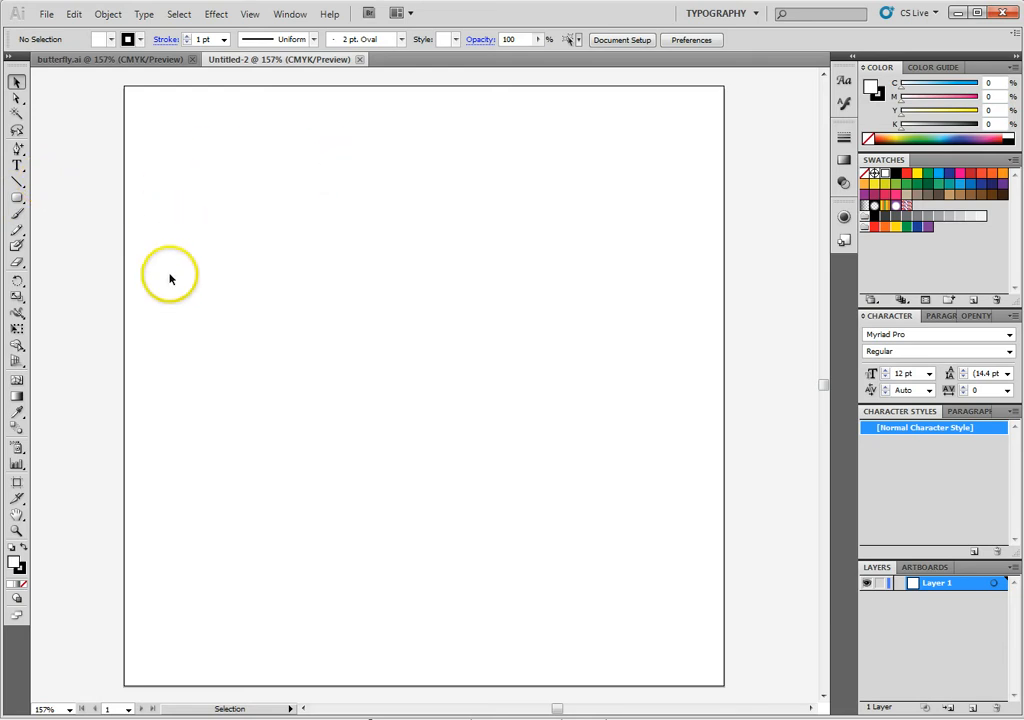
Step: Tear off the shape tools, draw an oval near top left, then a rectangle over its bottom
left_click(17, 197)
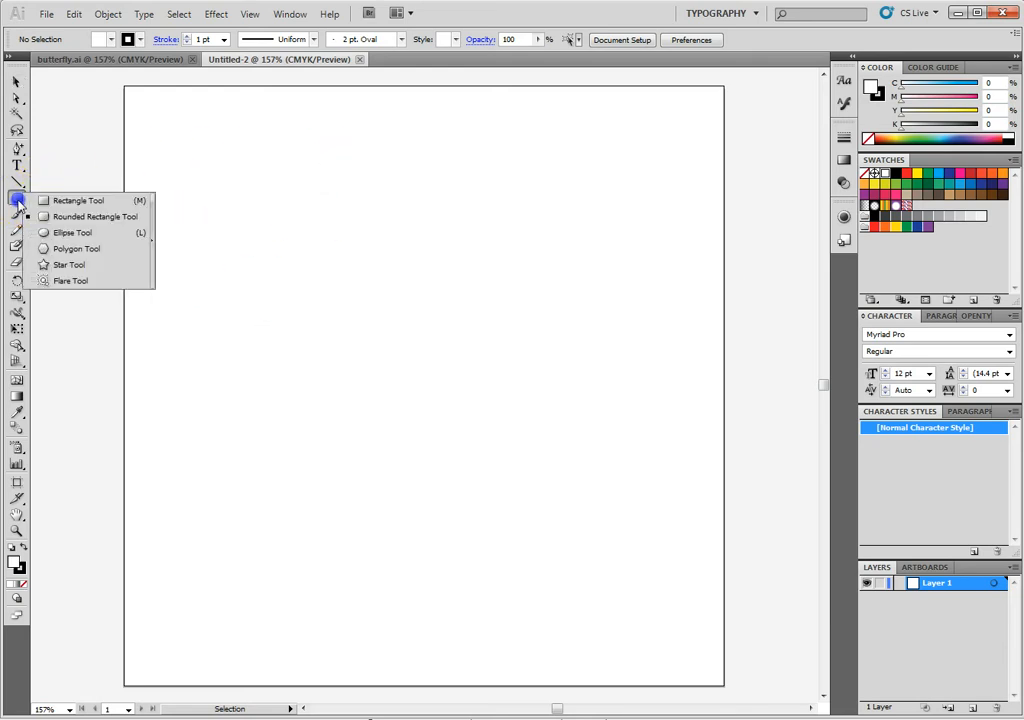
left_click(90, 216)
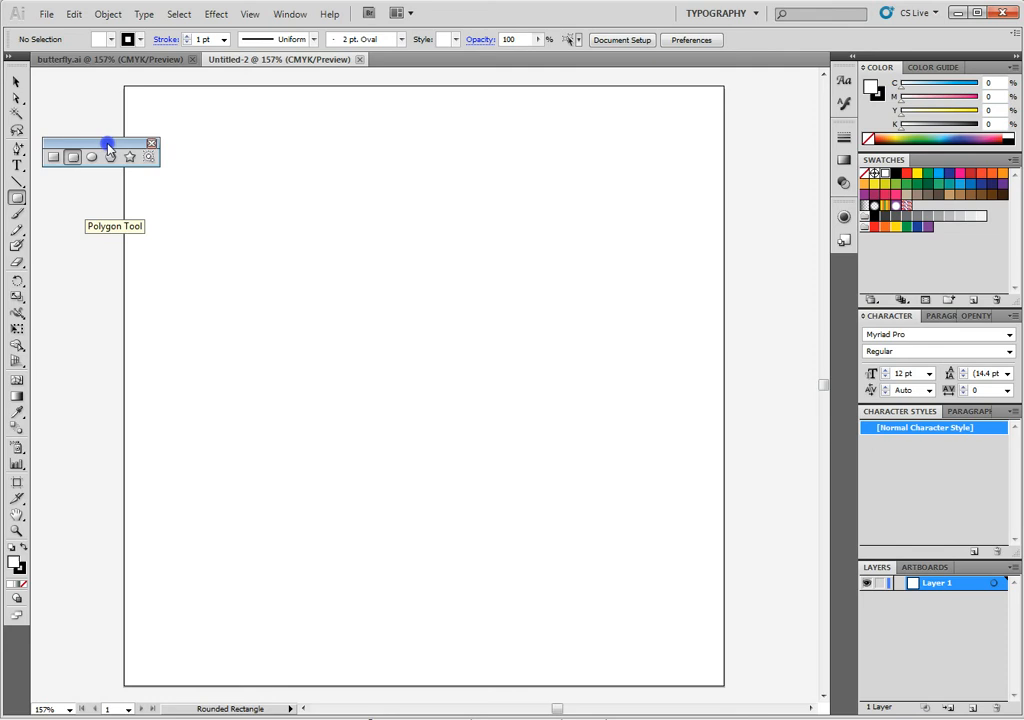
mouse_move(110, 150)
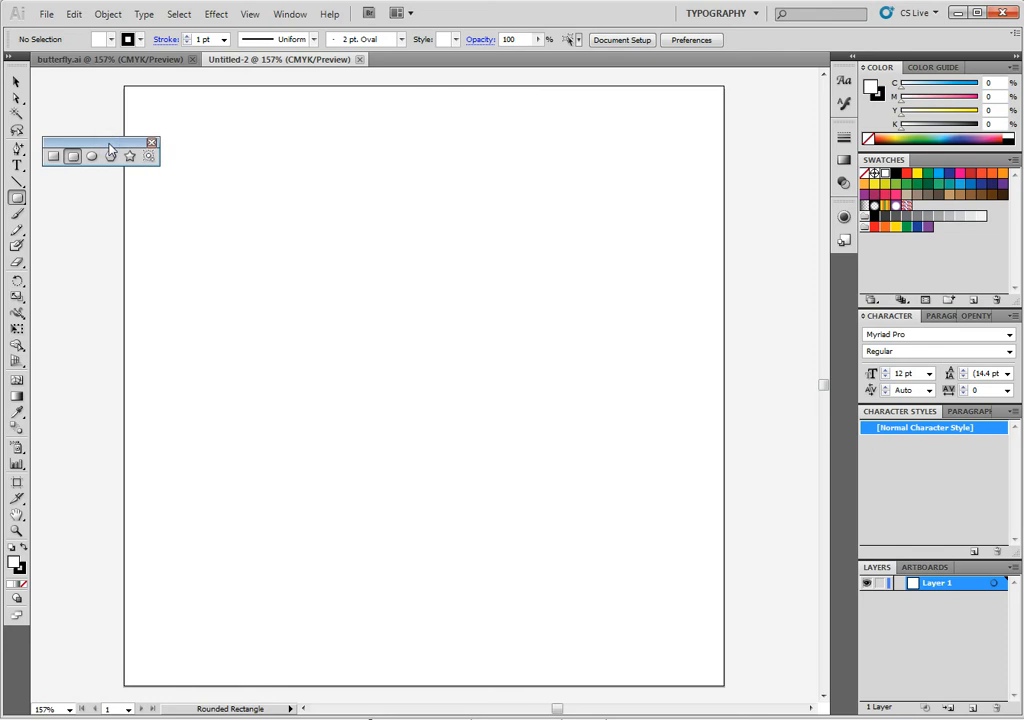
mouse_move(110, 157)
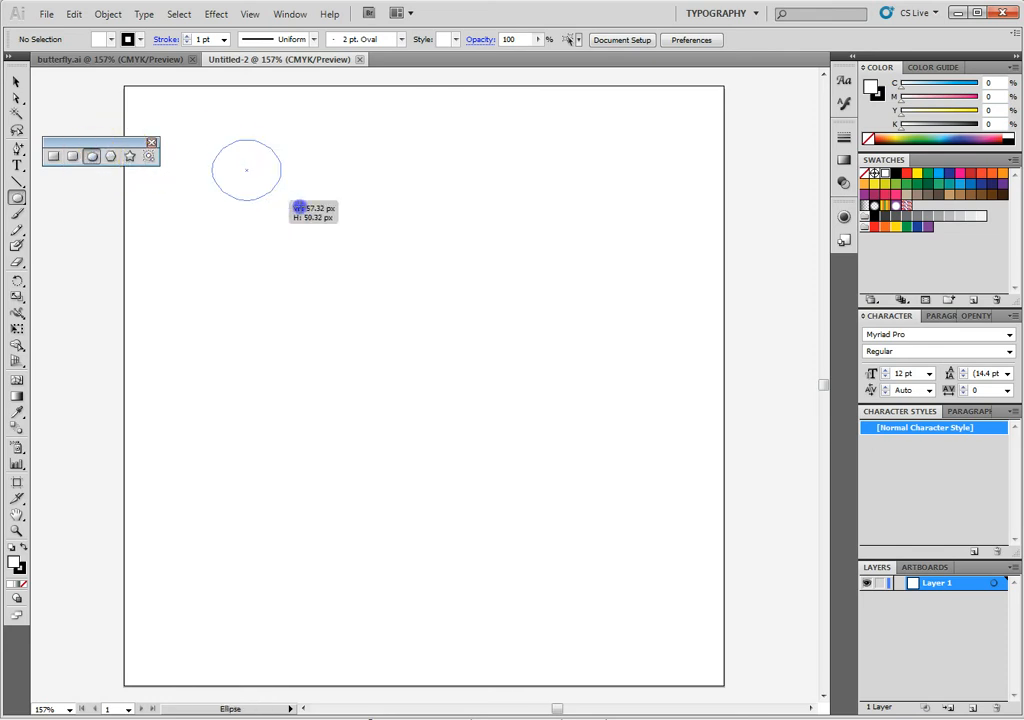
left_click_drag(247, 169, 375, 255)
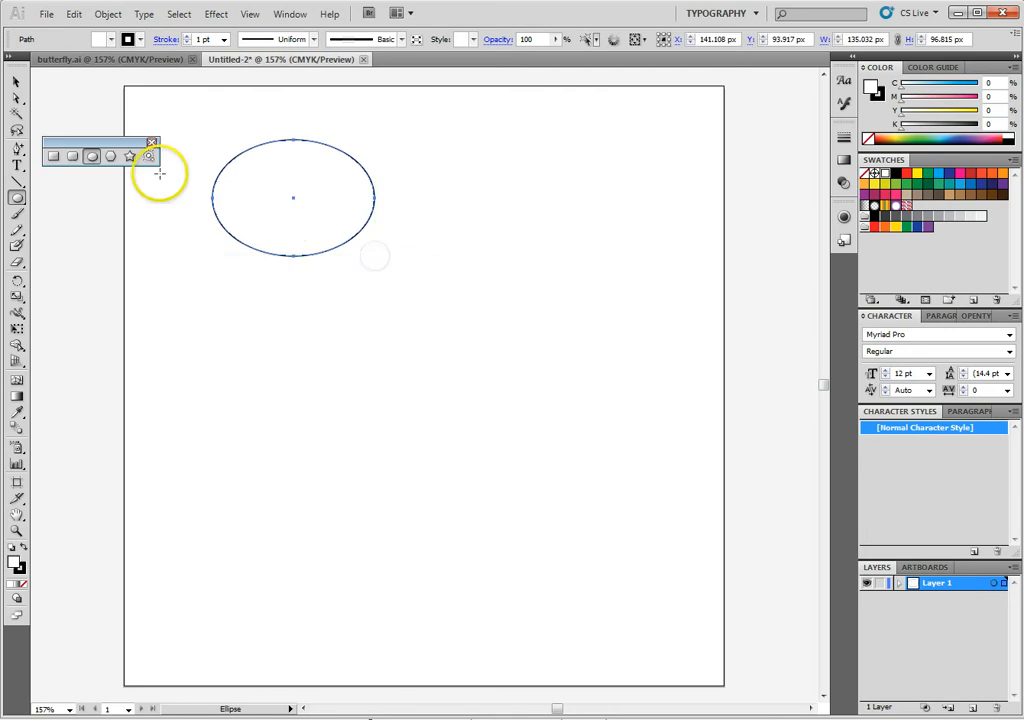
left_click(53, 156)
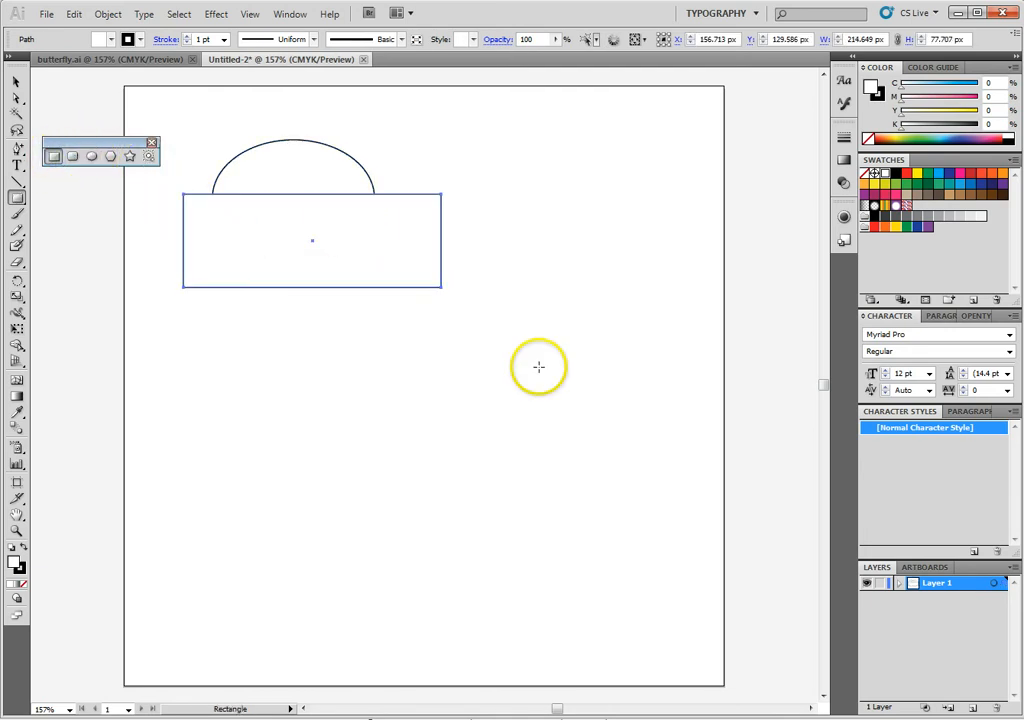
left_click(15, 84)
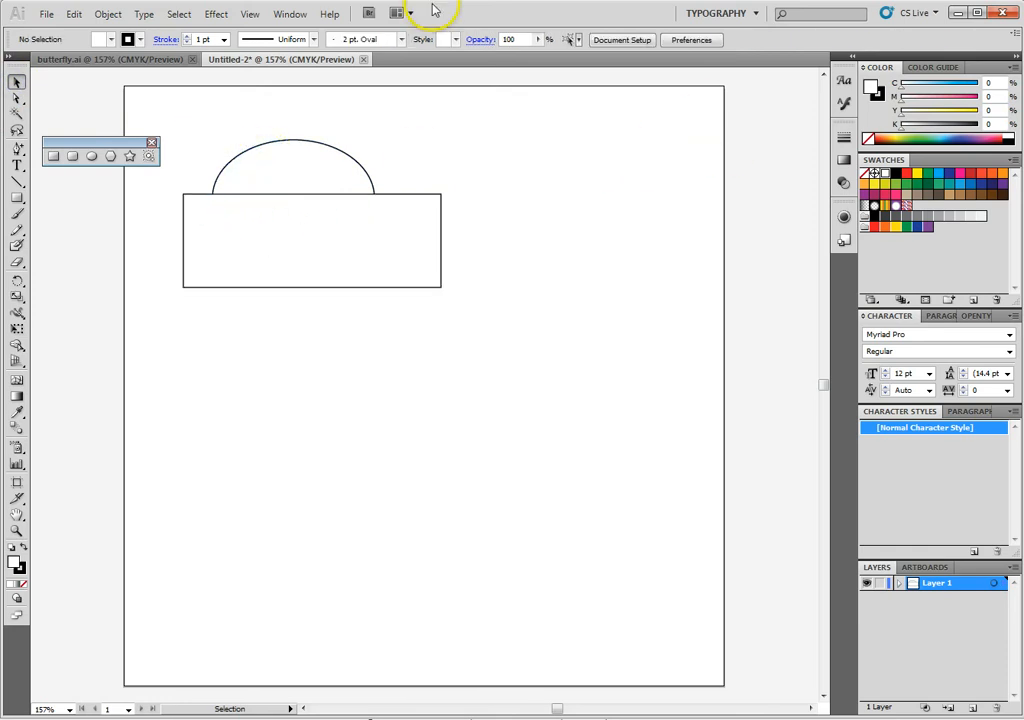
Step: Subtract the rectangle from the oval with Pathfinder Minus Front, then rotate the half-oval diagonally
left_click(290, 13)
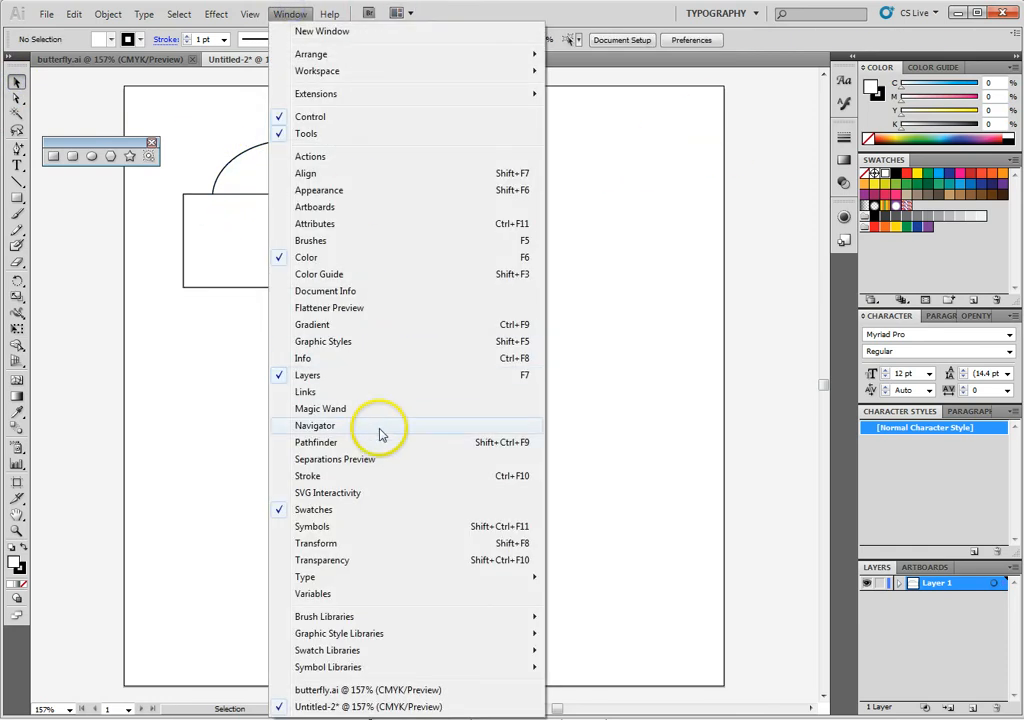
left_click(316, 442)
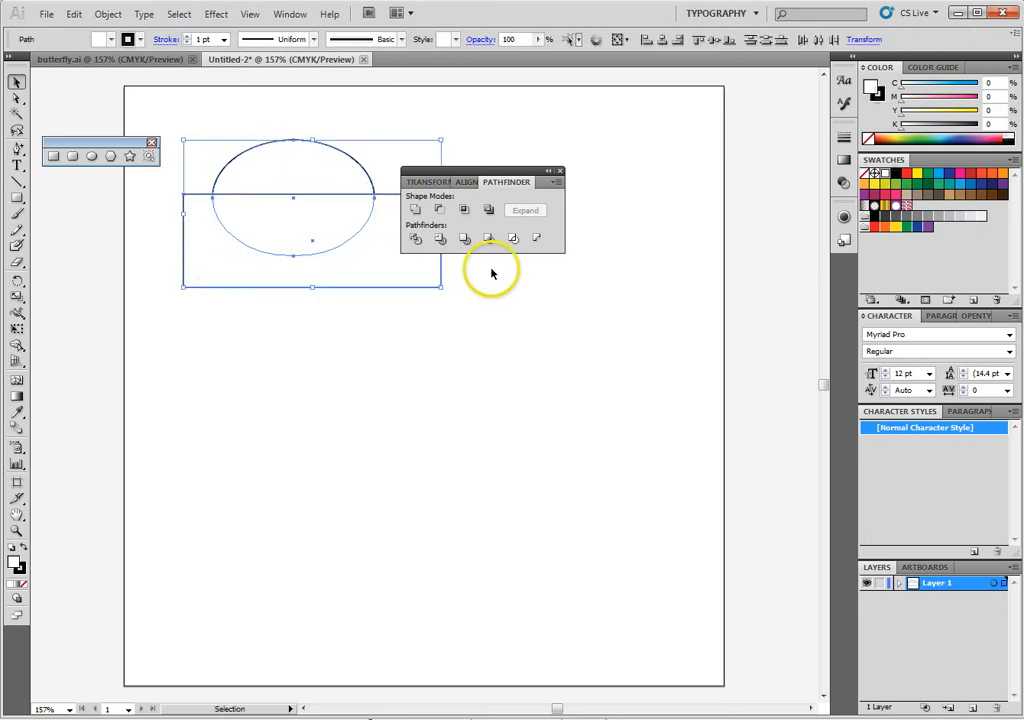
mouse_move(438, 209)
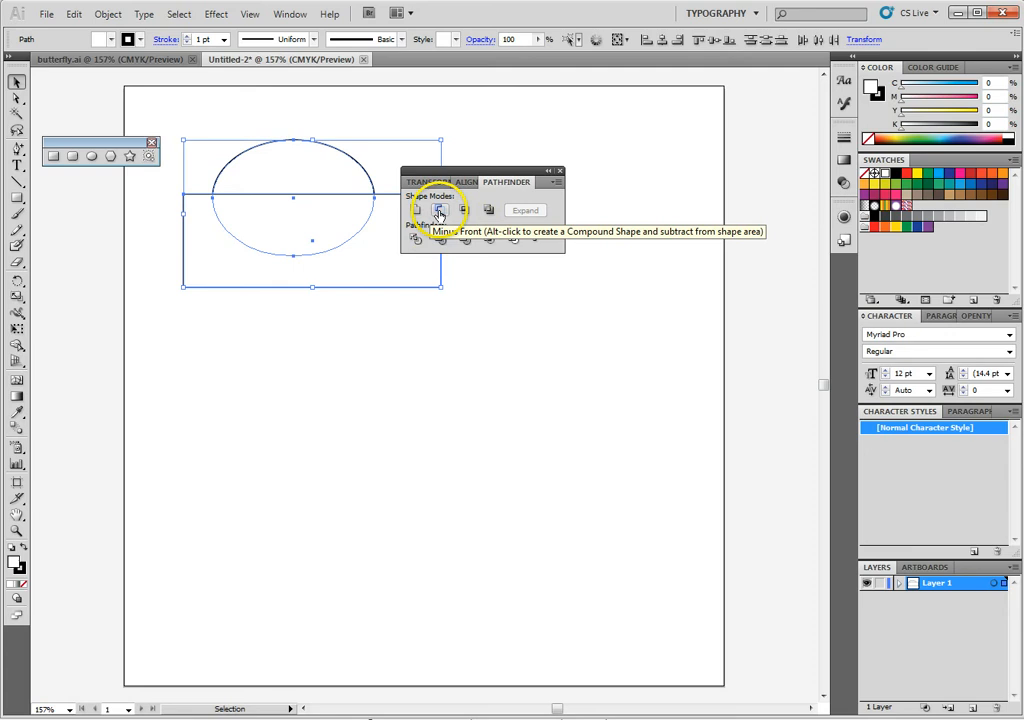
left_click(439, 209)
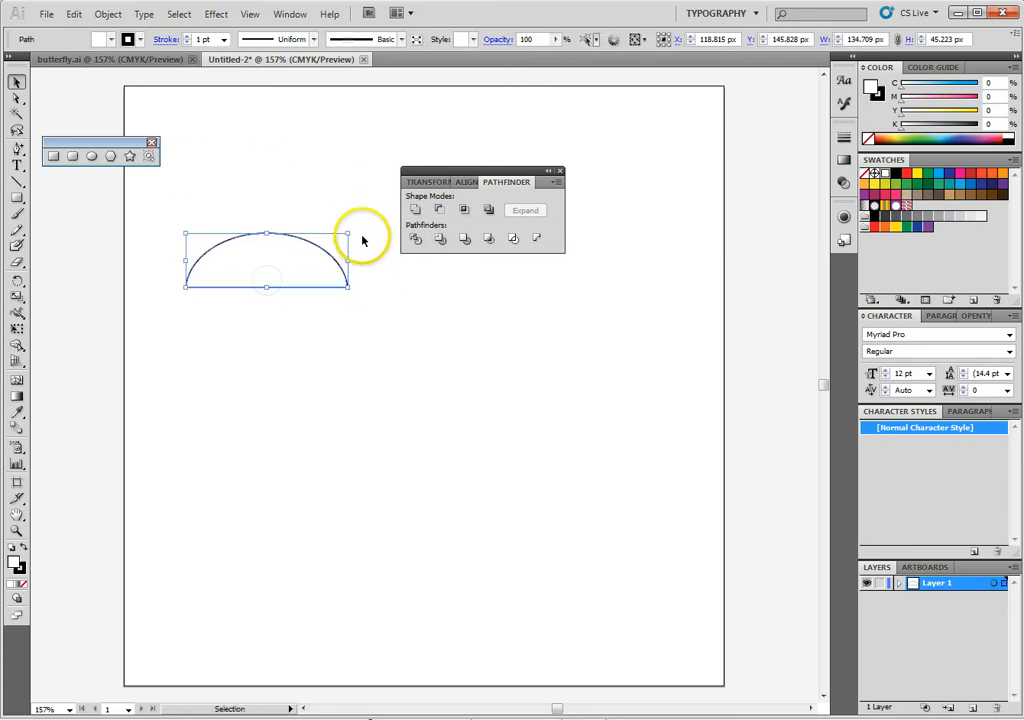
left_click_drag(347, 235, 324, 176)
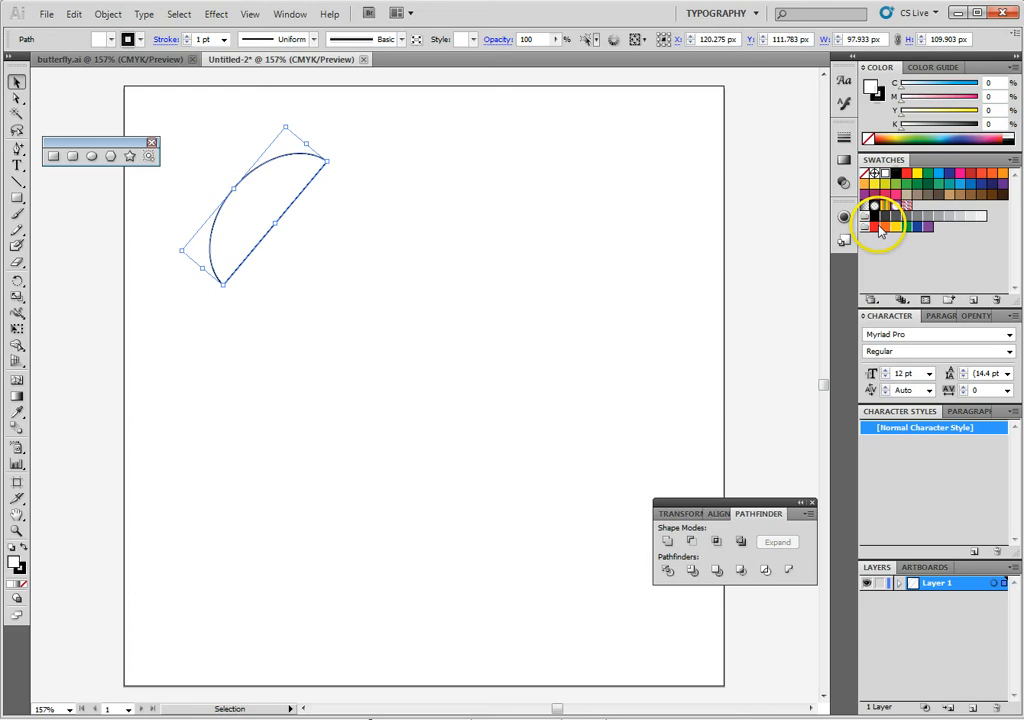
Step: Give the half-oval a red swatch fill and a 3 pt black stroke
left_click(881, 232)
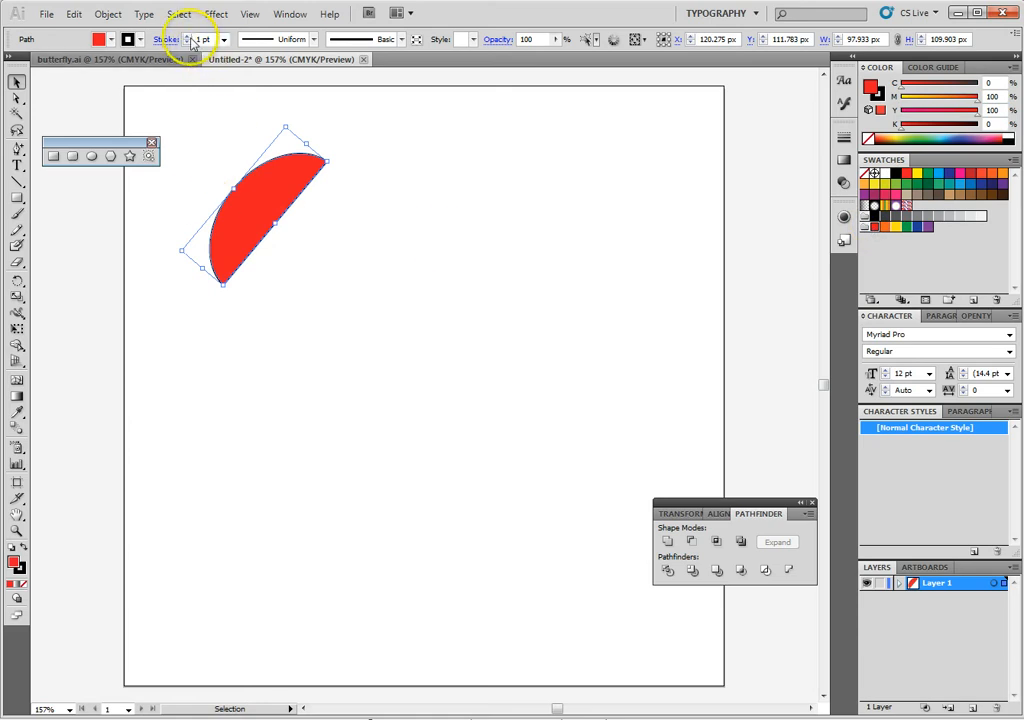
left_click(210, 39)
type("3")
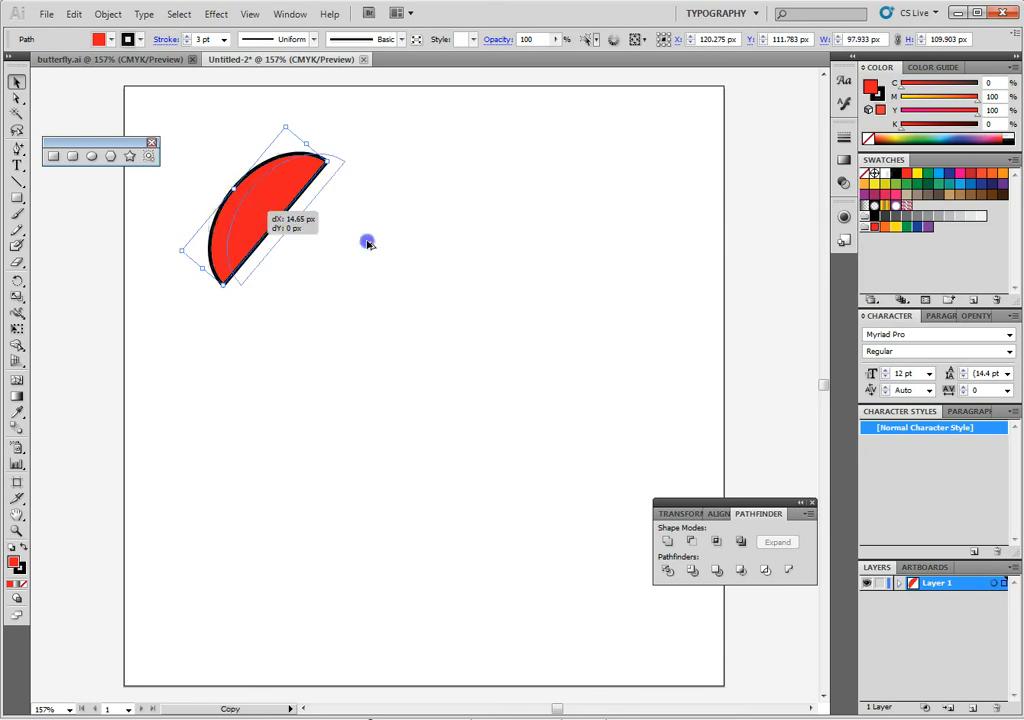
Step: Alt-drag a copy of the half-oval, reflect it vertically, and position it under the original
left_click_drag(260, 215, 450, 240)
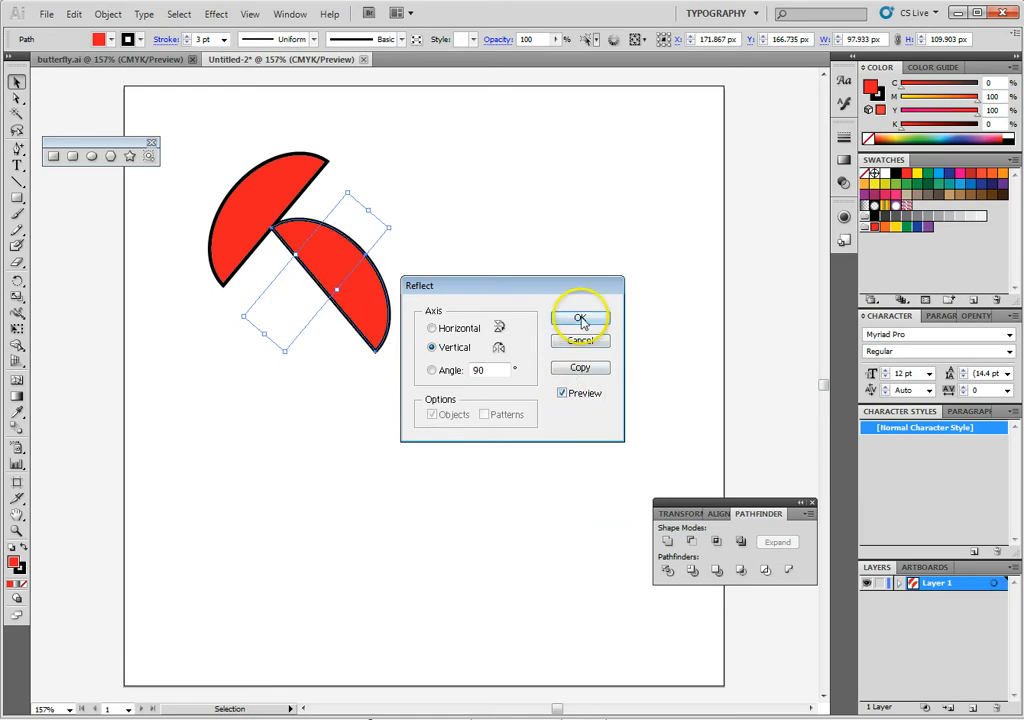
left_click(580, 318)
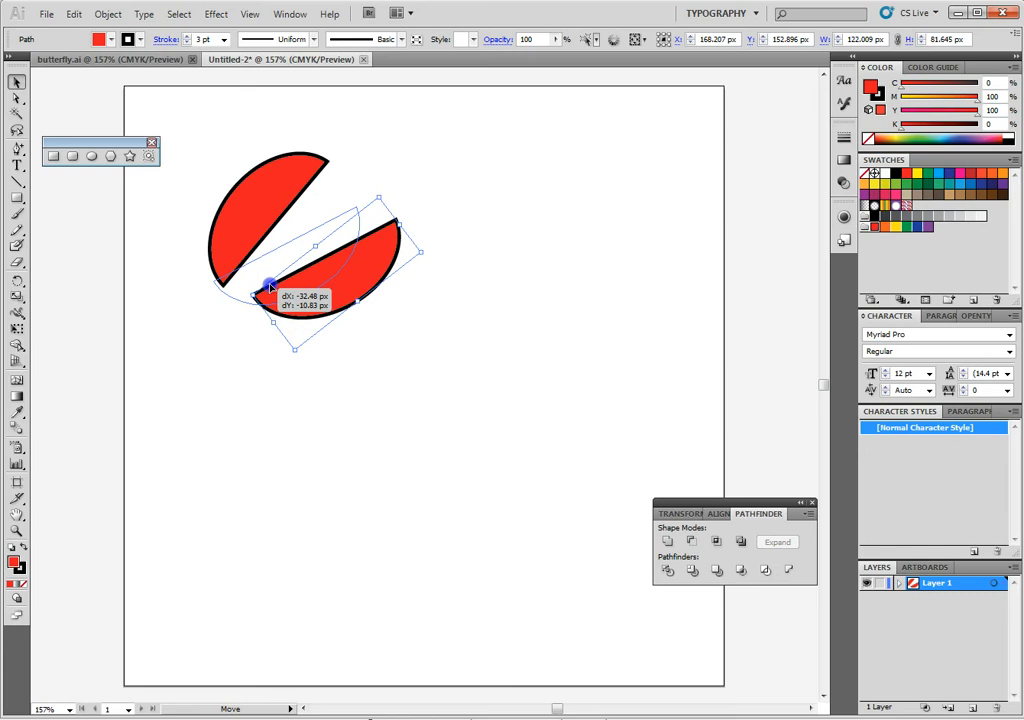
left_click_drag(270, 285, 400, 225)
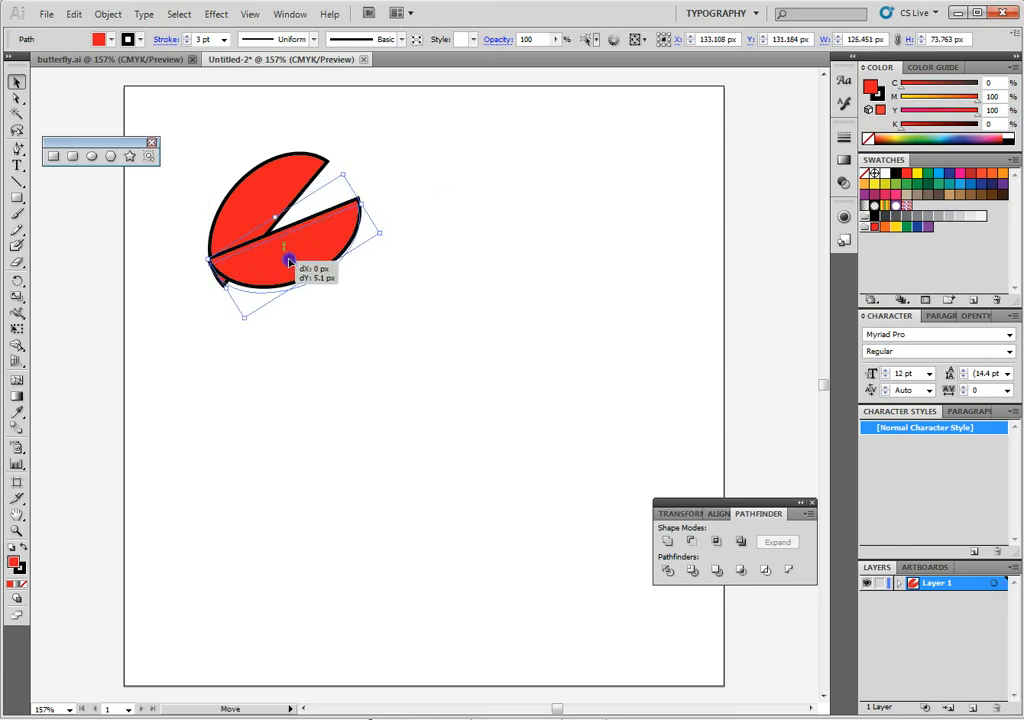
left_click_drag(285, 245, 290, 265)
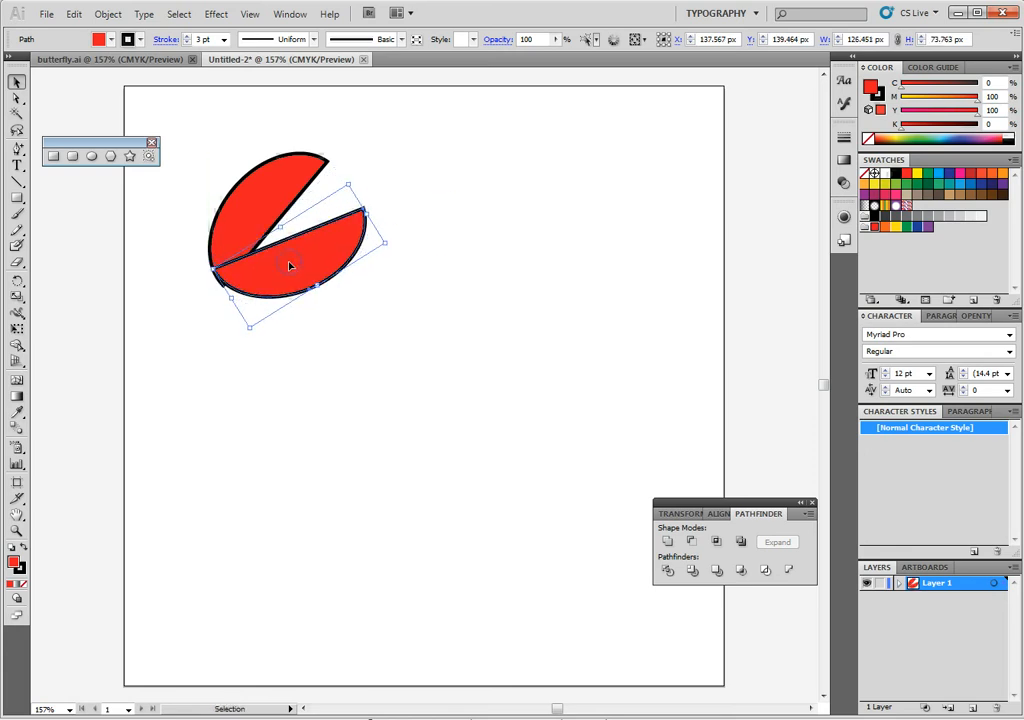
right_click(290, 270)
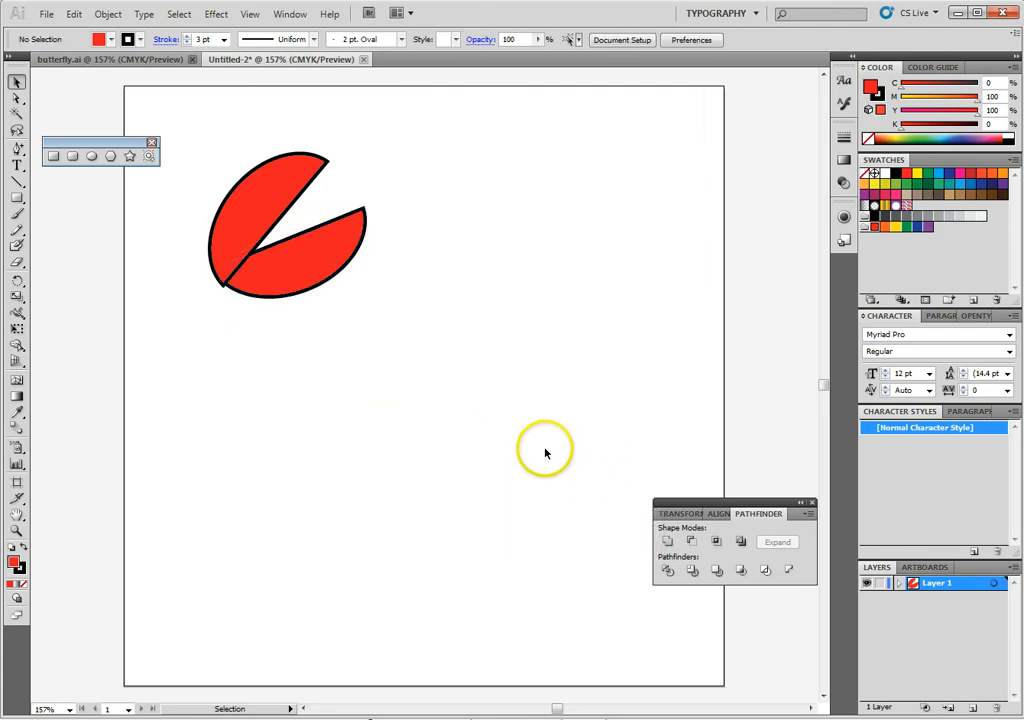
left_click(275, 235)
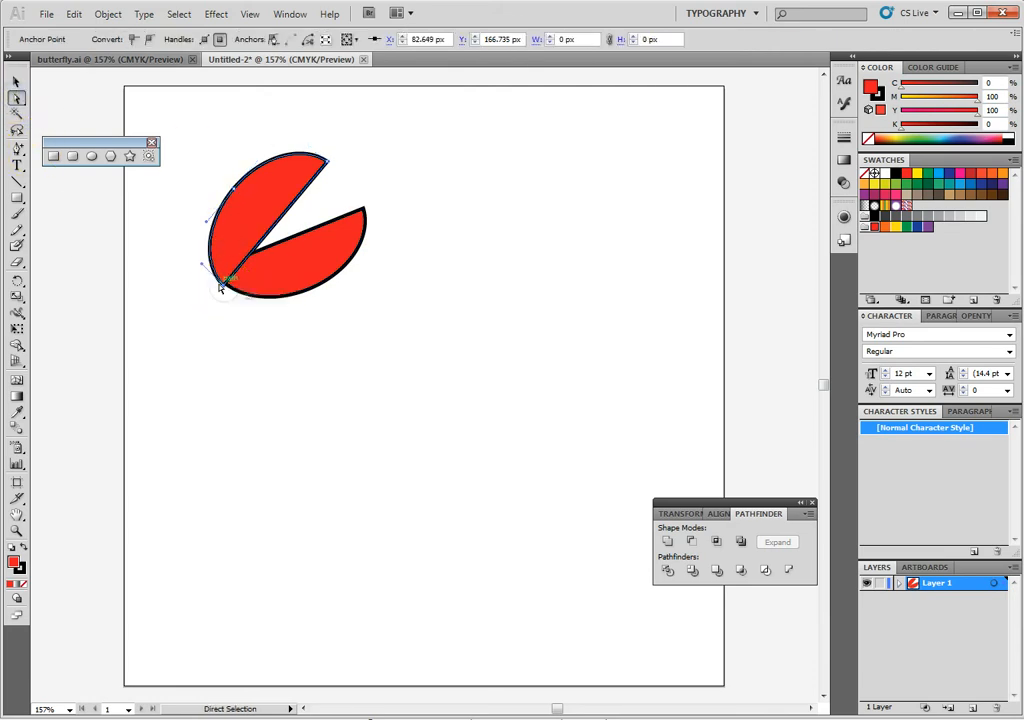
Step: Drag the upper wedge's bottom anchor down to the lower tip and round out its curve
left_click_drag(225, 285, 232, 295)
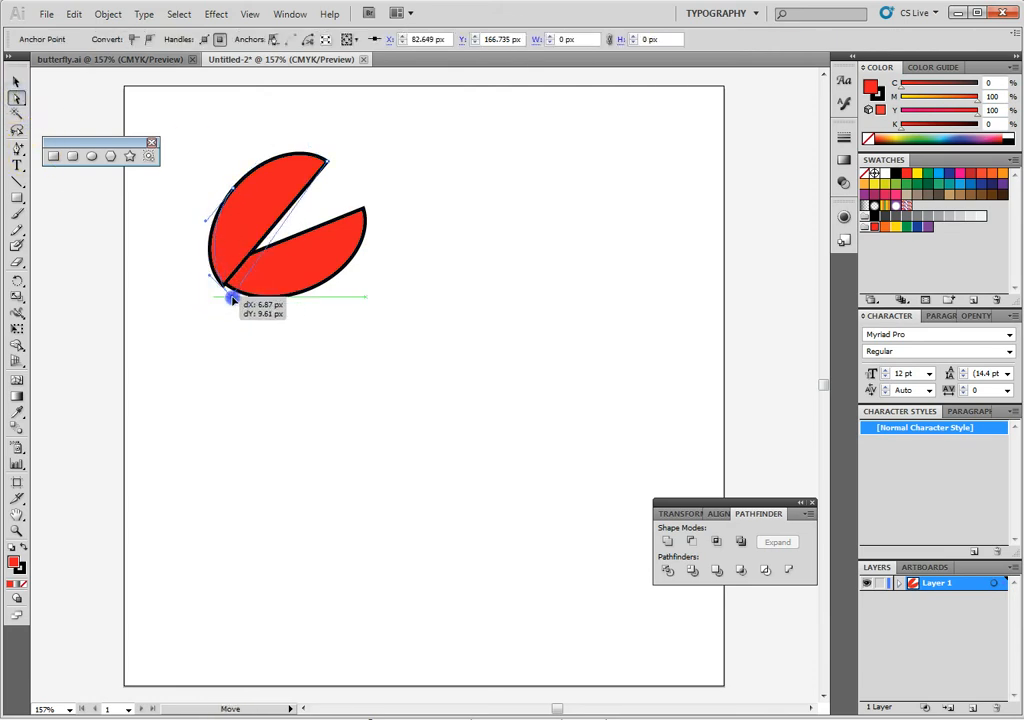
left_click_drag(230, 298, 210, 278)
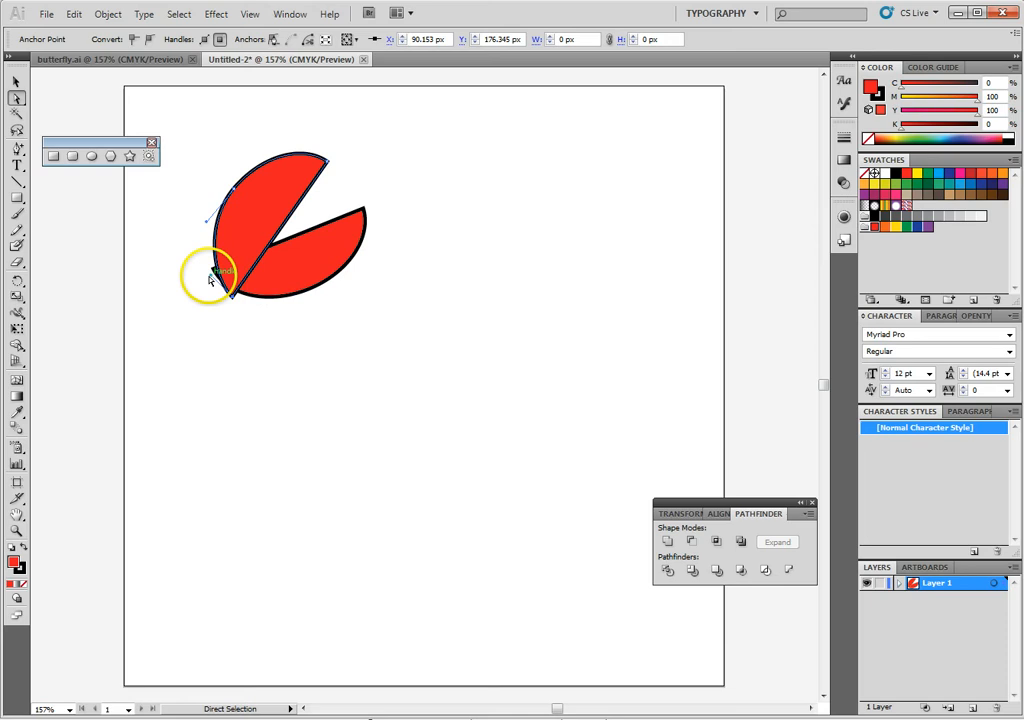
left_click_drag(208, 278, 195, 245)
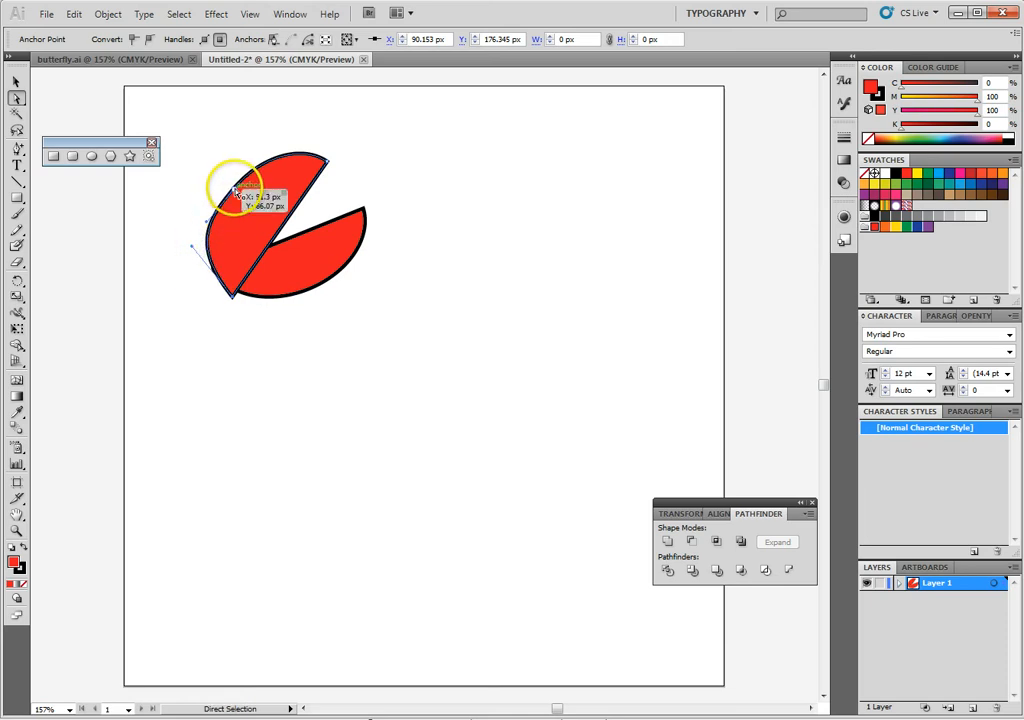
left_click_drag(250, 185, 232, 178)
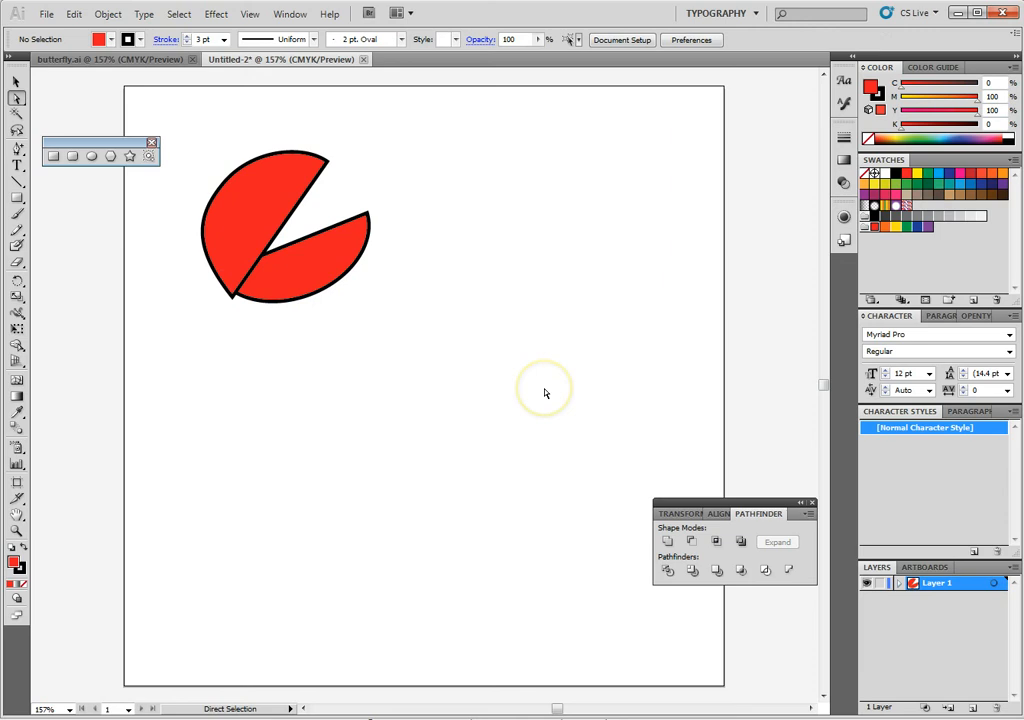
mouse_move(363, 300)
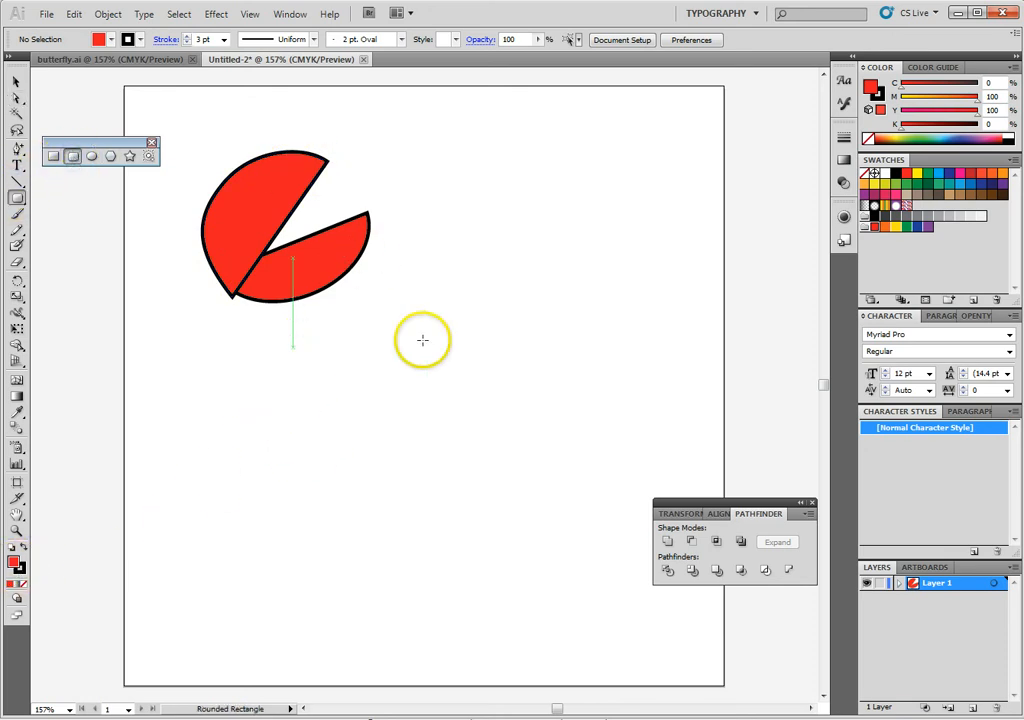
Step: Cut a thin crescent from two overlapping ellipses using Pathfinder Minus Front
left_click_drag(422, 340, 600, 310)
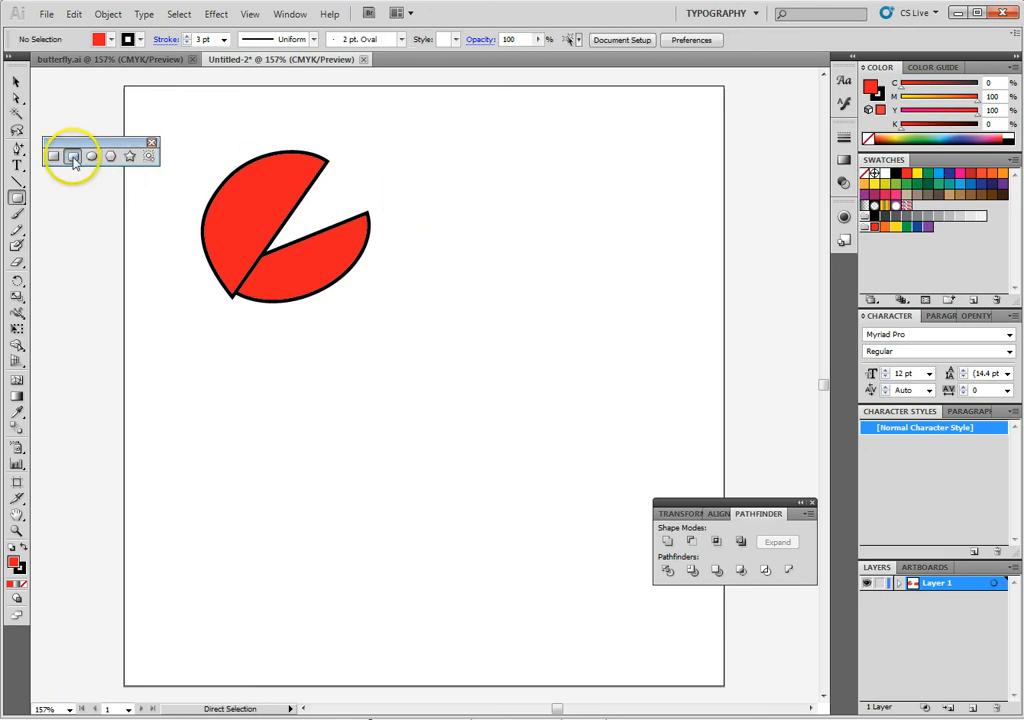
left_click_drag(505, 180, 660, 290)
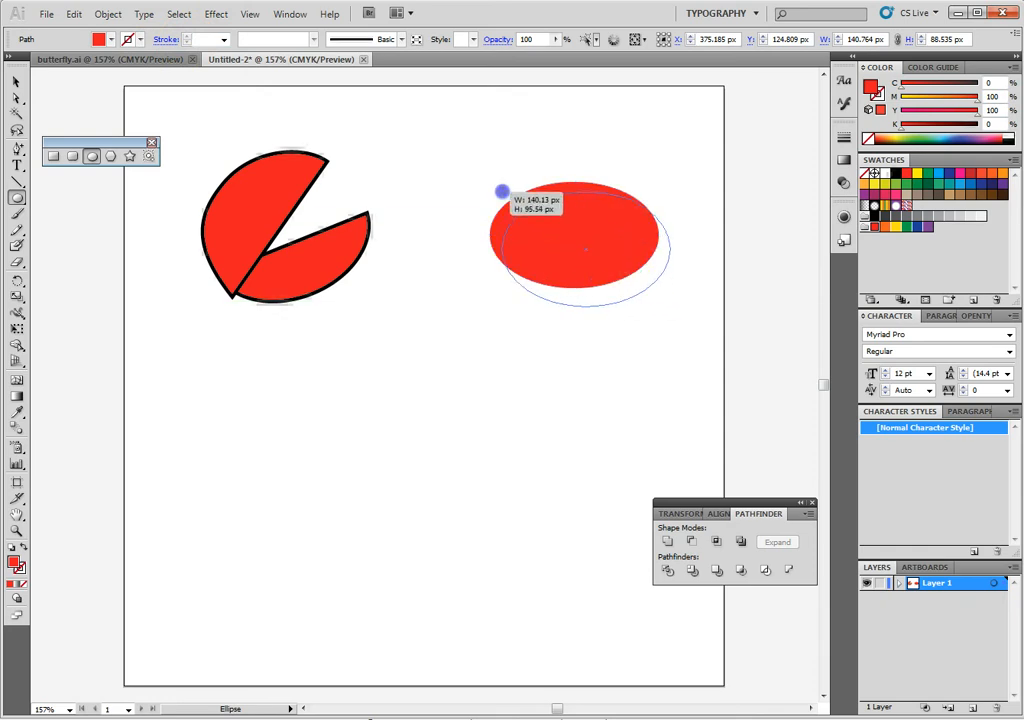
left_click_drag(502, 191, 478, 191)
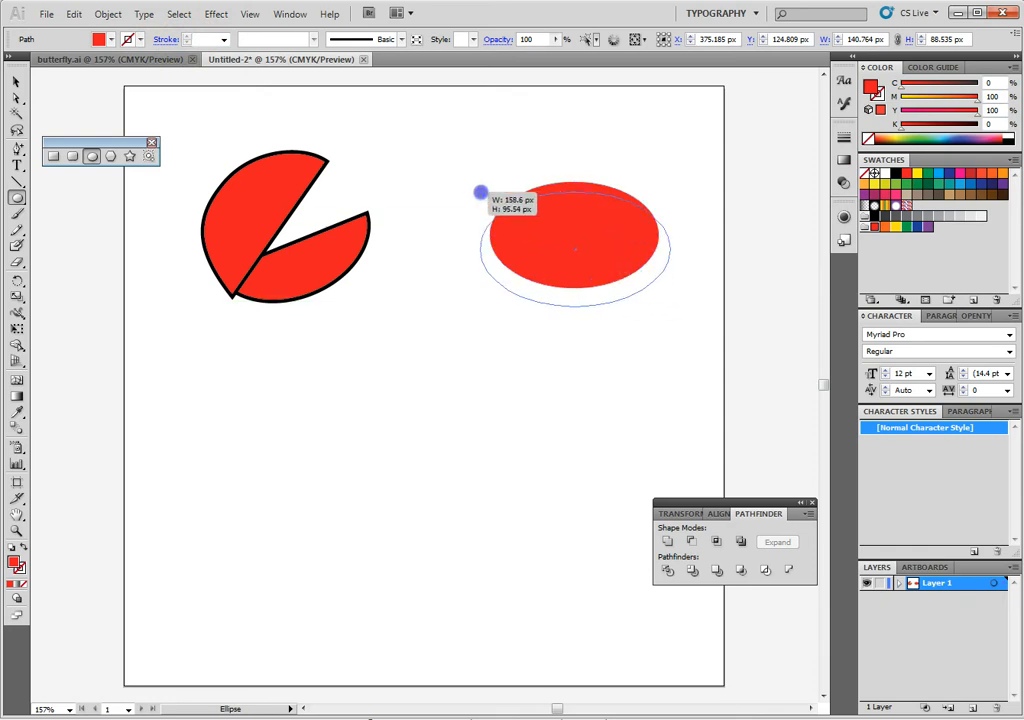
left_click_drag(480, 191, 545, 186)
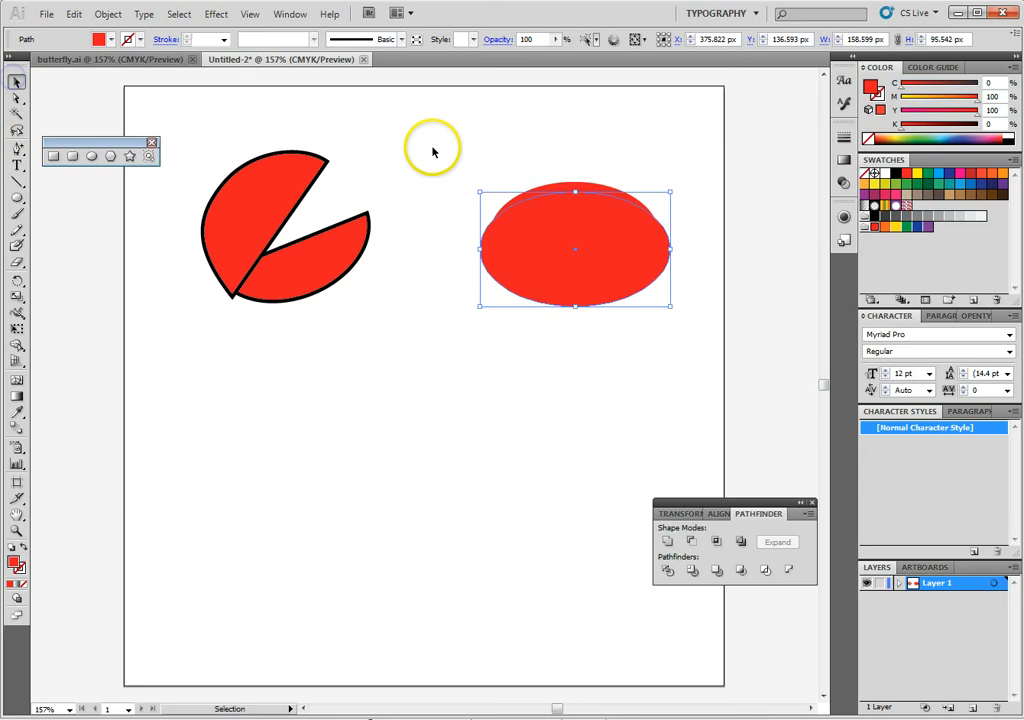
left_click(716, 541)
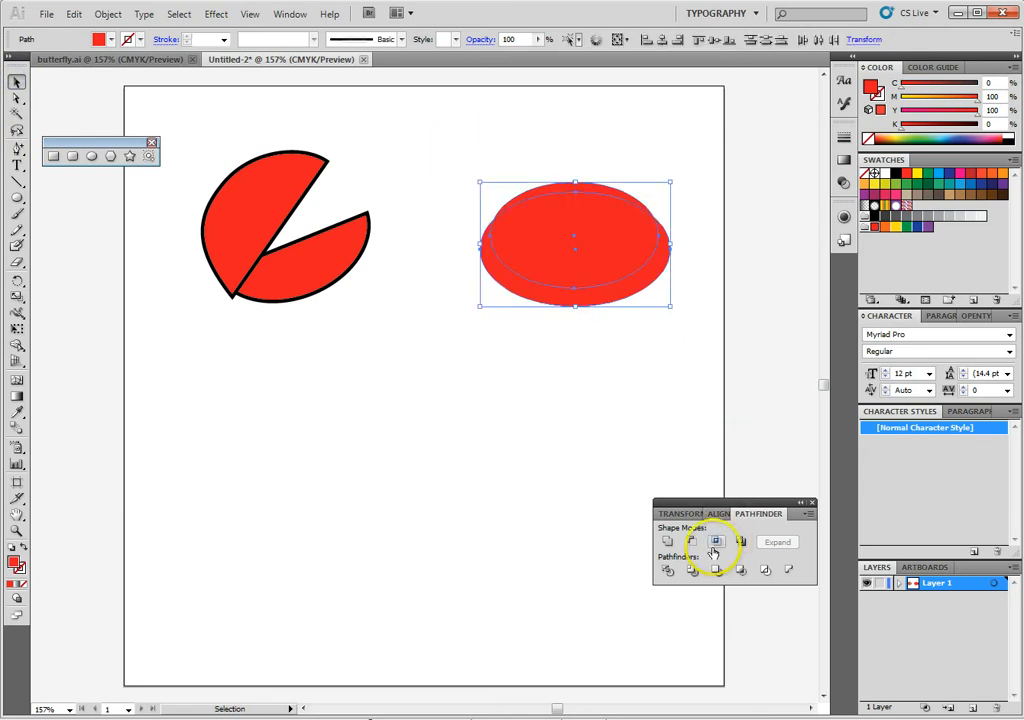
left_click(691, 541)
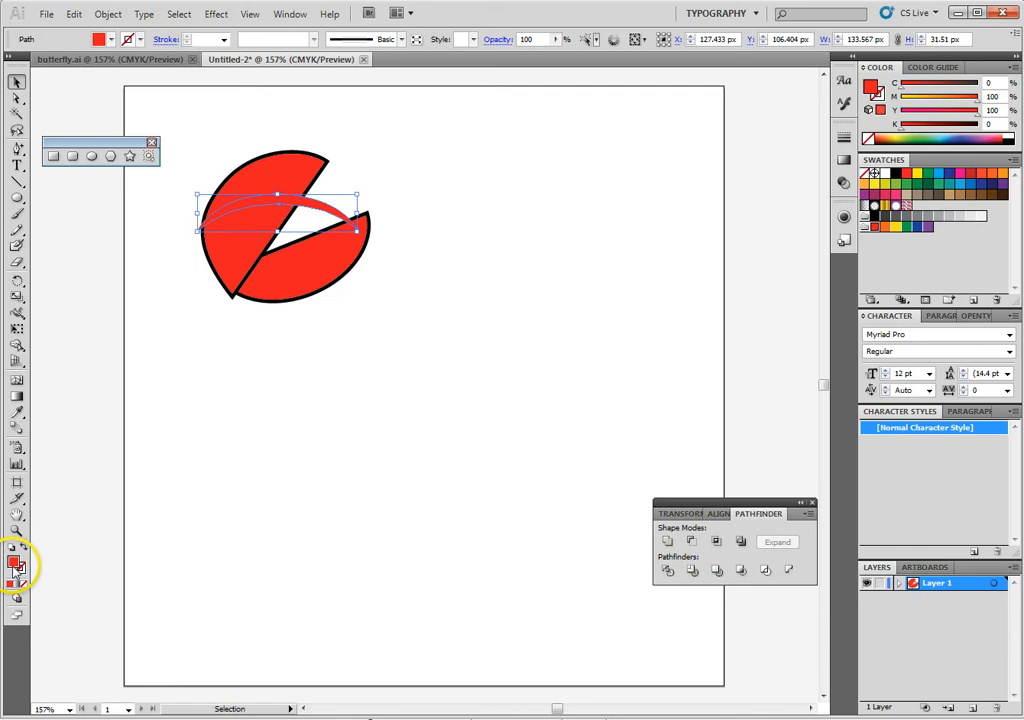
Step: Fill the crescent white and bend its anchors along the upper claw's curved edge
double_click(16, 564)
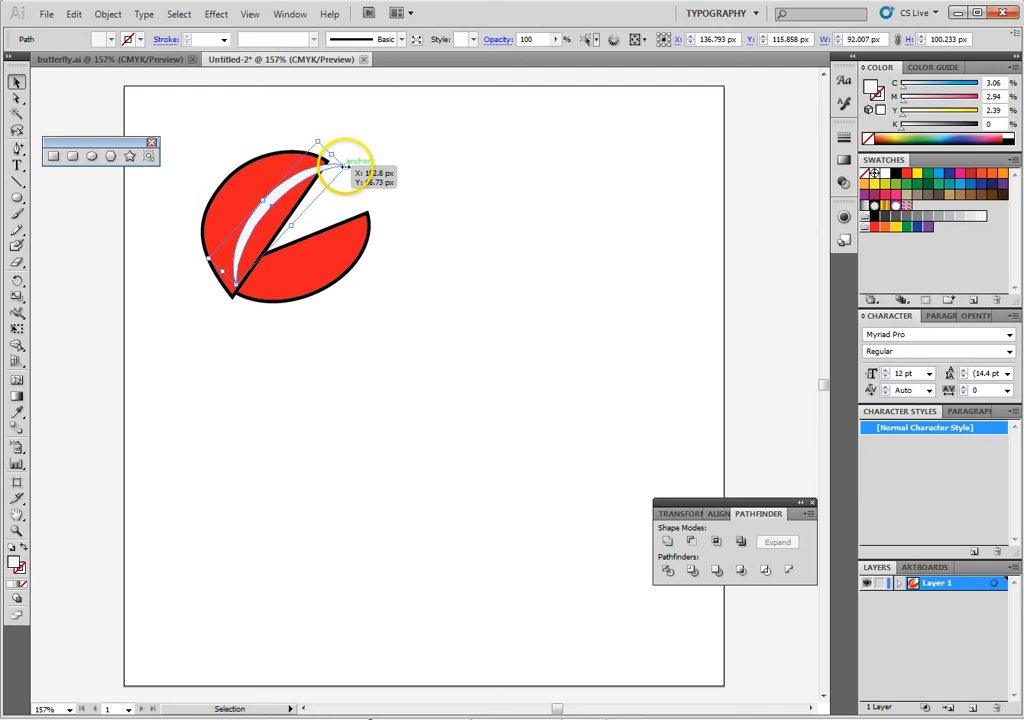
left_click_drag(345, 165, 255, 205)
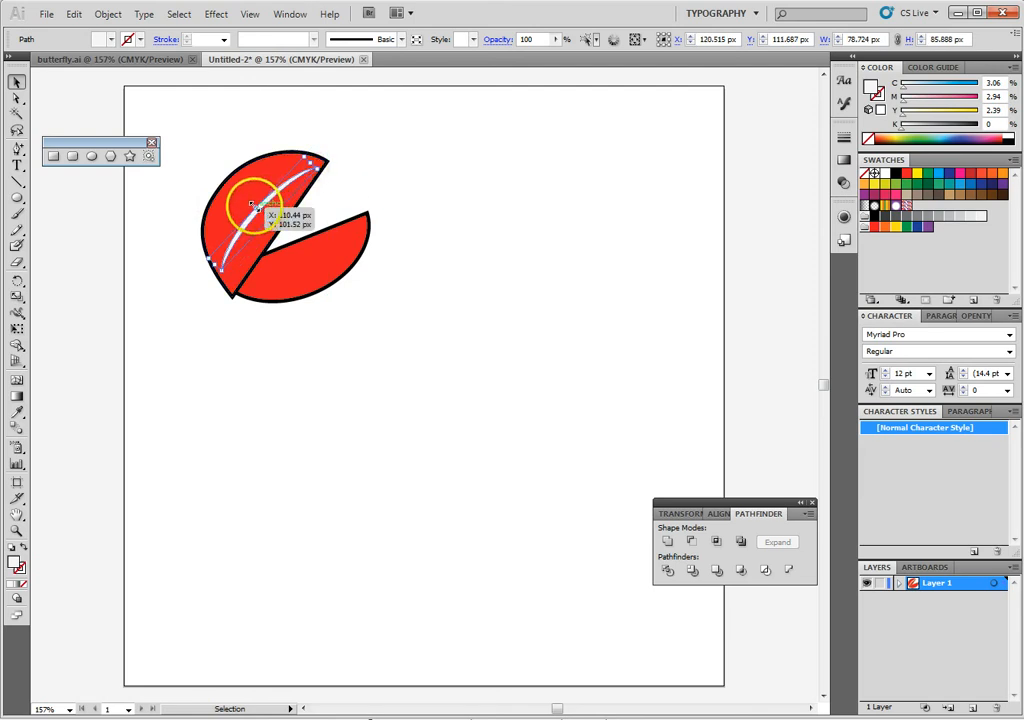
left_click_drag(252, 205, 237, 196)
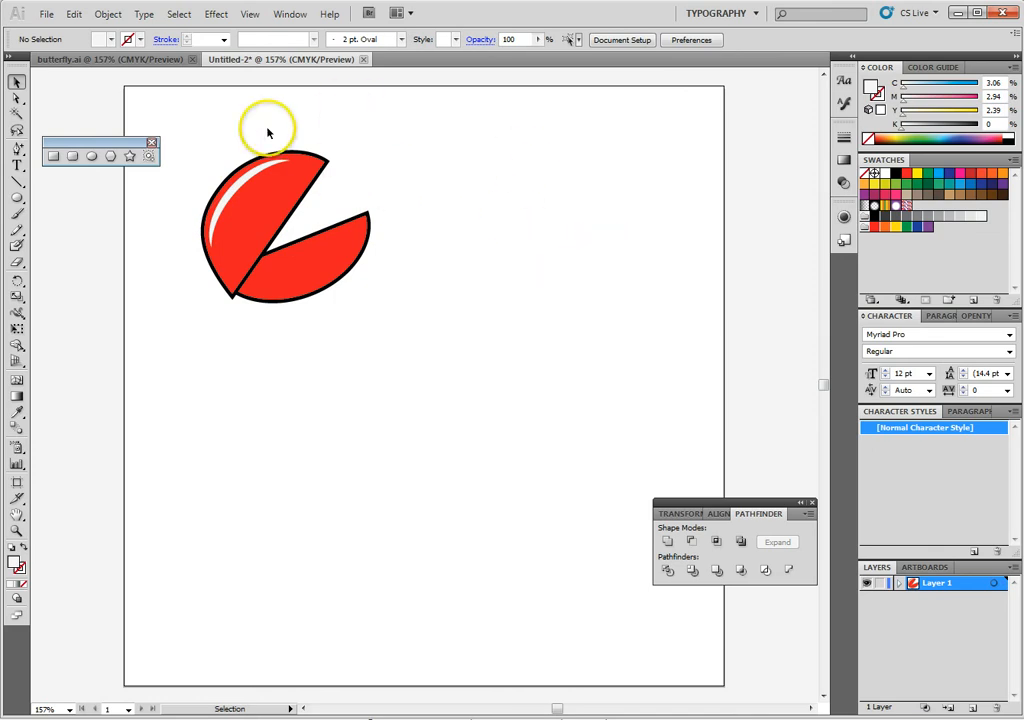
mouse_move(510, 283)
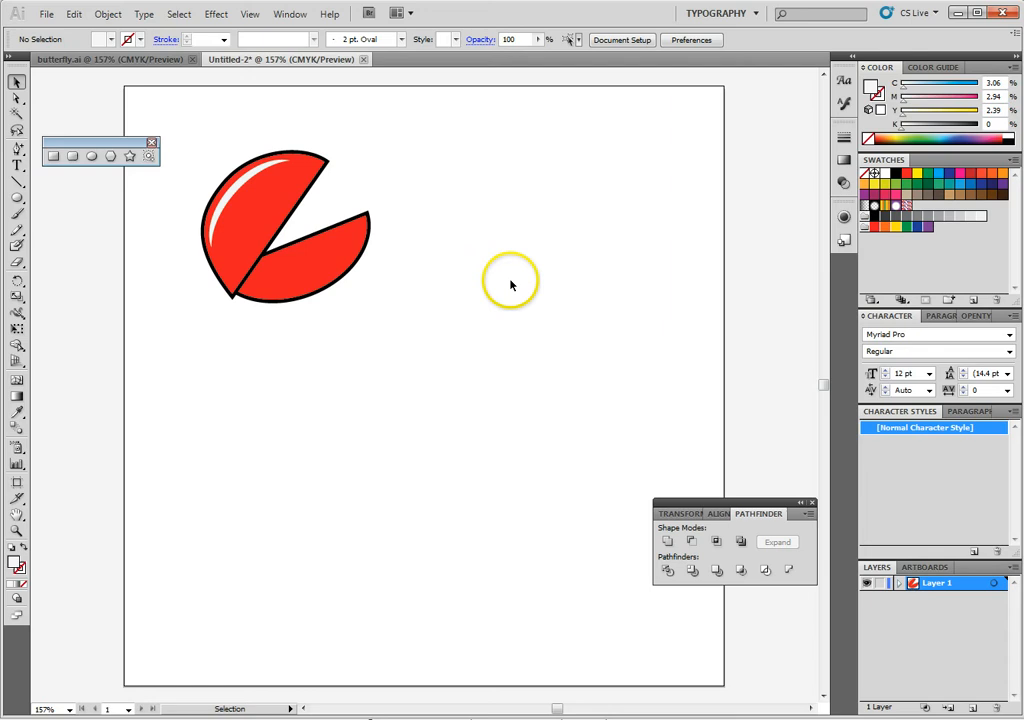
mouse_move(480, 275)
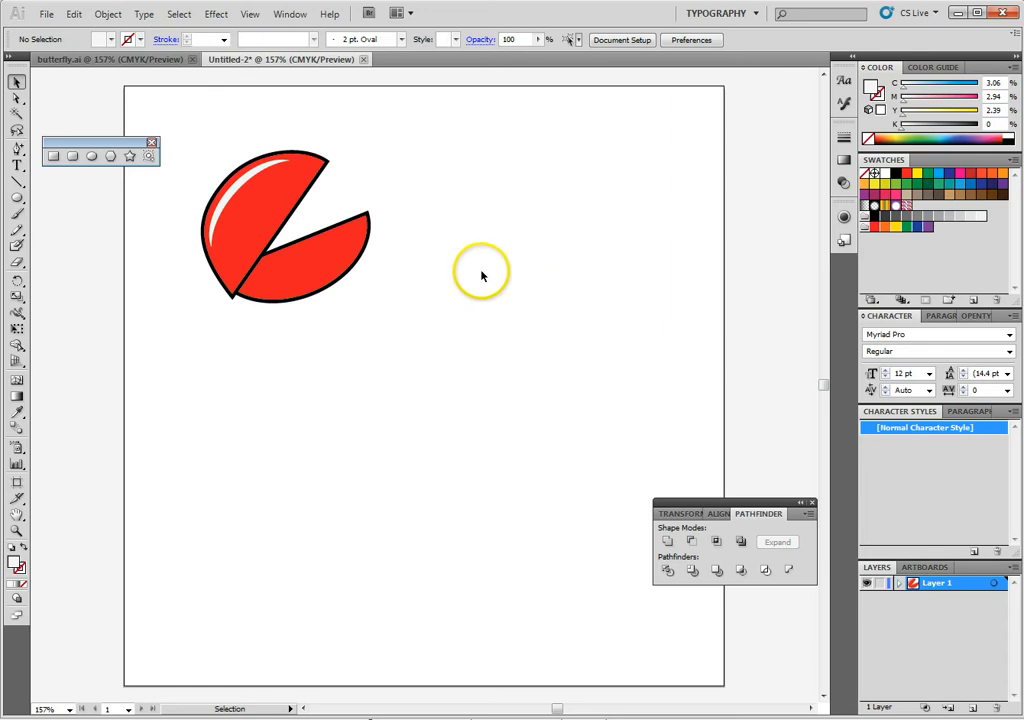
mouse_move(245, 293)
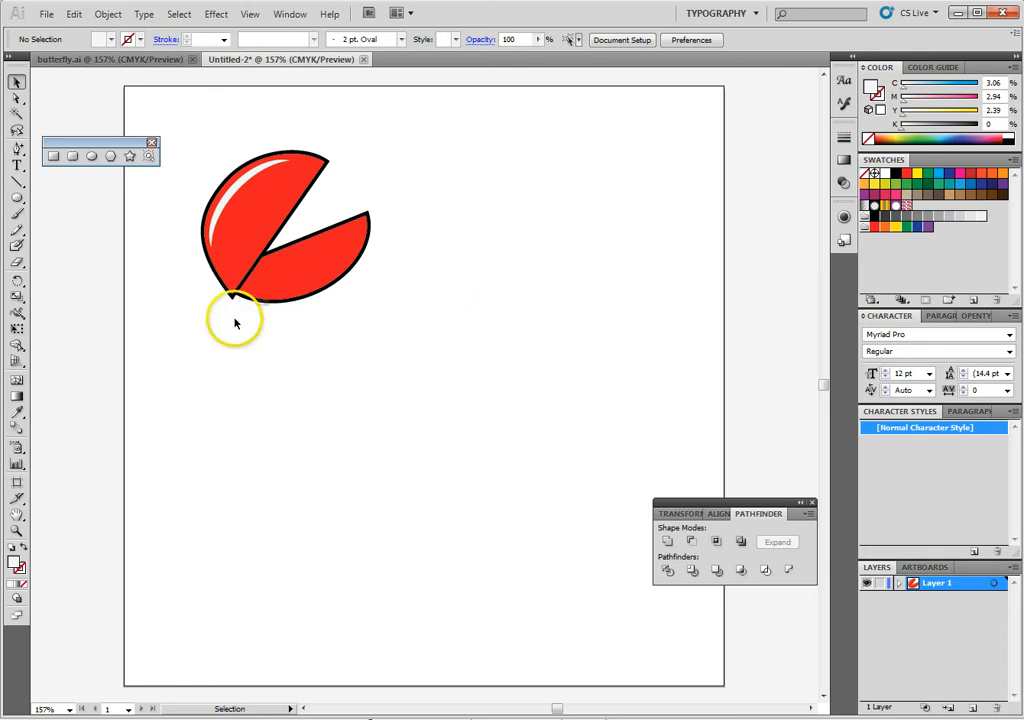
Step: Draw a small rounded rectangle below the claw with red fill and black outline
left_click(72, 156)
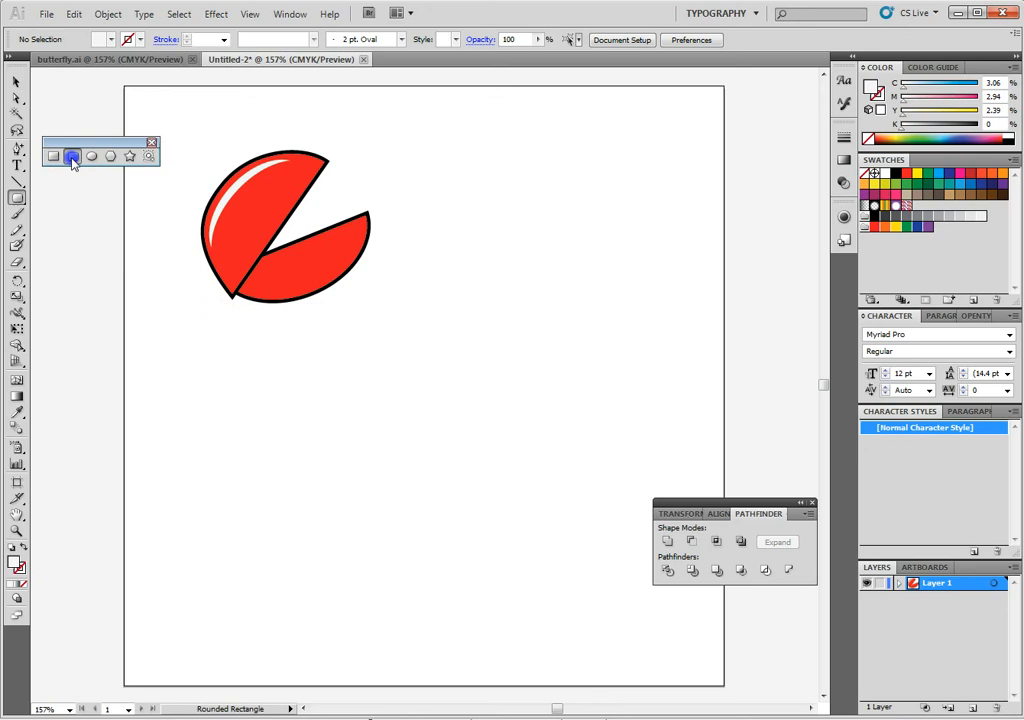
mouse_move(72, 156)
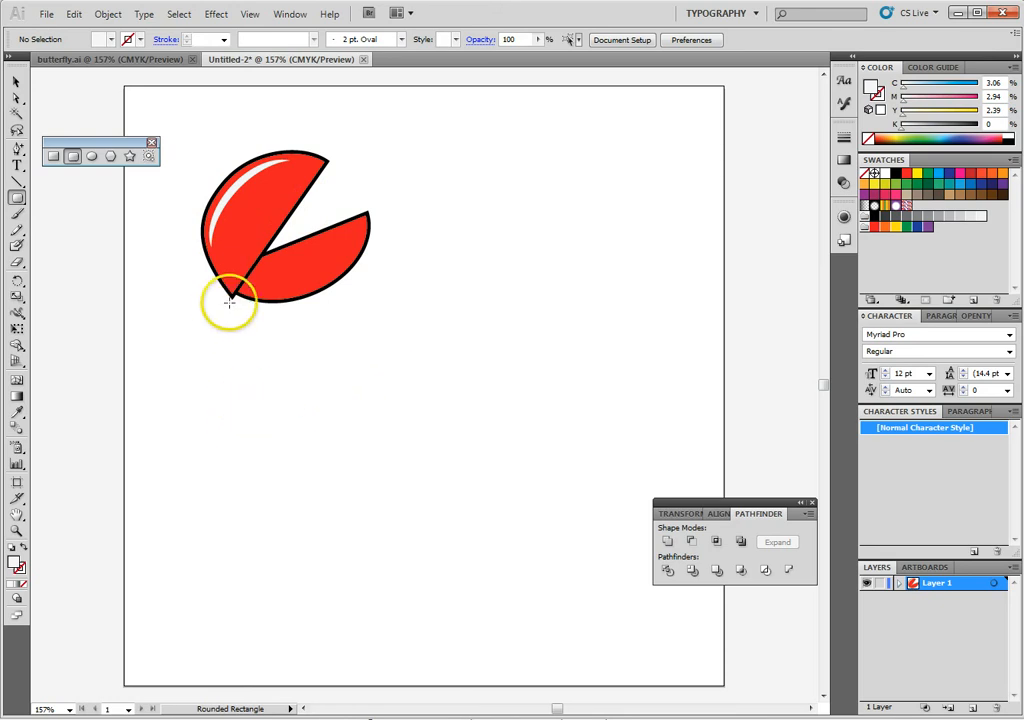
left_click_drag(225, 305, 287, 343)
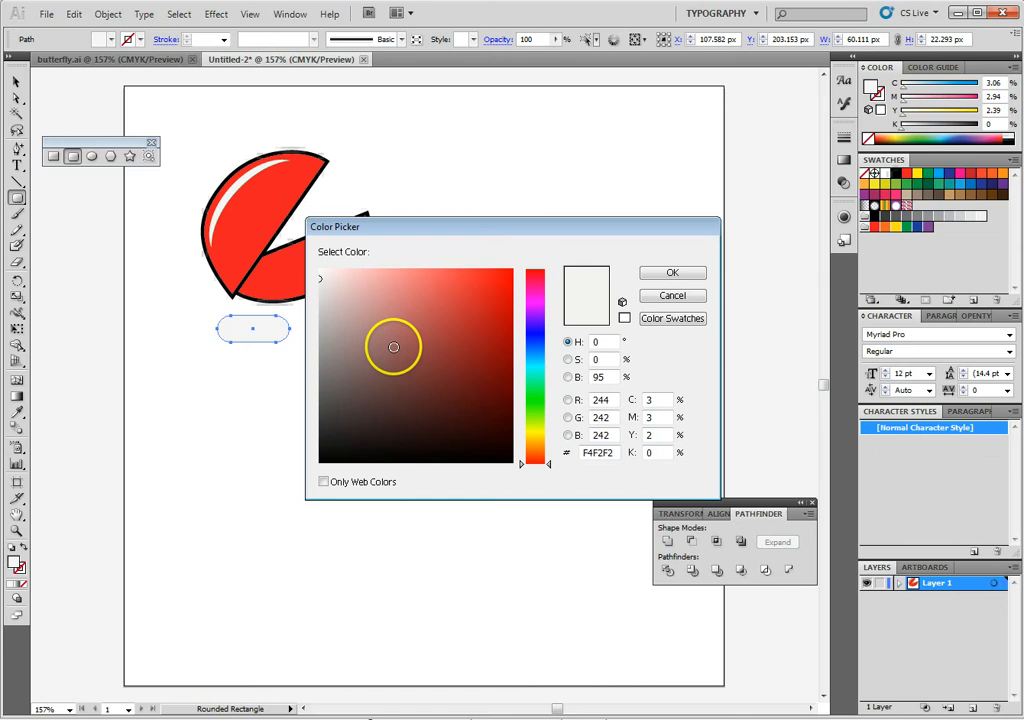
left_click(671, 272)
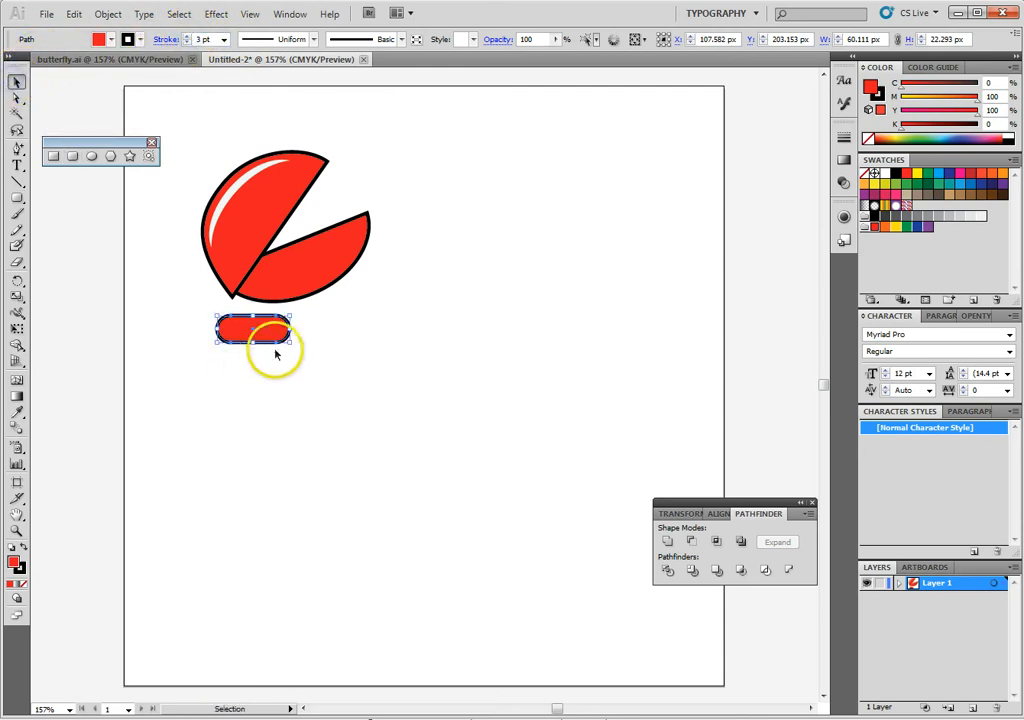
Step: Shrink the red pill onto the claw base and send it behind the claw
left_click_drag(255, 335, 255, 330)
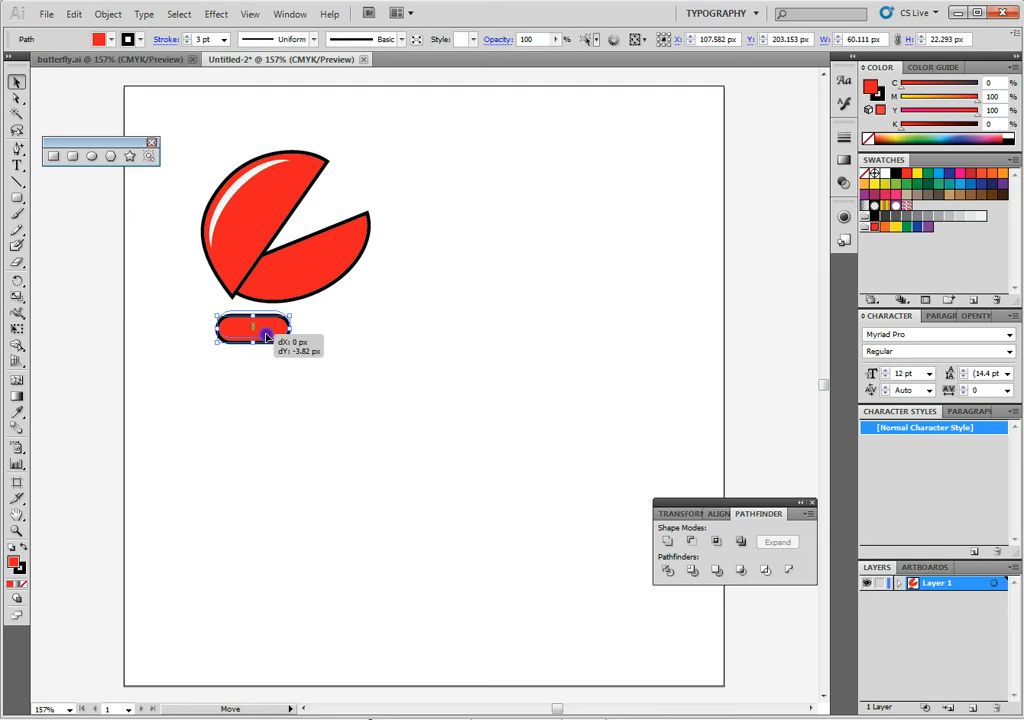
left_click_drag(253, 328, 250, 297)
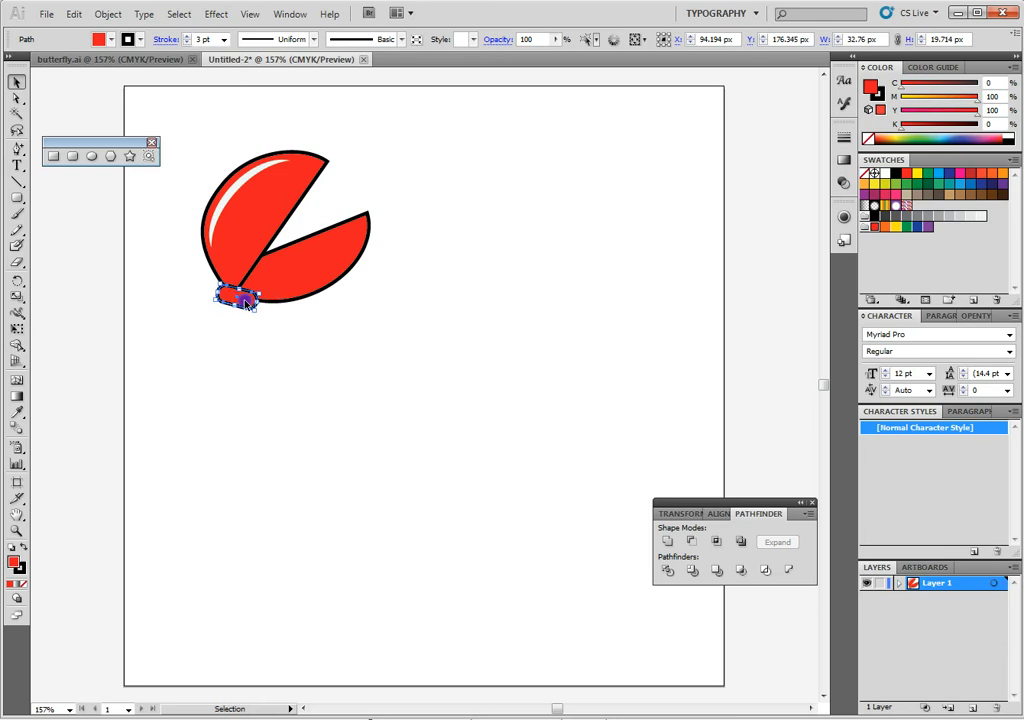
right_click(238, 300)
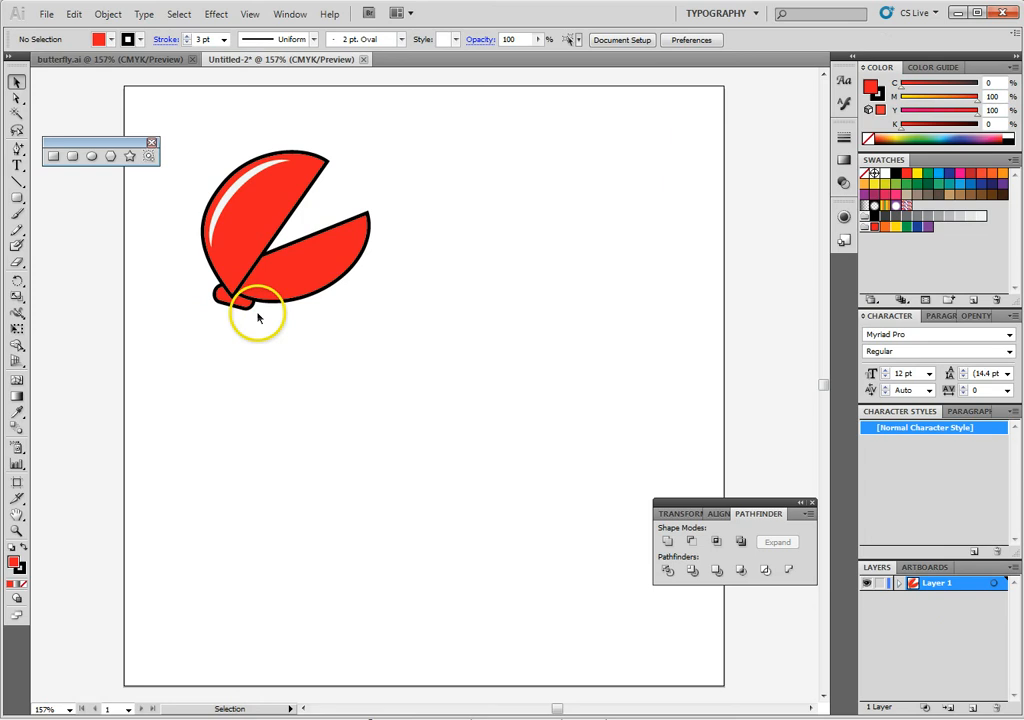
left_click_drag(253, 300, 270, 320)
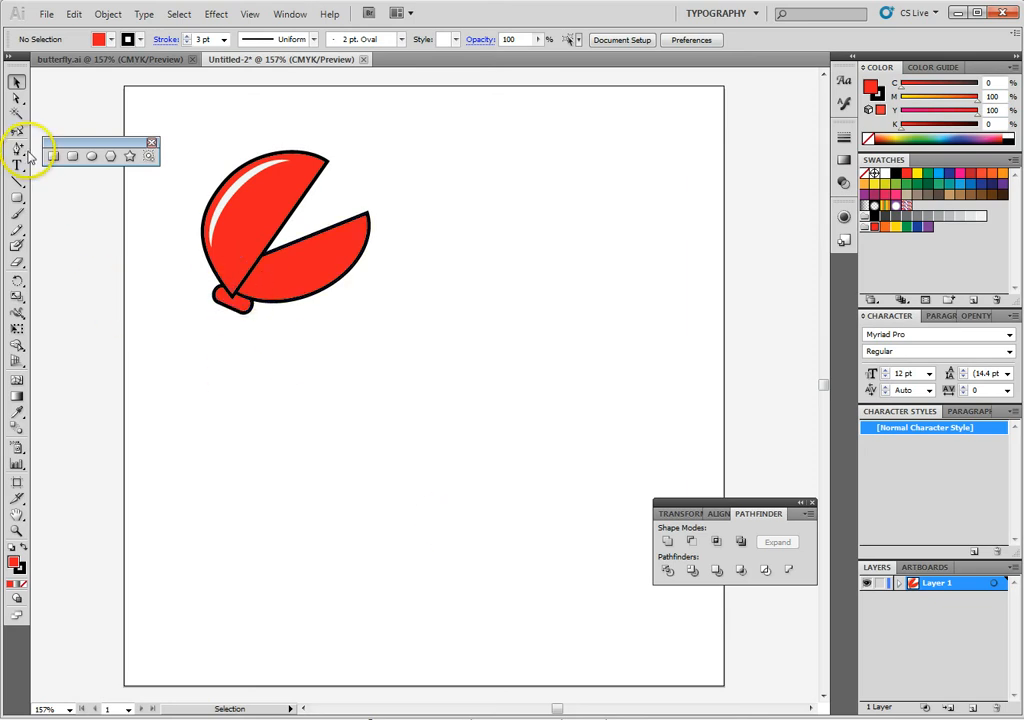
Step: Pen-draw a long curved arm hanging down from the joint and restack it behind the joint
left_click(17, 131)
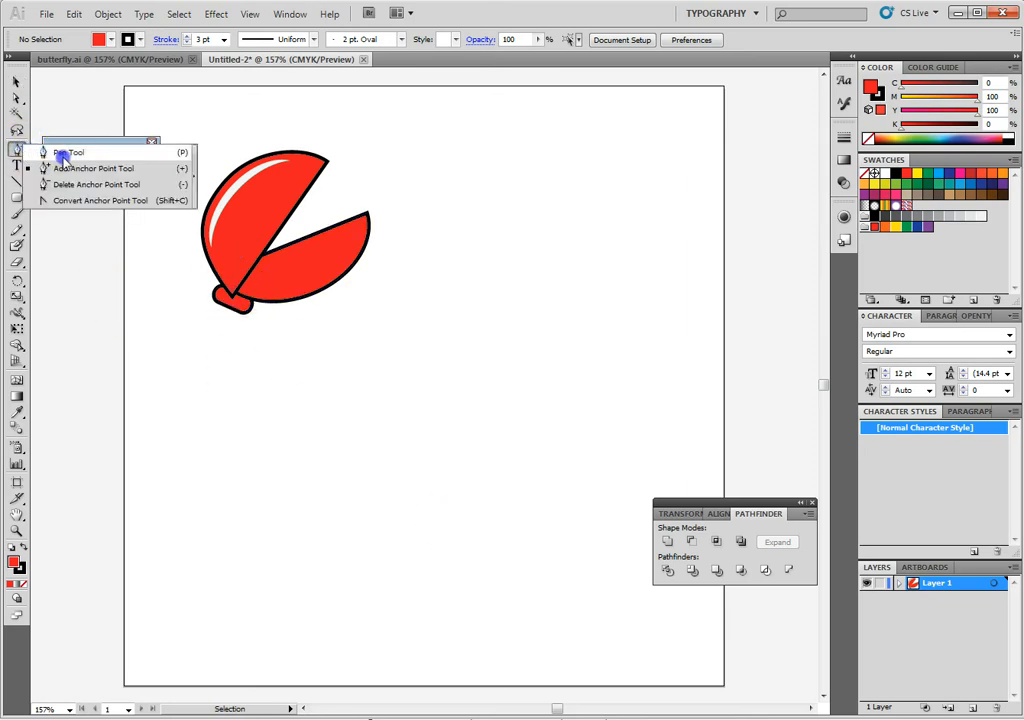
left_click(67, 151)
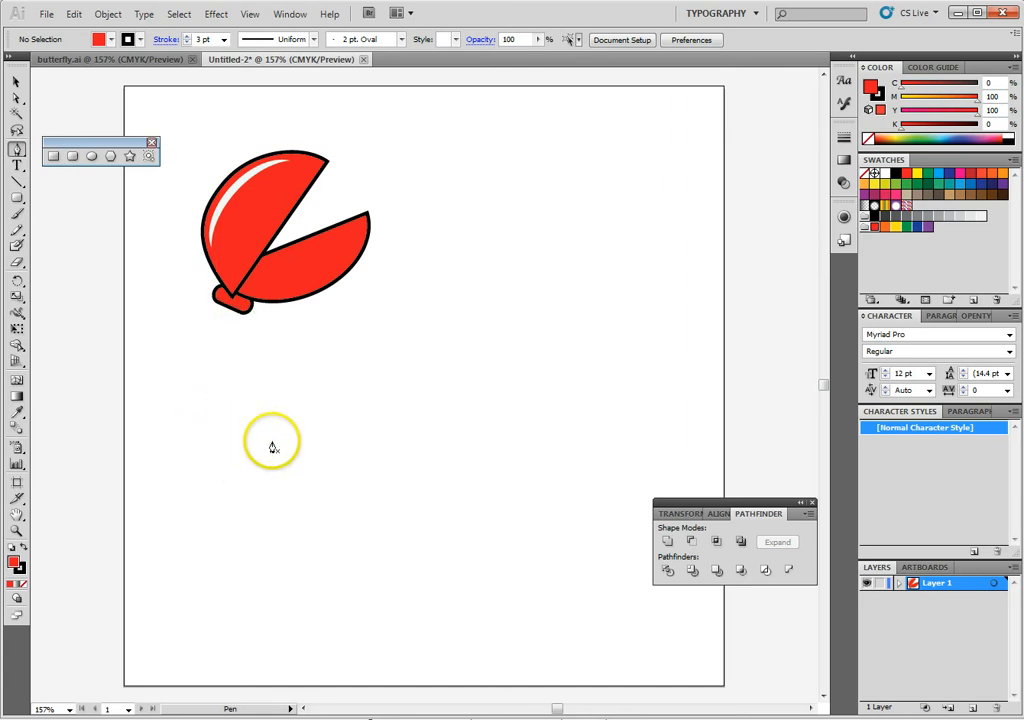
mouse_move(258, 476)
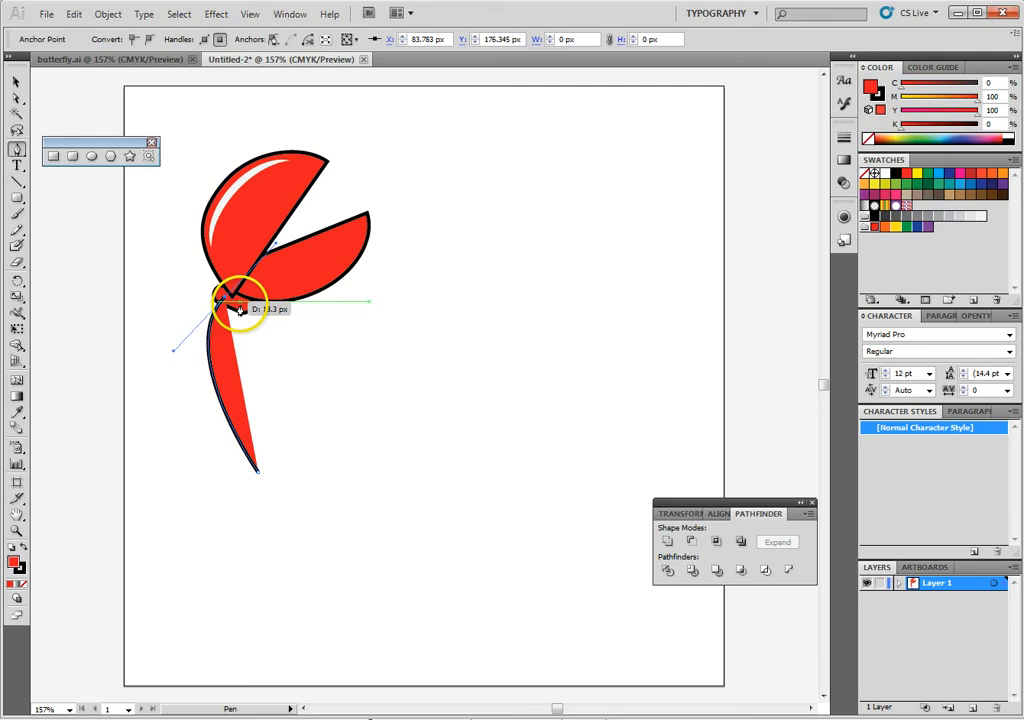
left_click_drag(237, 307, 230, 302)
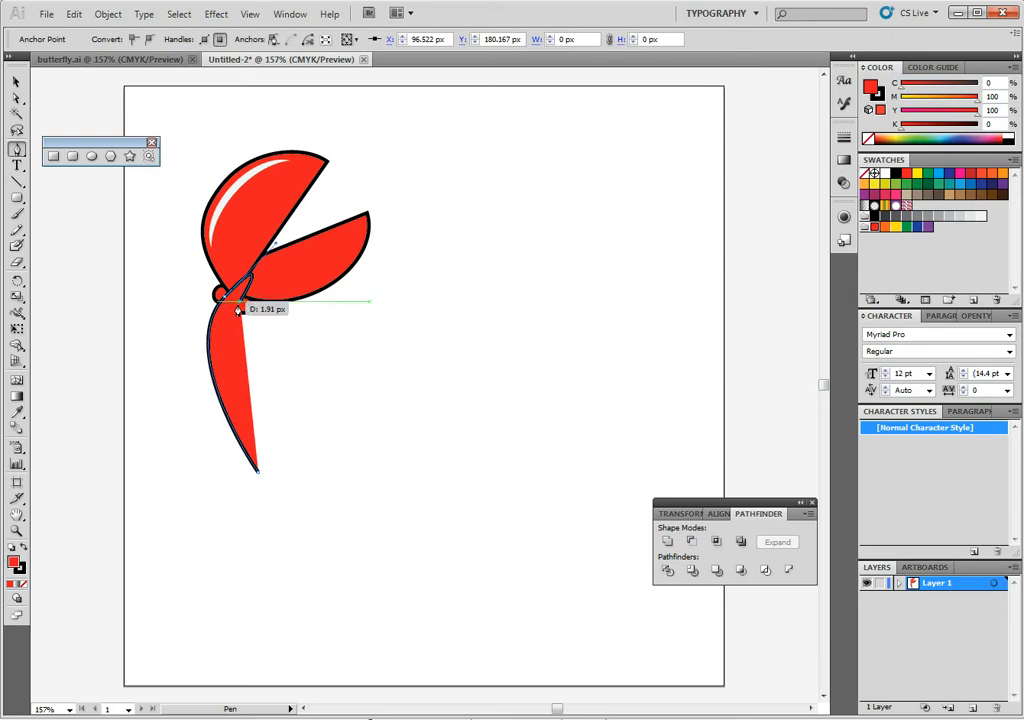
left_click_drag(219, 293, 294, 468)
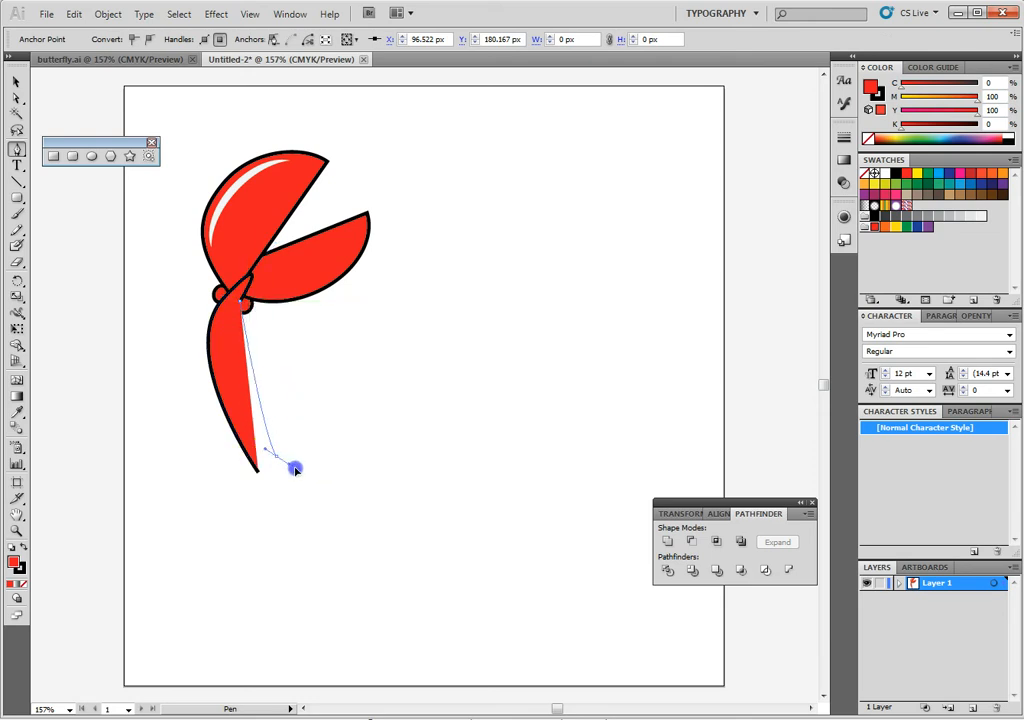
left_click_drag(294, 469, 310, 491)
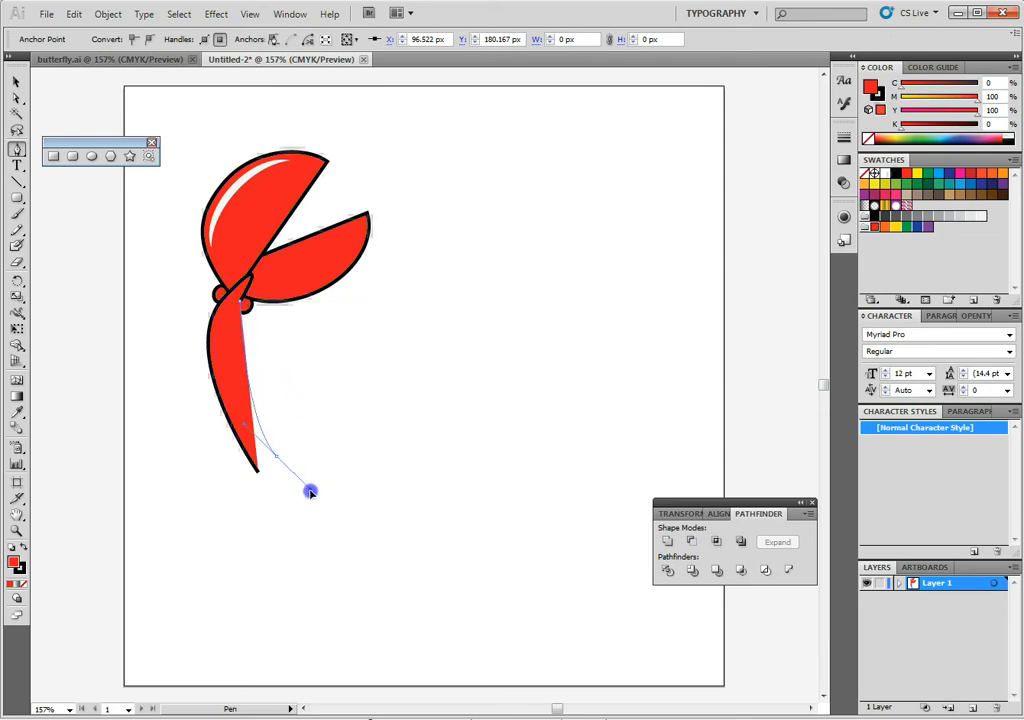
left_click_drag(310, 491, 315, 495)
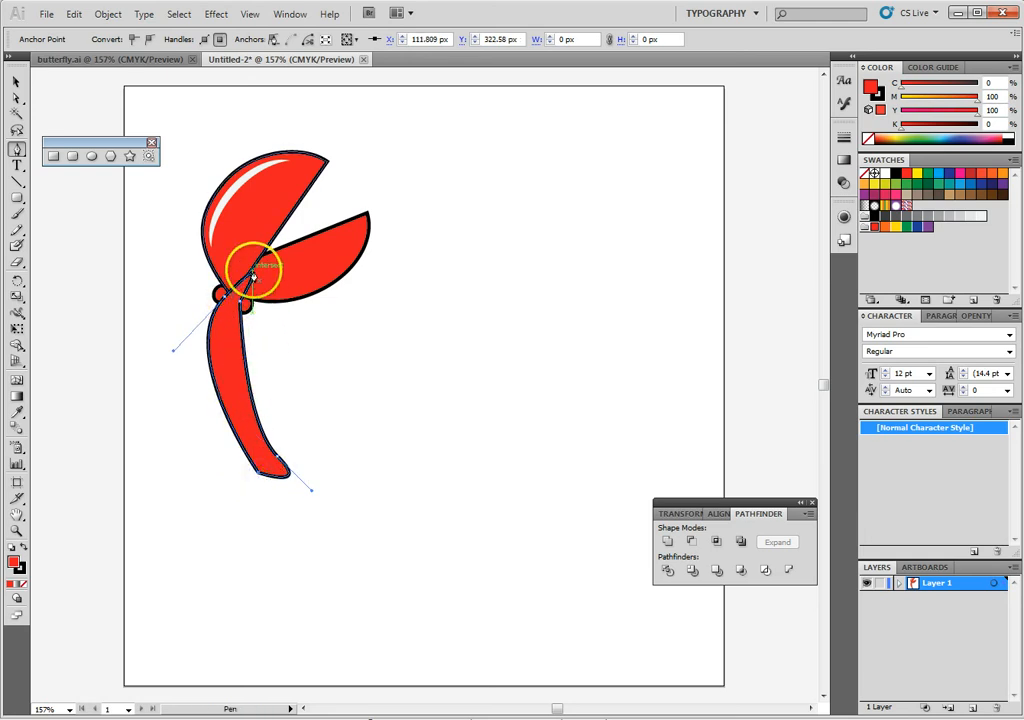
right_click(255, 275)
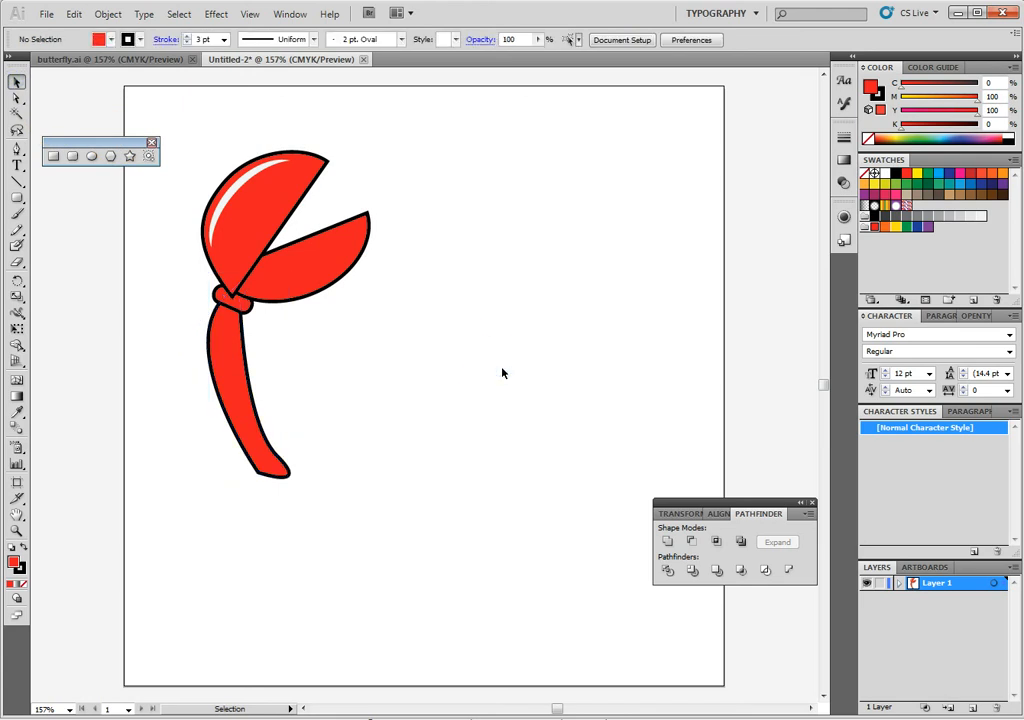
left_click(268, 445)
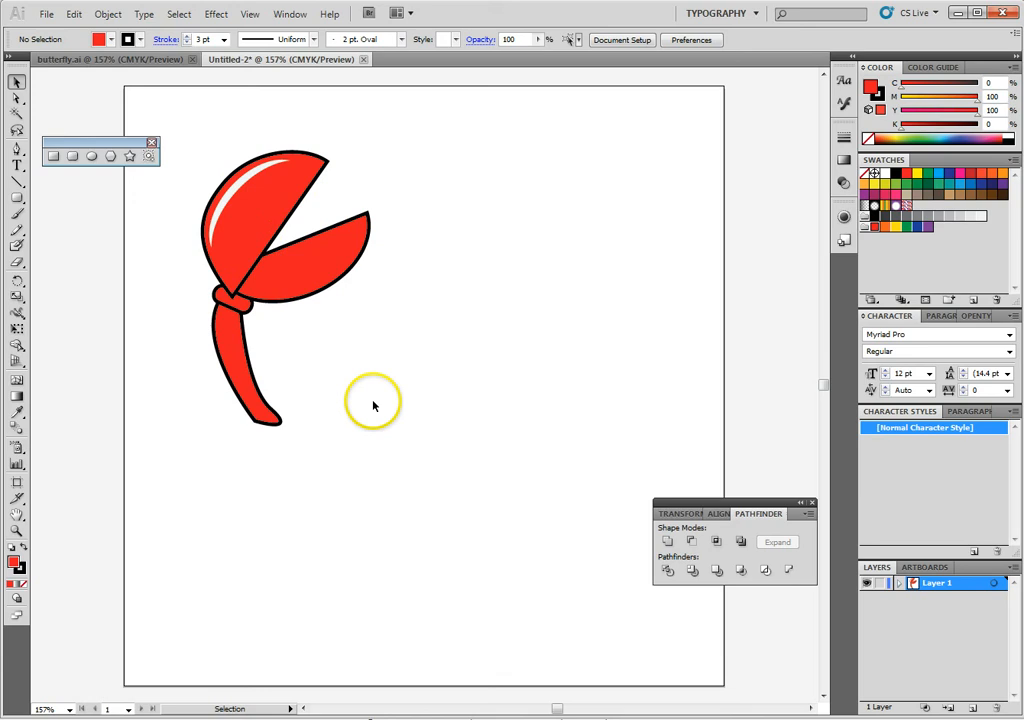
mouse_move(375, 355)
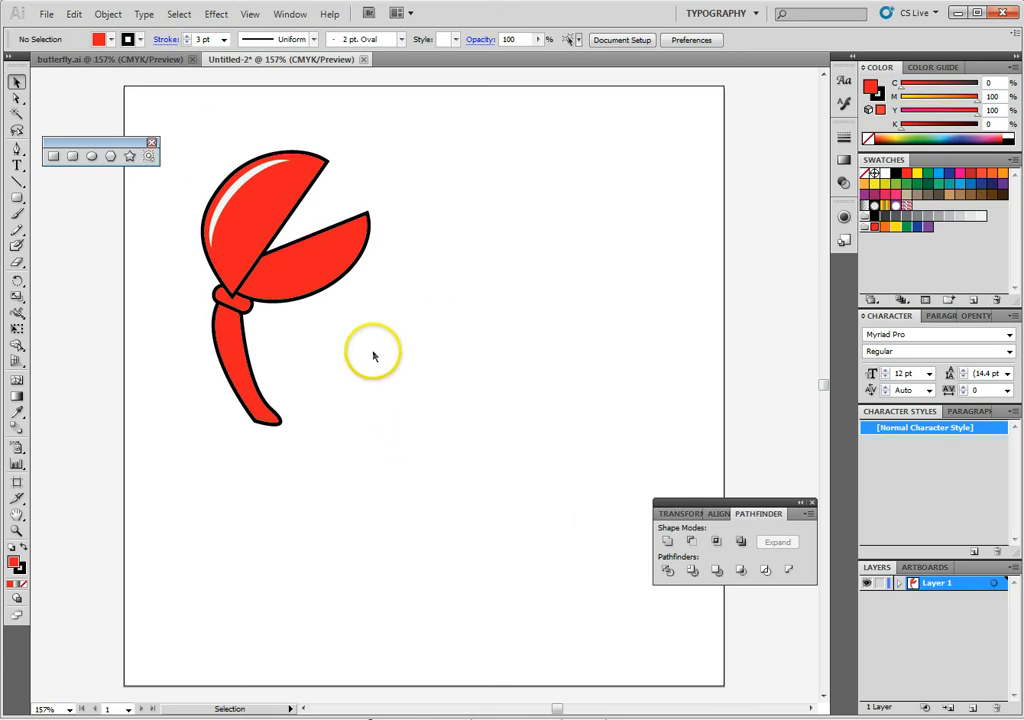
mouse_move(410, 487)
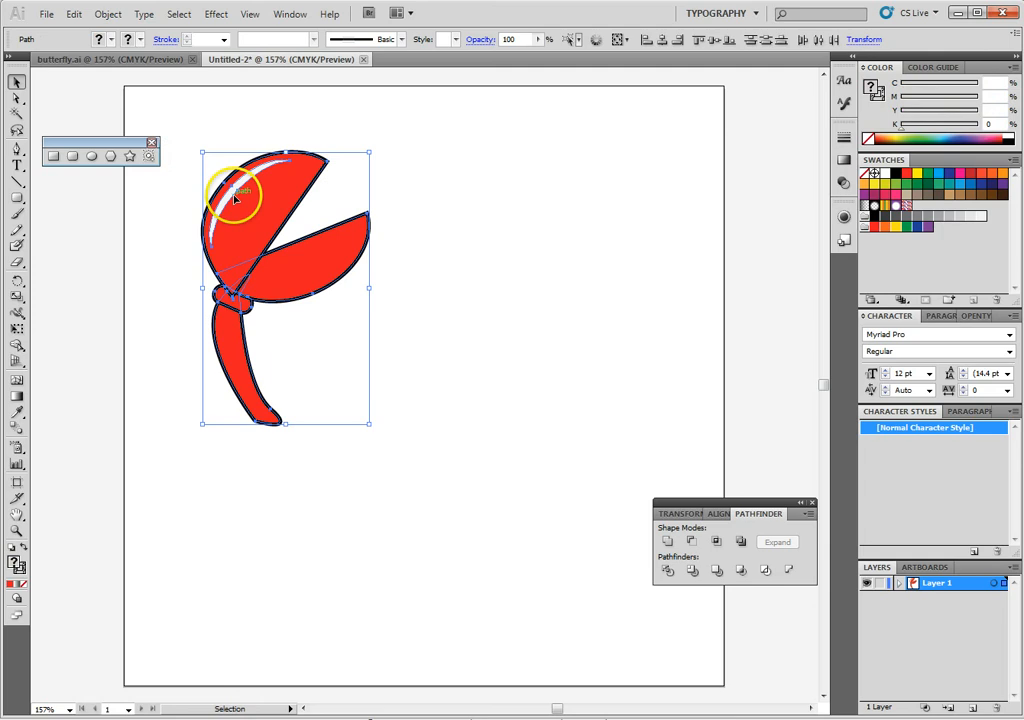
Step: Reflect a vertical copy of the grouped claw and arm and move it right
left_click(522, 432)
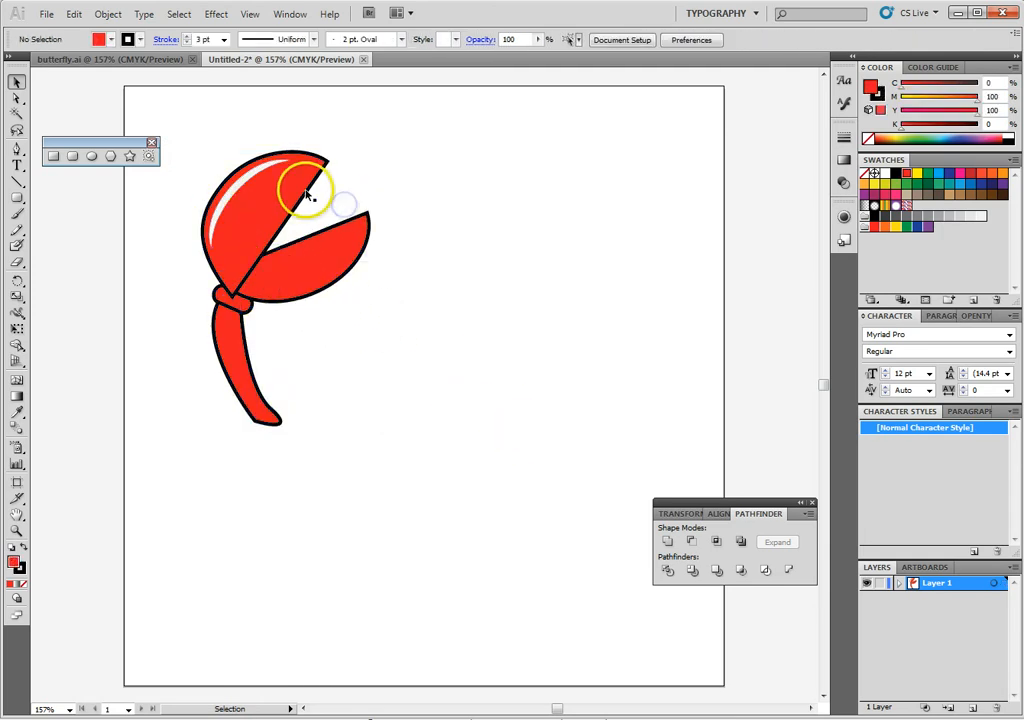
right_click(310, 195)
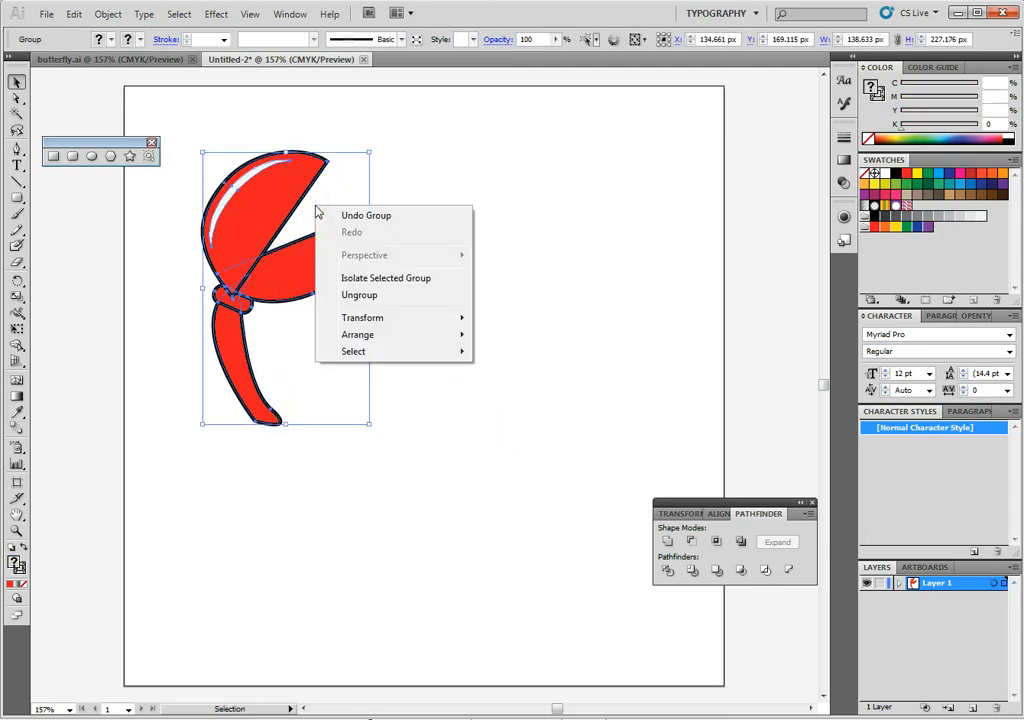
mouse_move(390, 294)
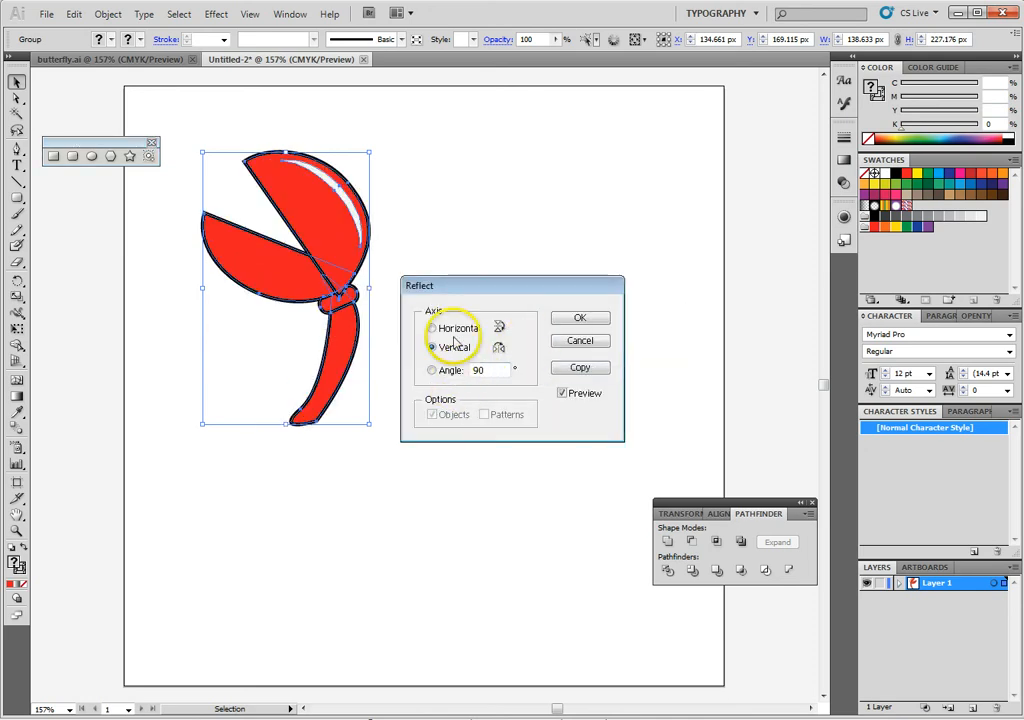
left_click(433, 347)
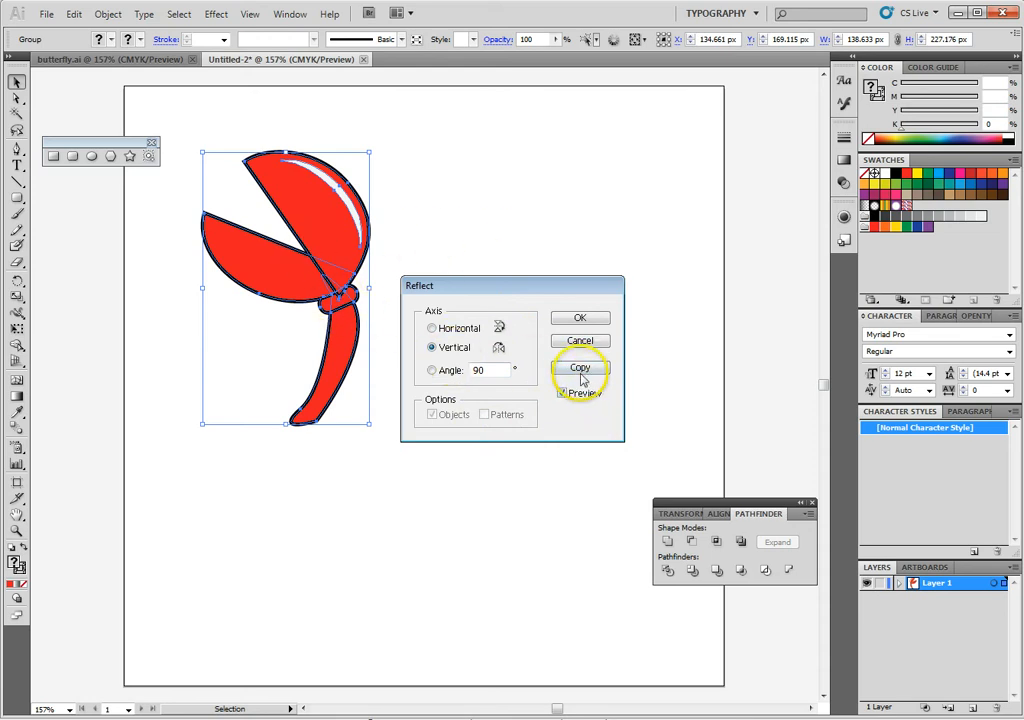
left_click(580, 367)
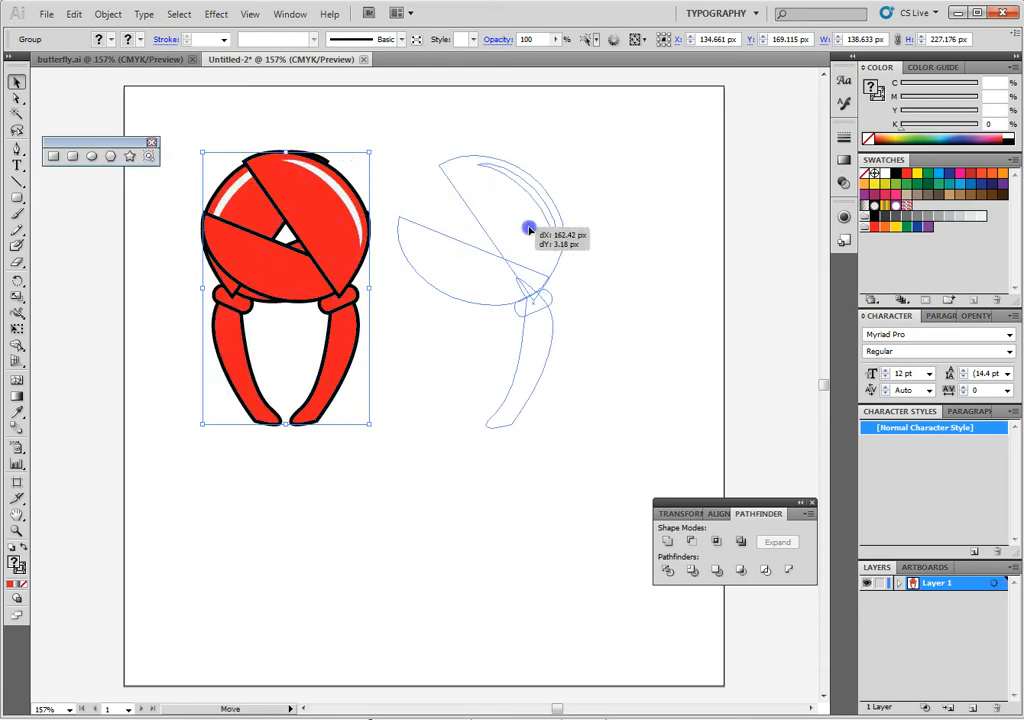
left_click_drag(530, 228, 610, 235)
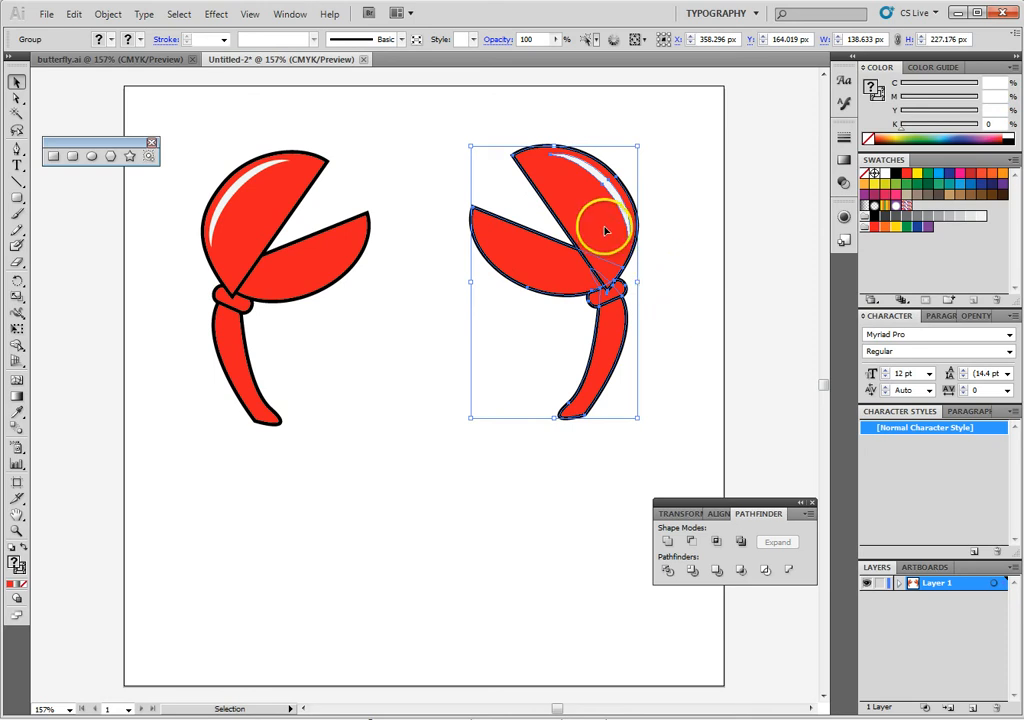
Step: Drag the mirrored claw's lower pincer up against its upper pincer
right_click(605, 230)
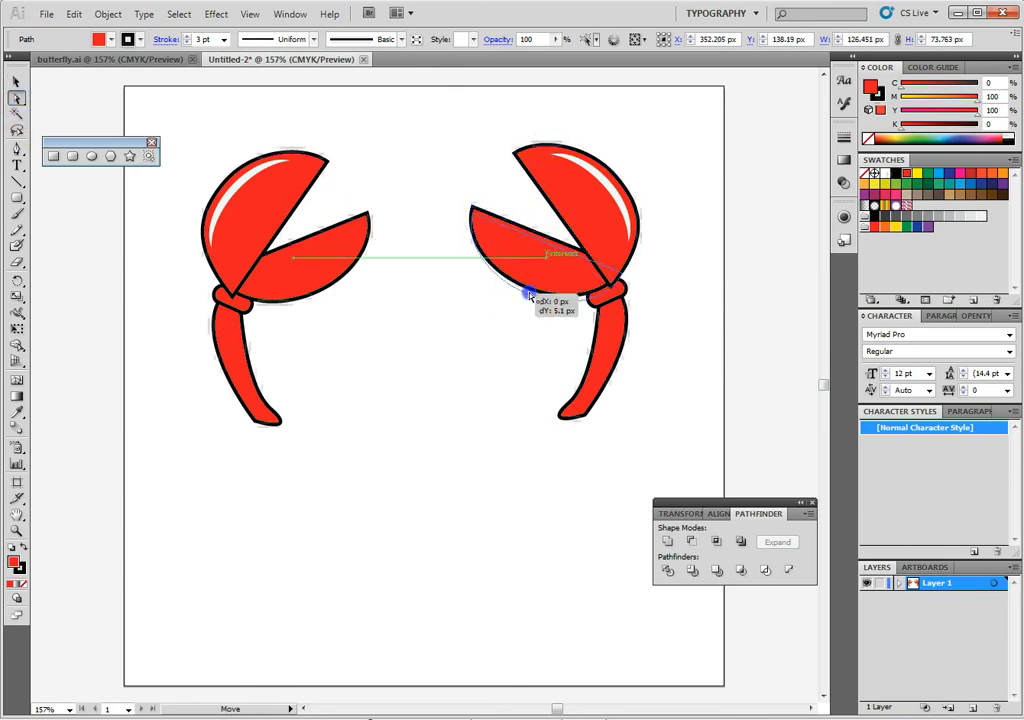
left_click_drag(530, 293, 485, 207)
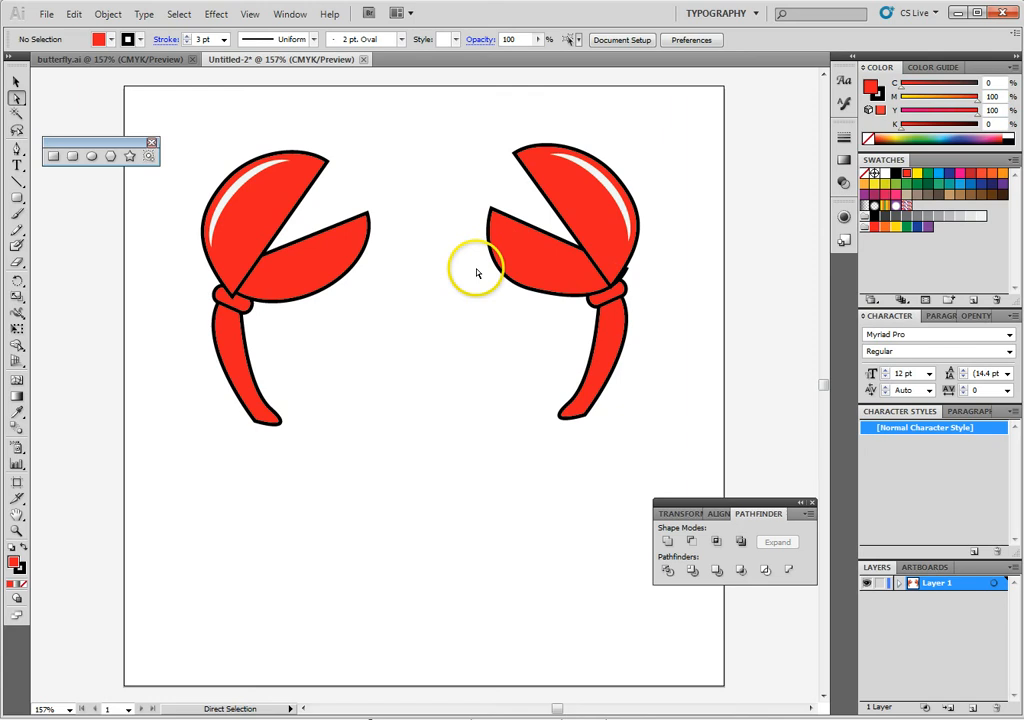
mouse_move(469, 289)
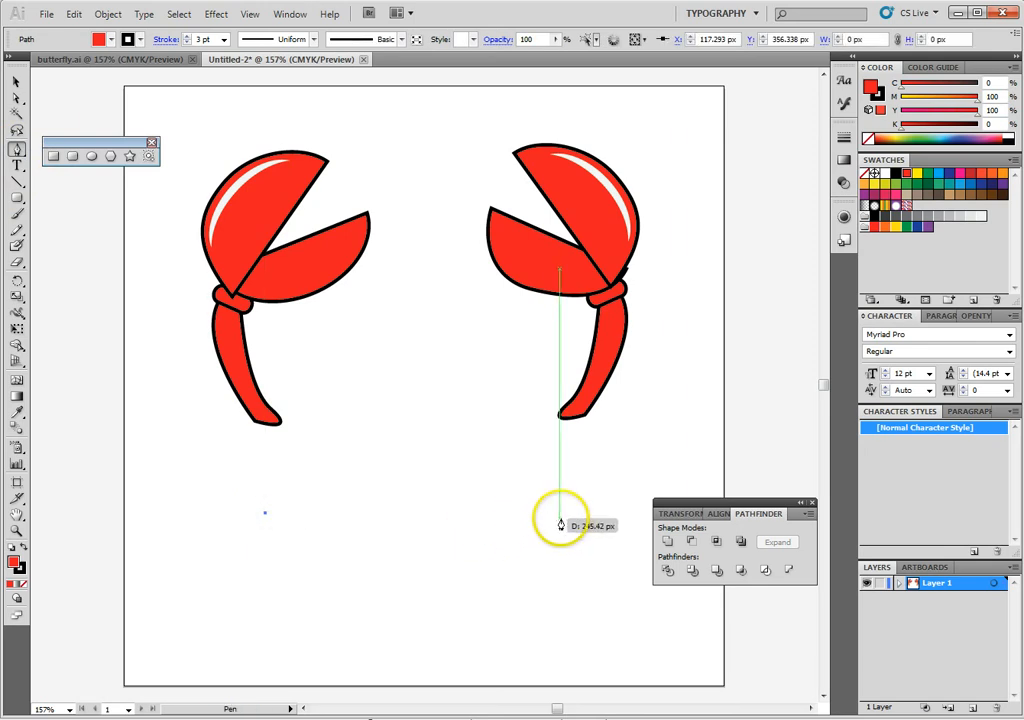
Step: Pen-draw the red body outline and round its curves by adjusting anchor handles
left_click_drag(558, 512, 620, 607)
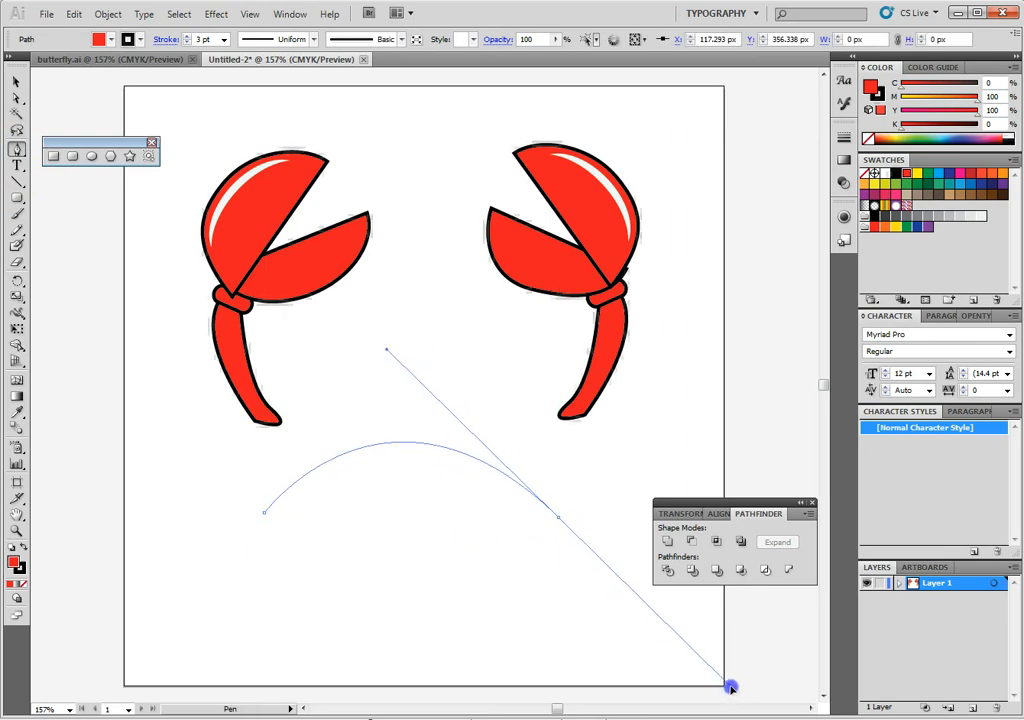
left_click_drag(731, 687, 714, 696)
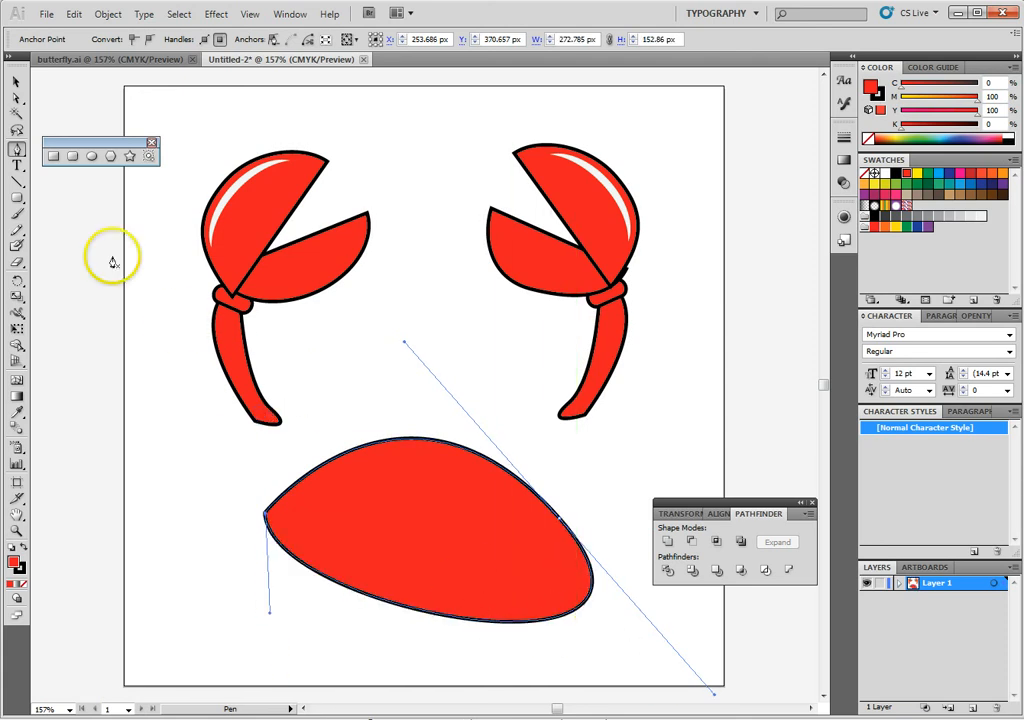
left_click(16, 161)
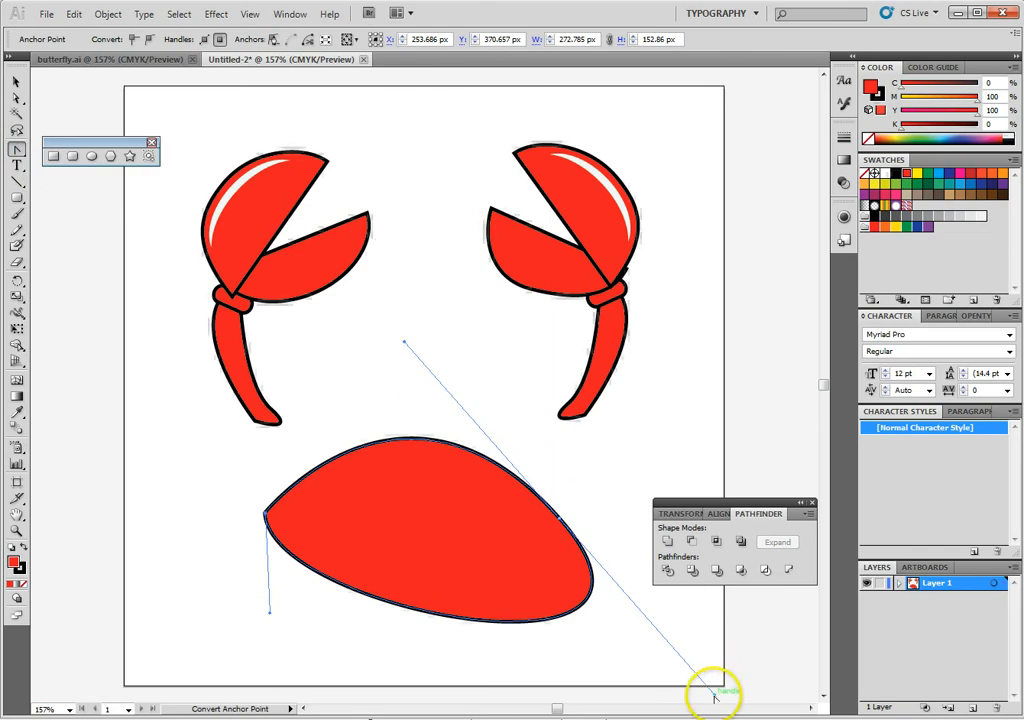
left_click_drag(715, 690, 495, 635)
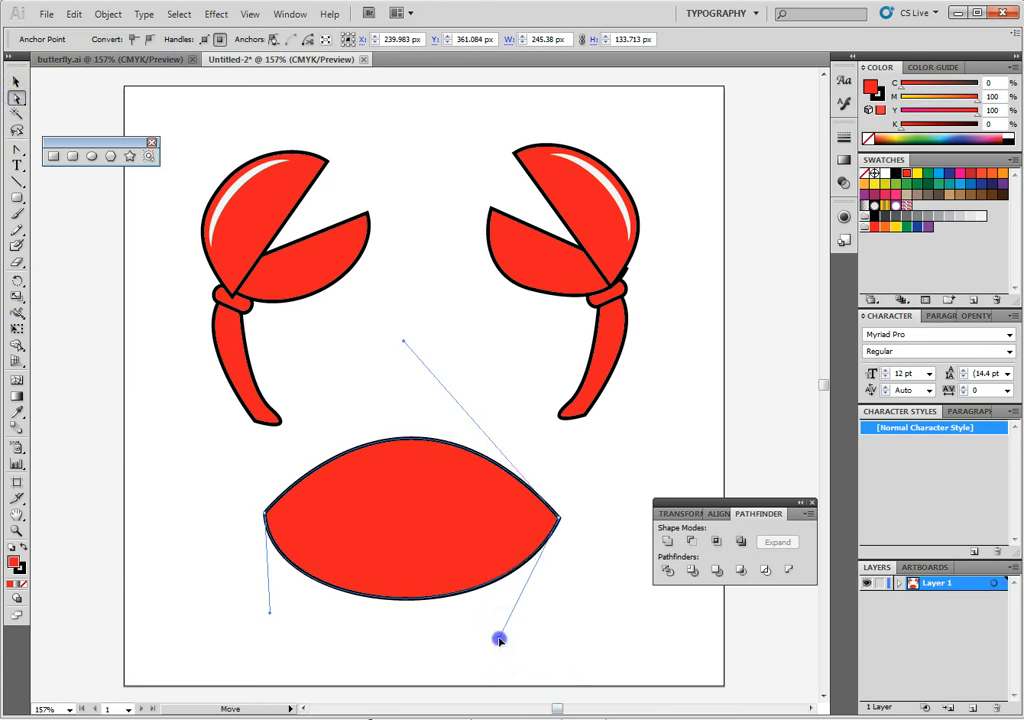
left_click_drag(500, 638, 270, 613)
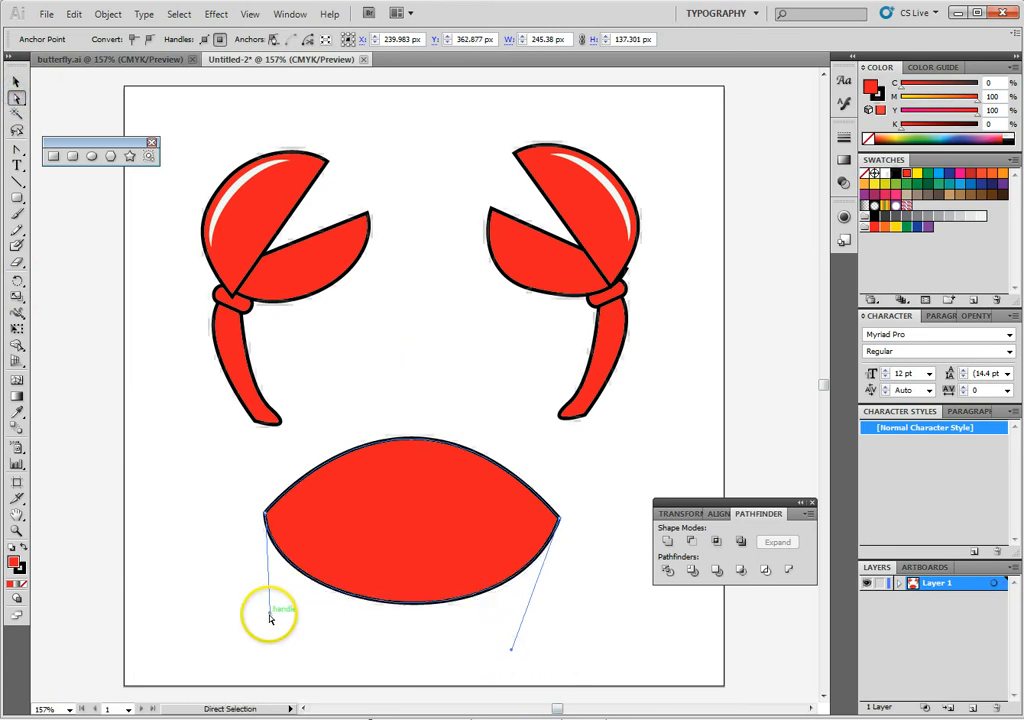
left_click_drag(270, 618, 260, 552)
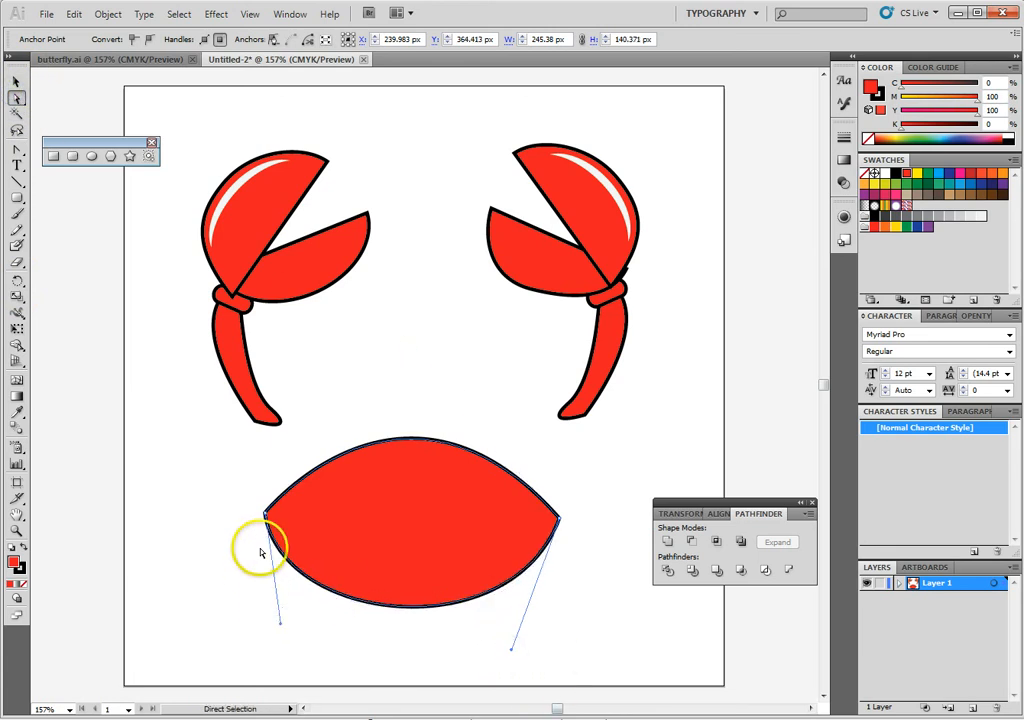
left_click_drag(260, 550, 435, 458)
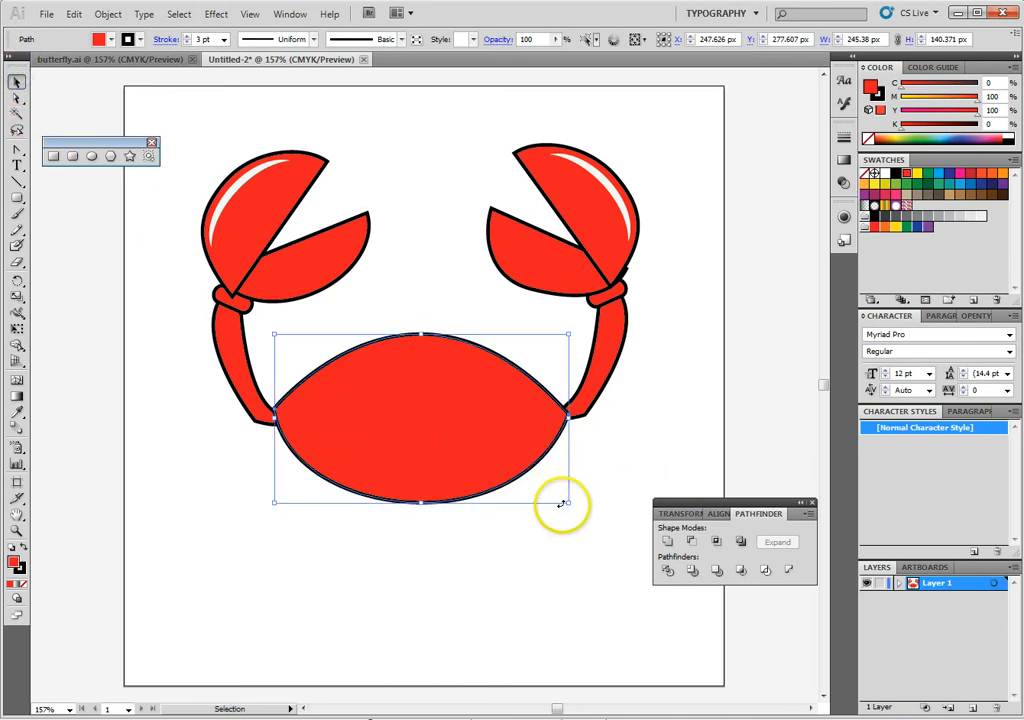
Step: Stretch the body wider and taller with its bounding box handles
left_click_drag(565, 505, 275, 510)
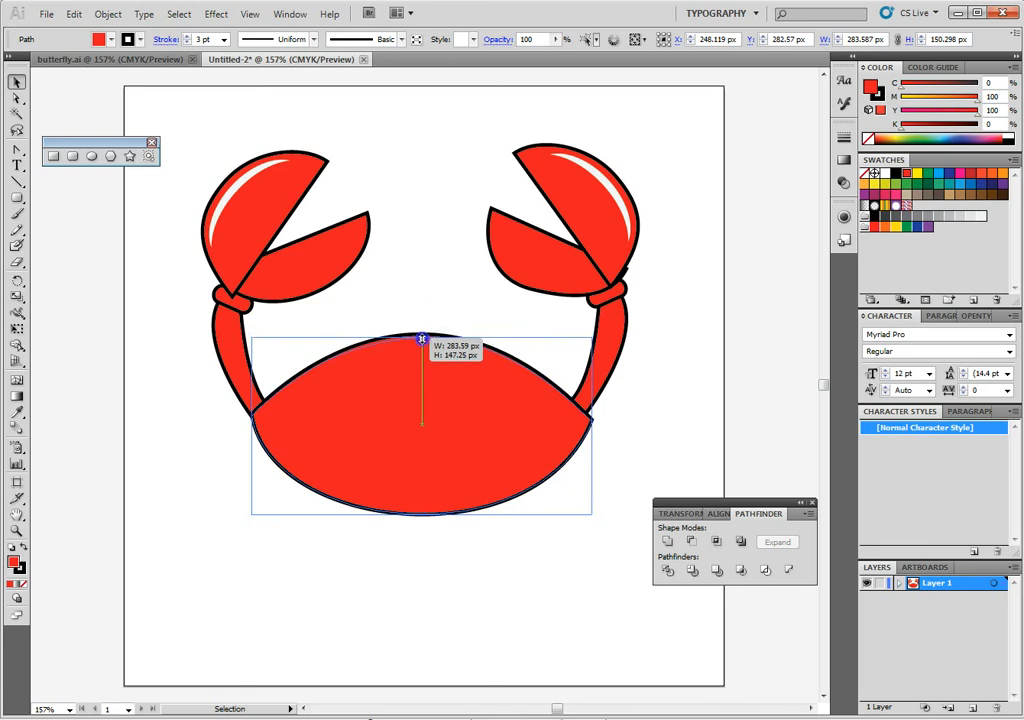
left_click_drag(420, 345, 420, 515)
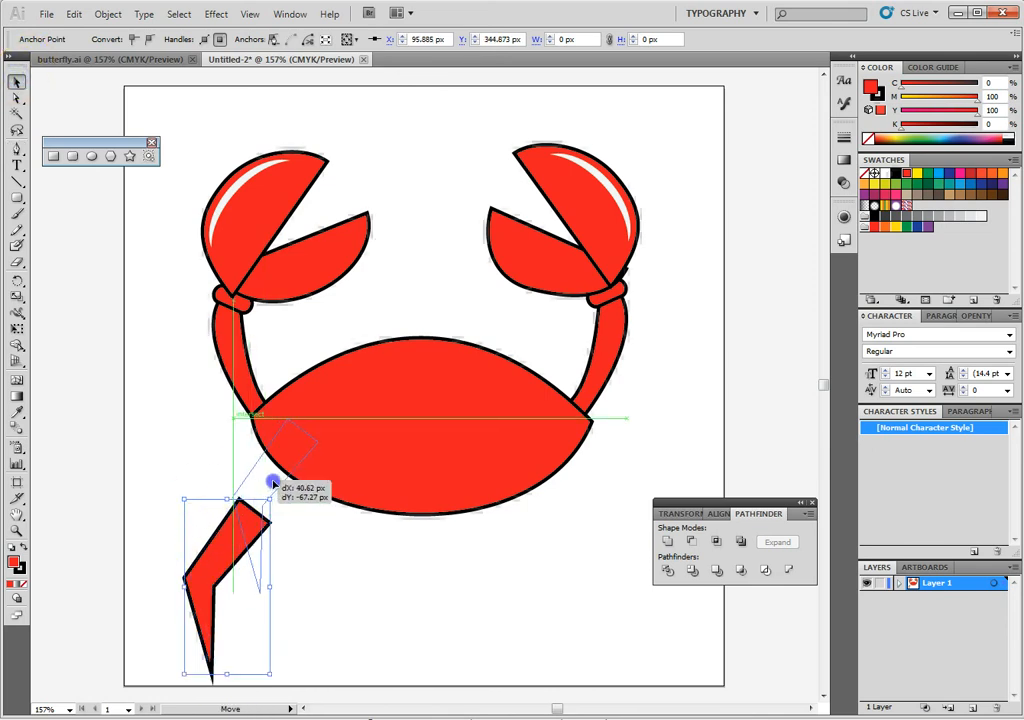
Step: Send the pointed leg behind the body, then resize the copies into three left legs
right_click(290, 480)
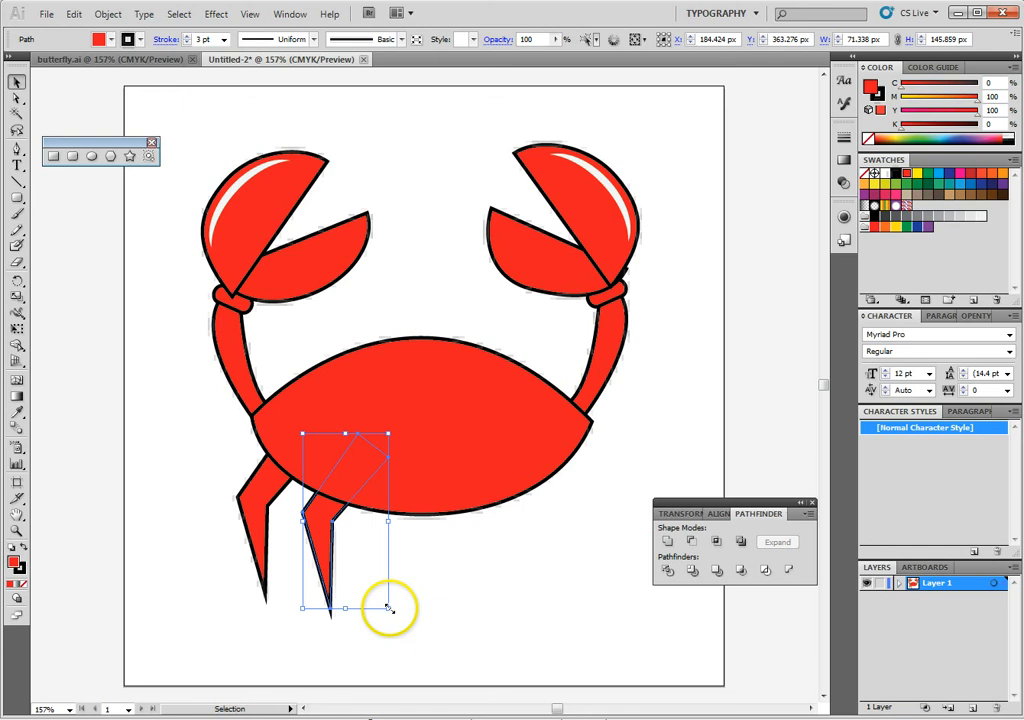
left_click_drag(388, 610, 375, 430)
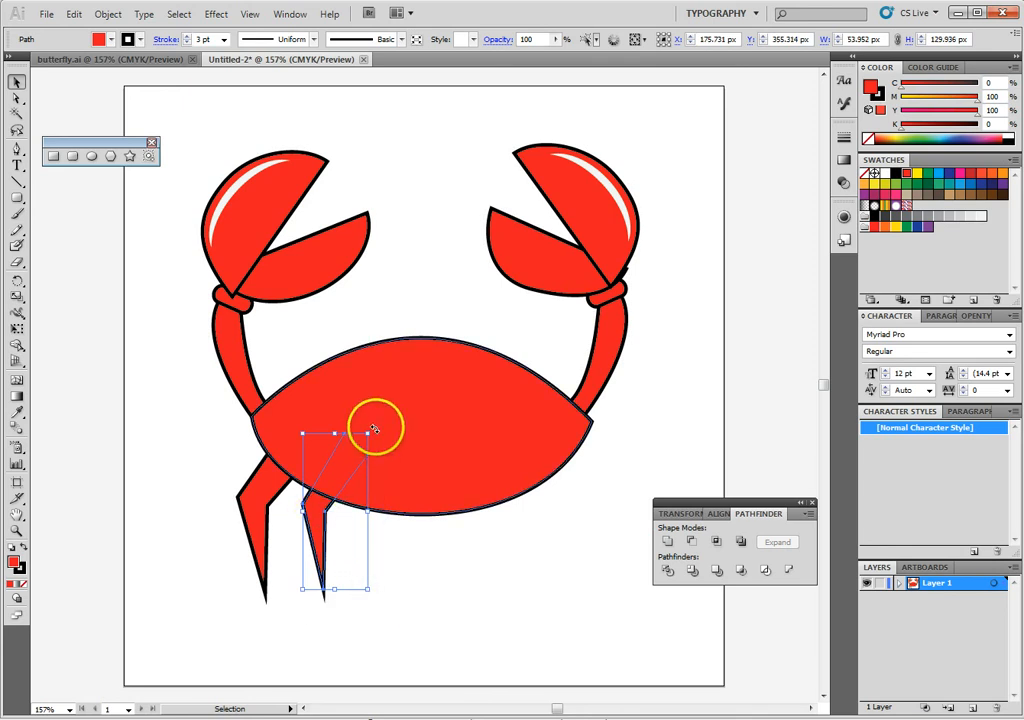
left_click(411, 568)
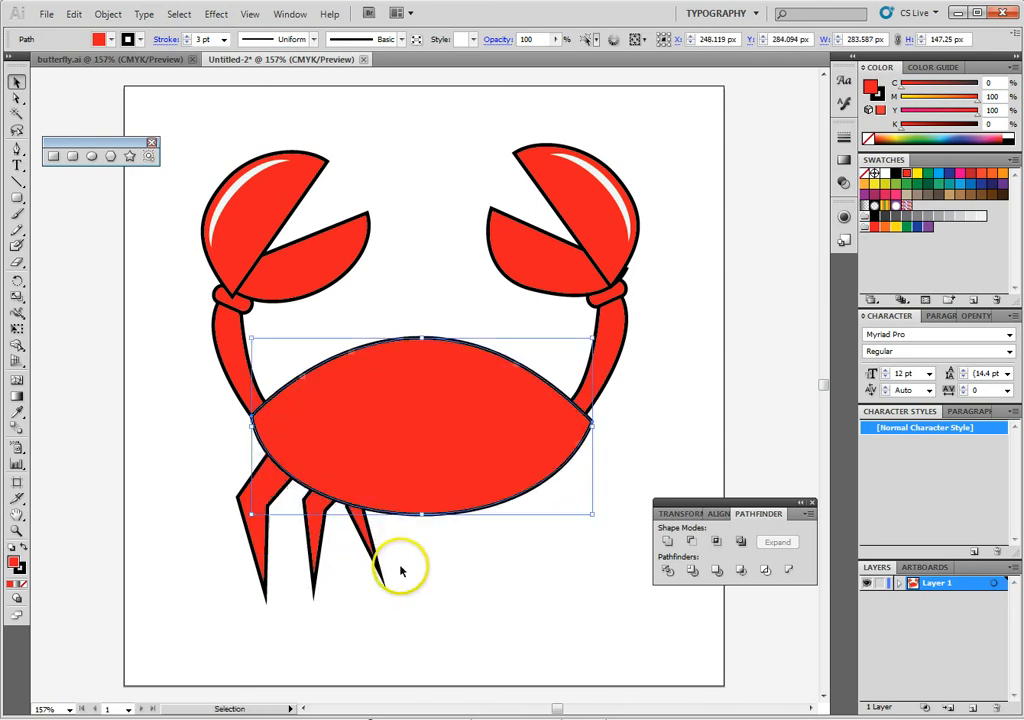
left_click(375, 570)
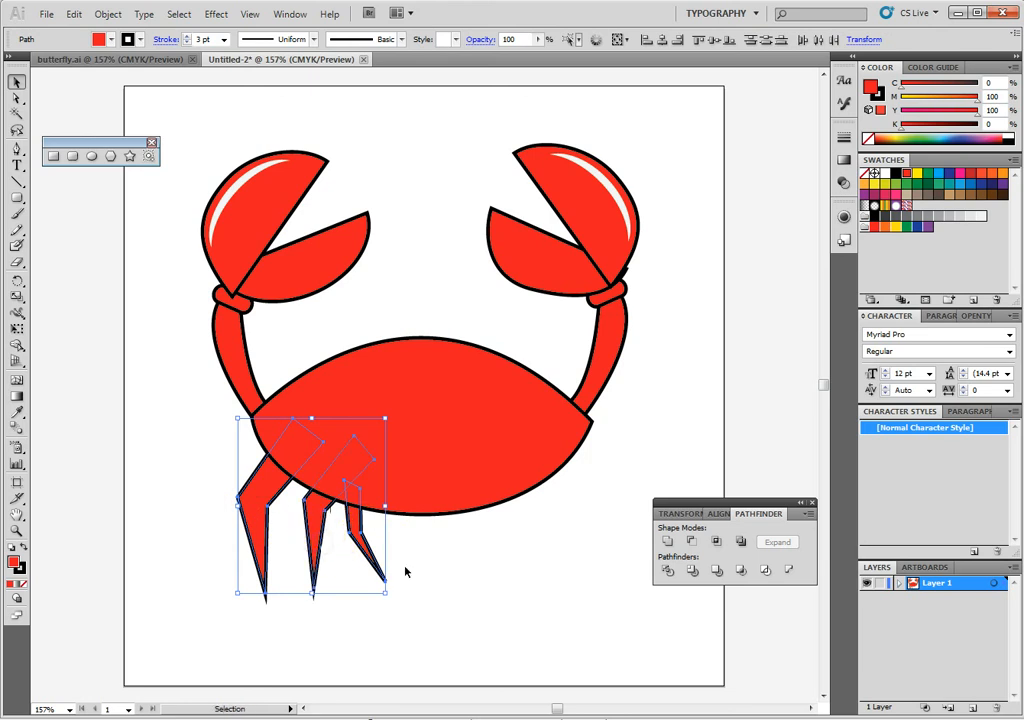
Step: Reflect a vertical copy of the three legs and slide it under the right side
right_click(405, 571)
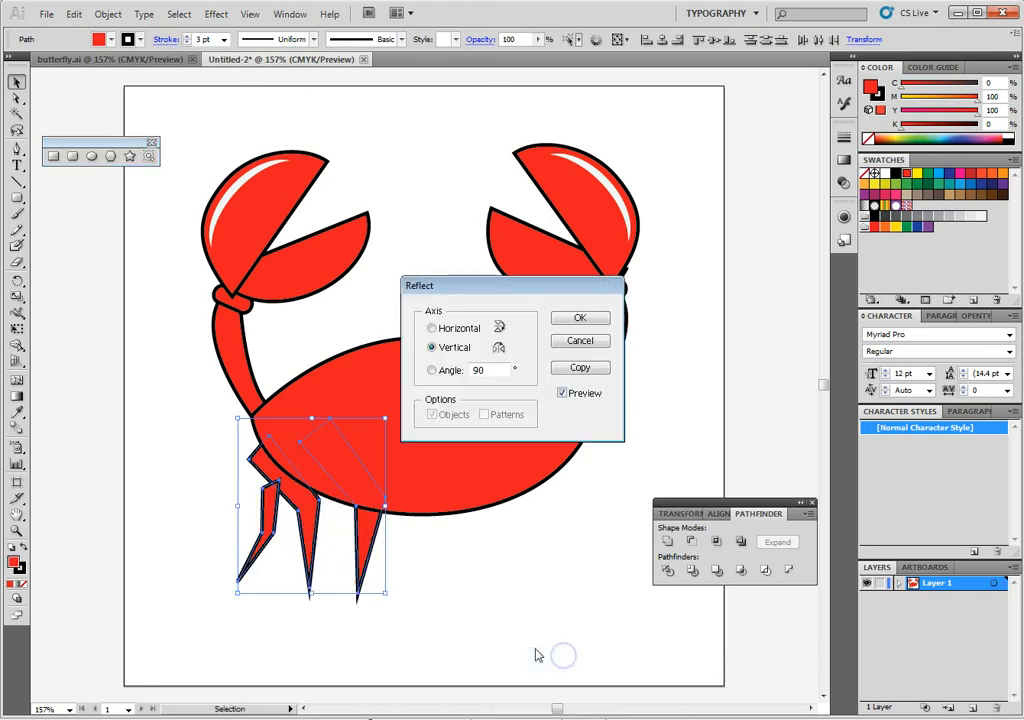
left_click(580, 317)
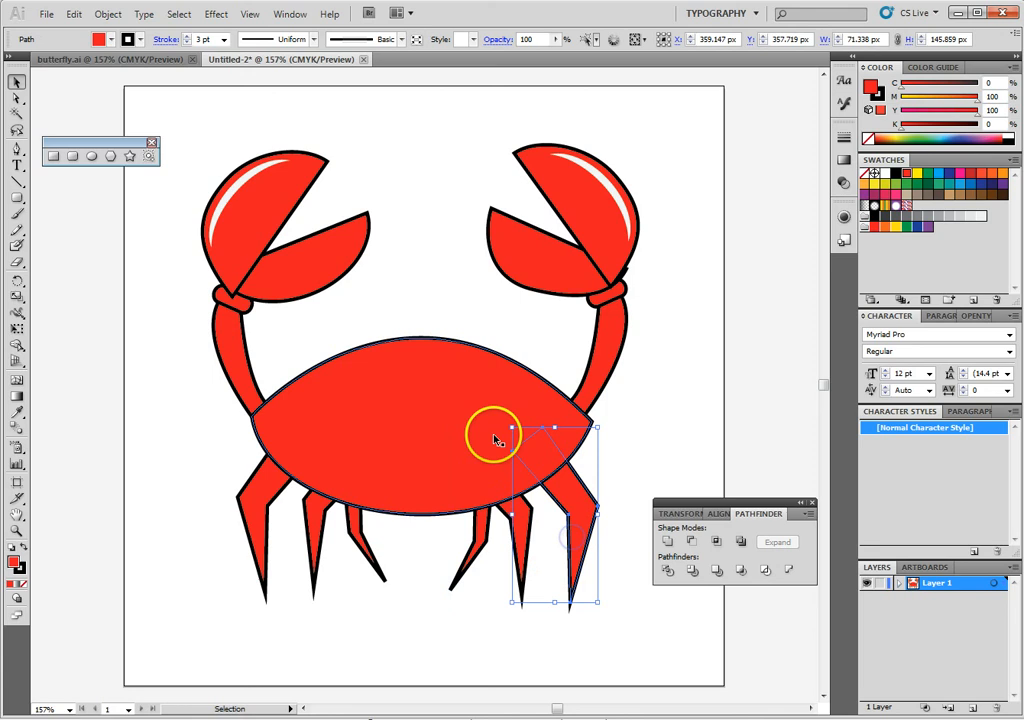
left_click_drag(510, 440, 495, 428)
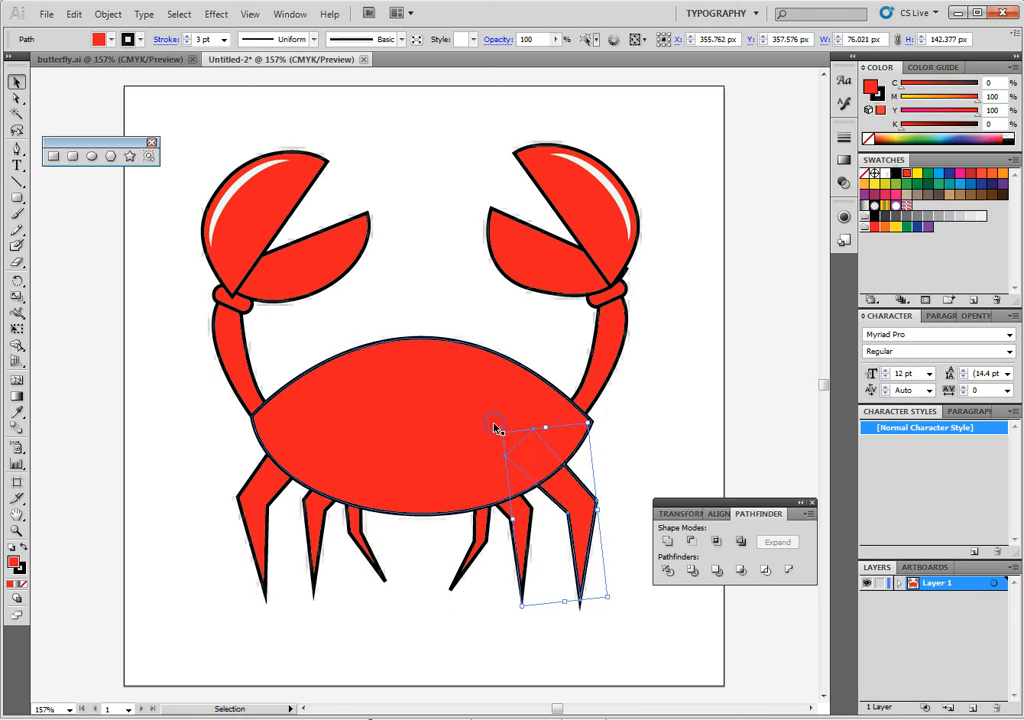
left_click(580, 660)
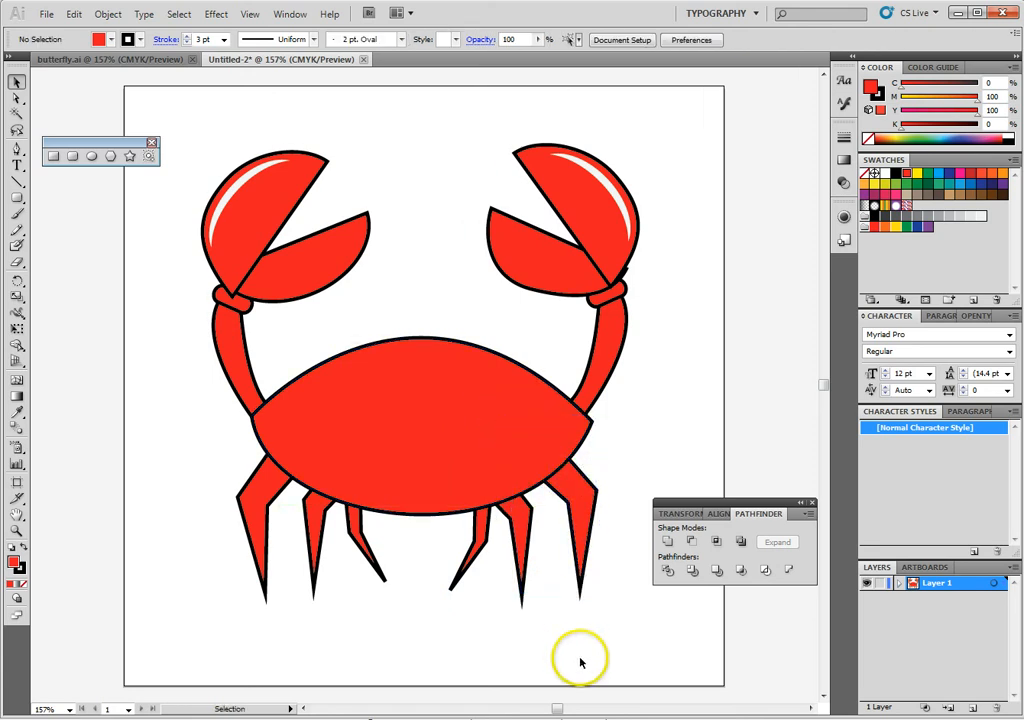
mouse_move(580, 662)
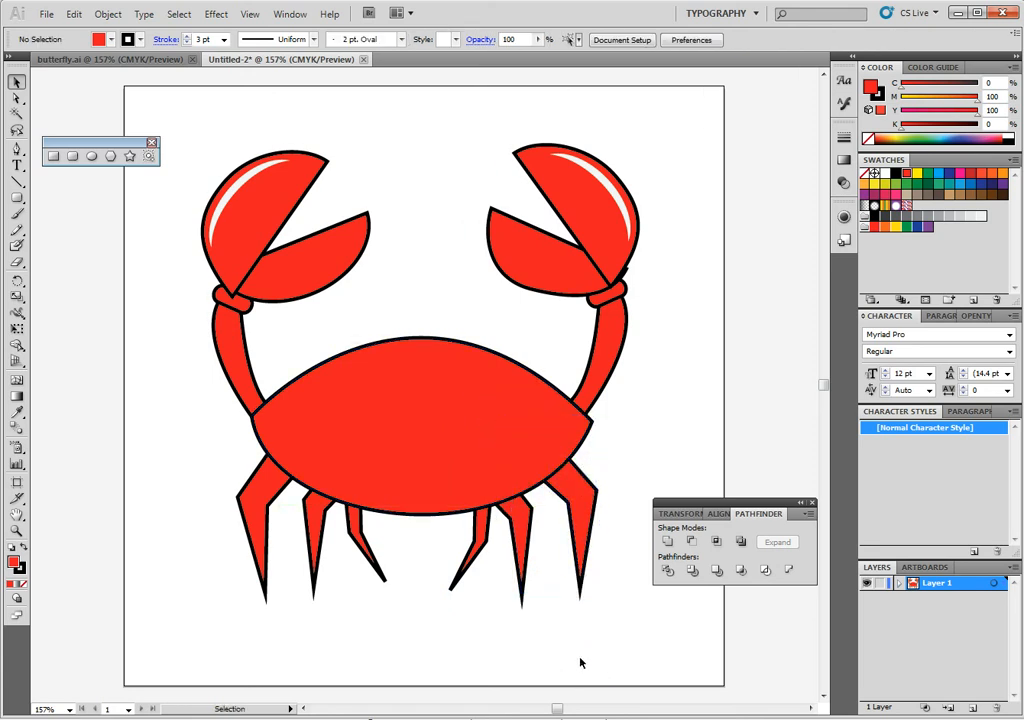
mouse_move(550, 635)
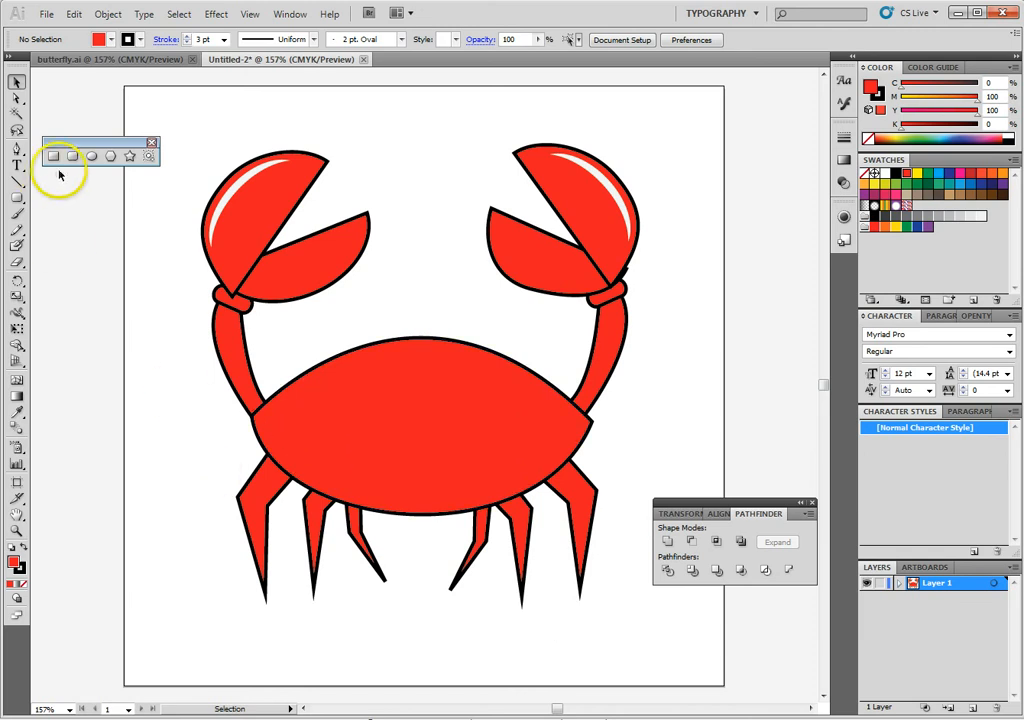
Step: Draw an ellipse on the body's upper left and fill it pale blue
left_click(91, 155)
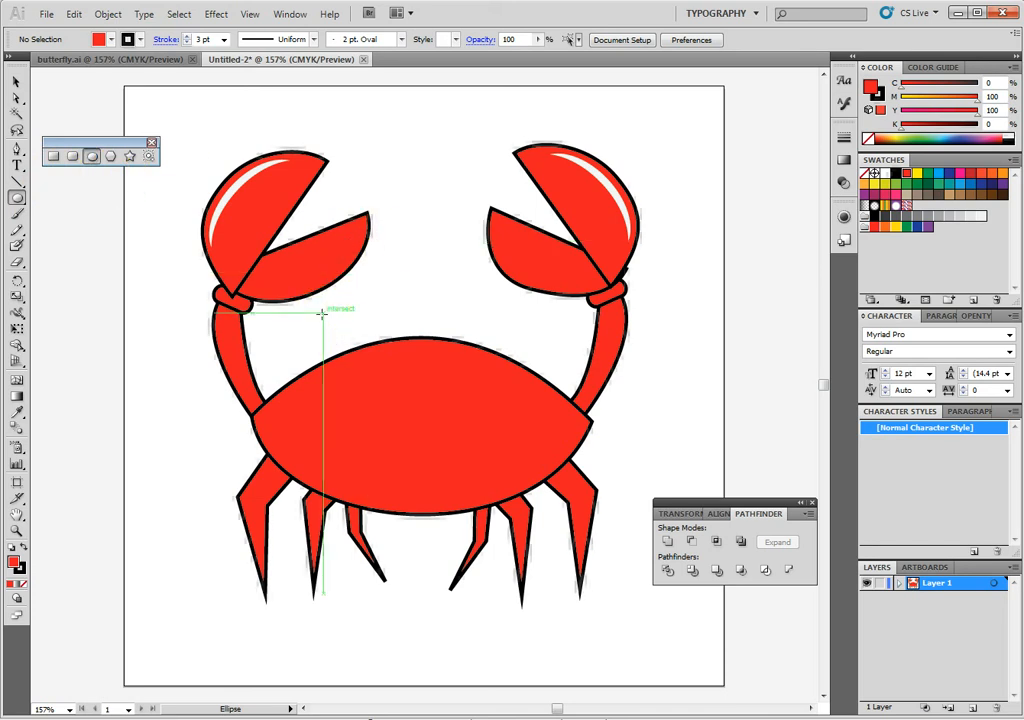
left_click_drag(320, 315, 418, 398)
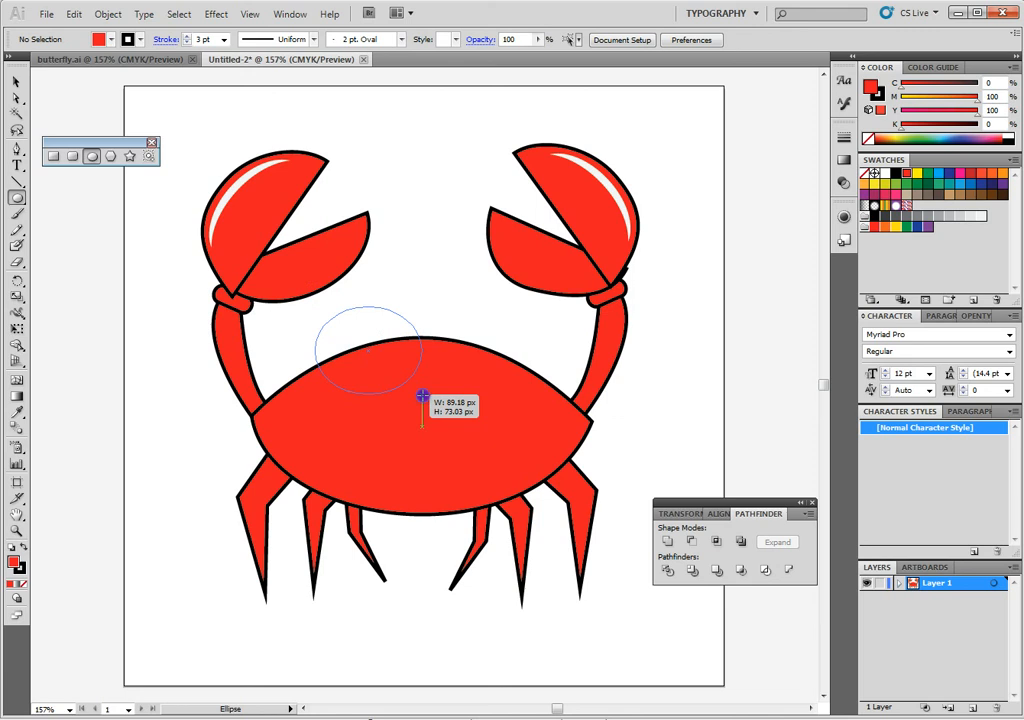
left_click_drag(413, 396, 410, 392)
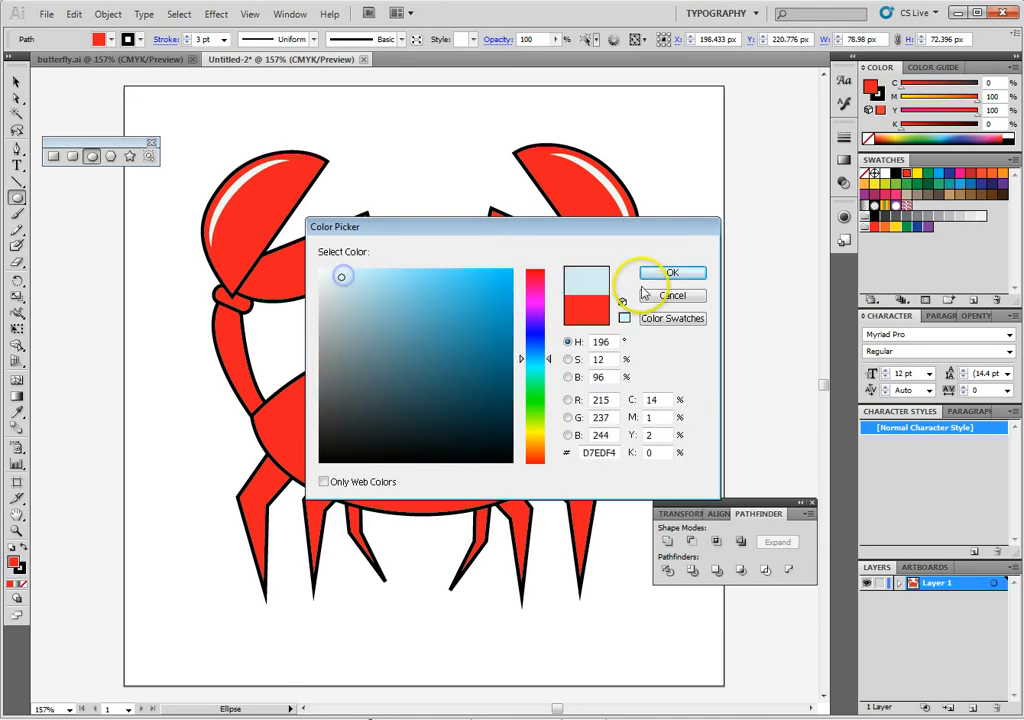
left_click(670, 272)
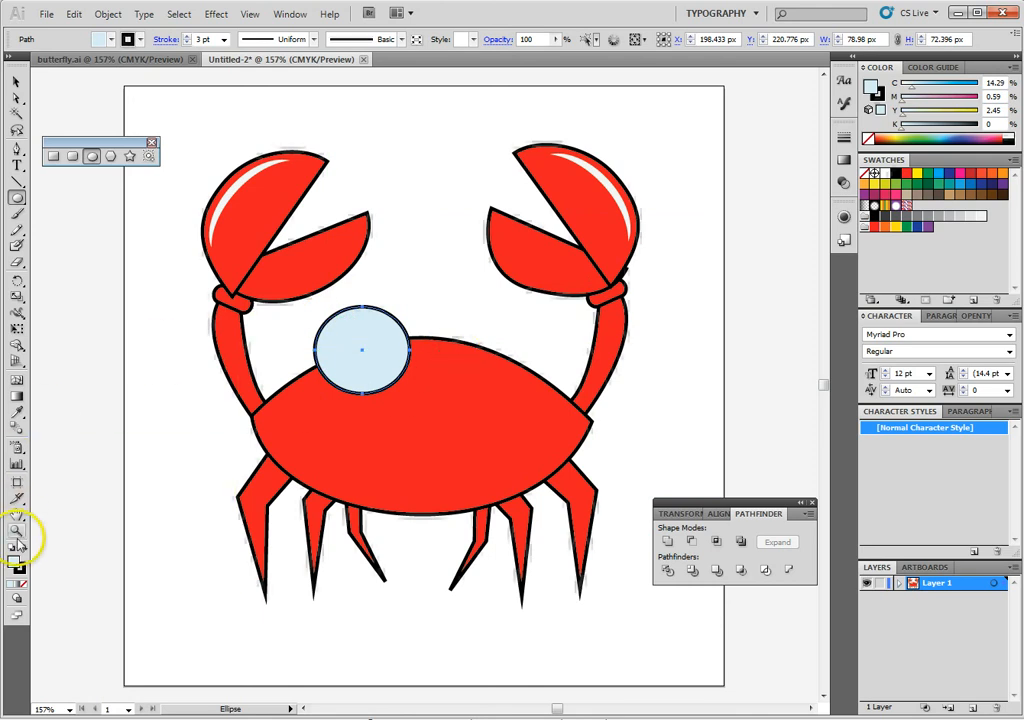
mouse_move(35, 185)
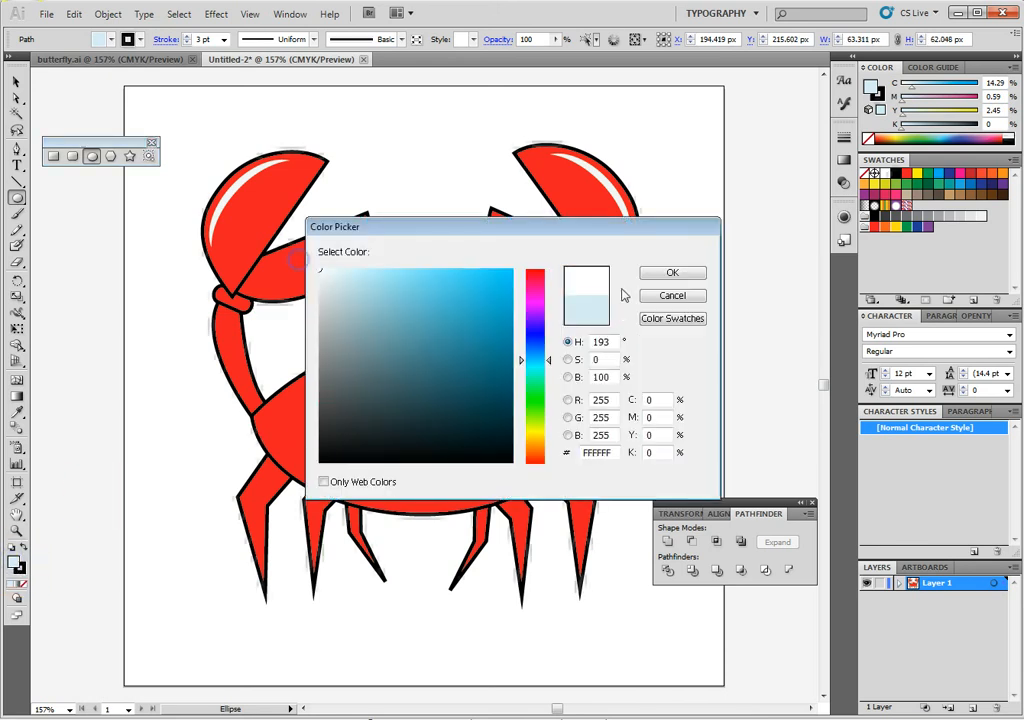
Step: Fill the smaller inner circle white (FFFFFF) and select the eye shapes
left_click(672, 272)
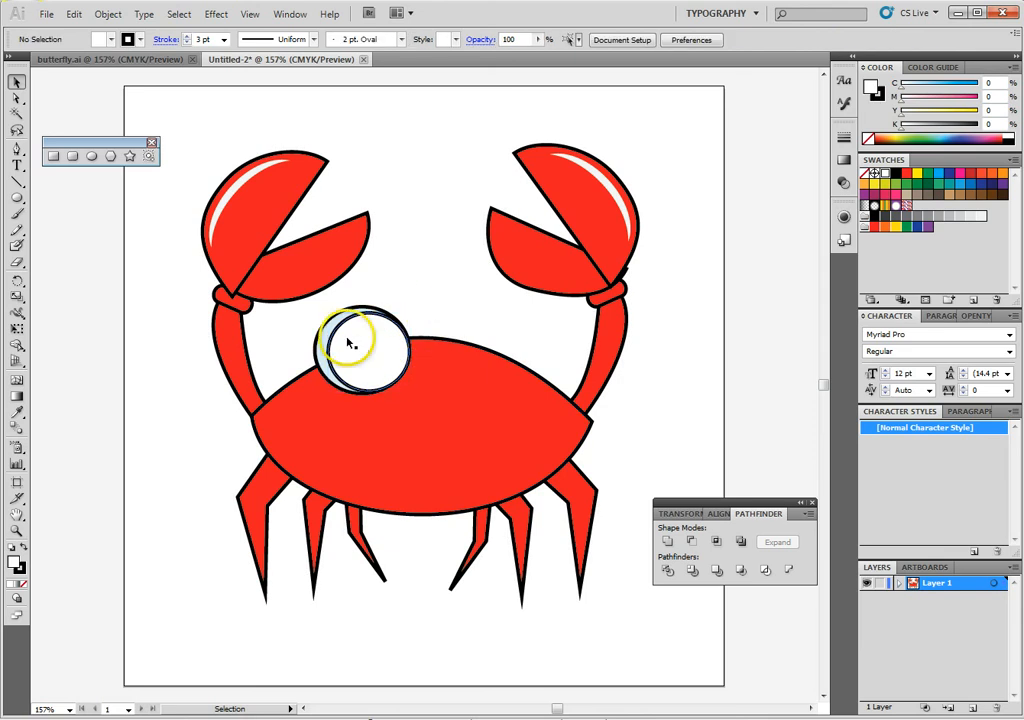
left_click(350, 345)
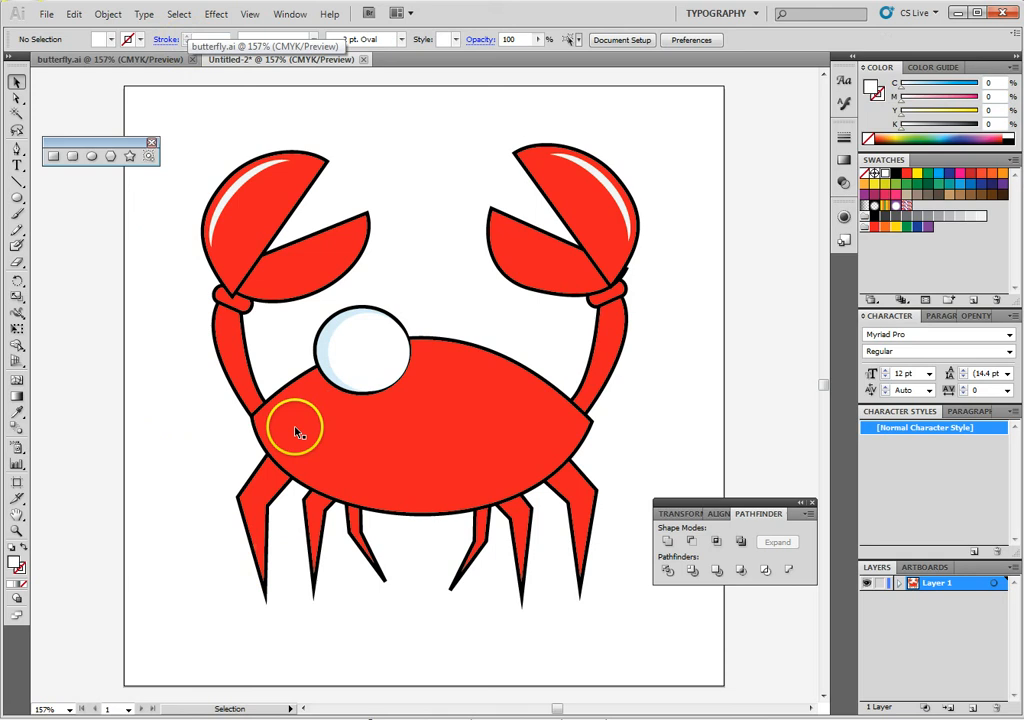
left_click_drag(295, 425, 325, 335)
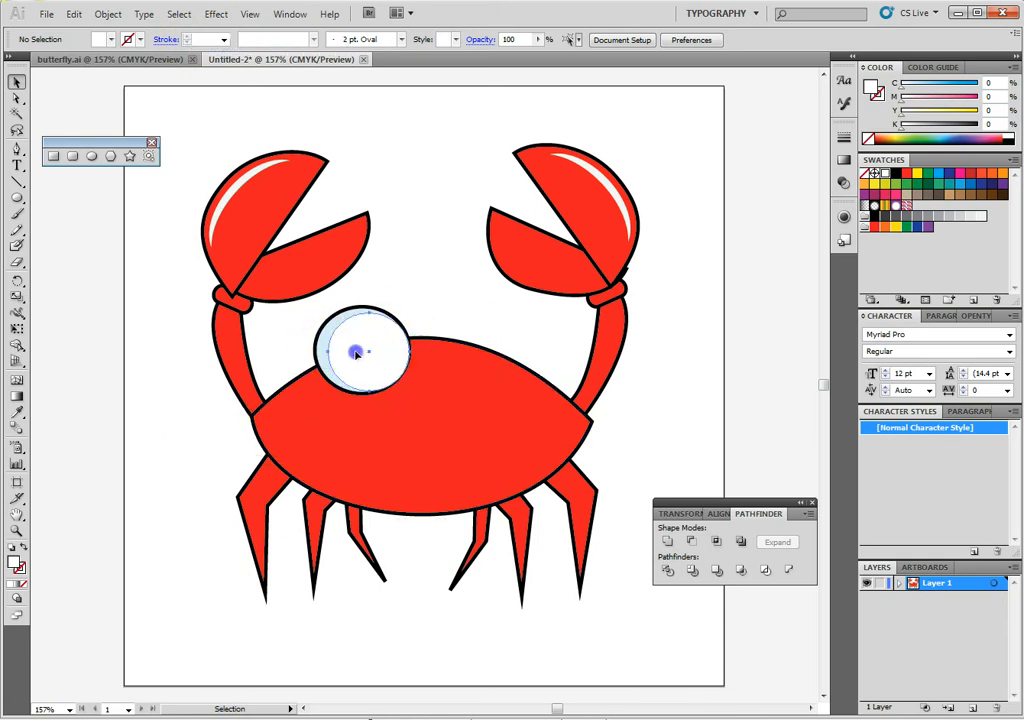
Step: Select the whole eye and make a vertically reflected copy for the right side
left_click(360, 350)
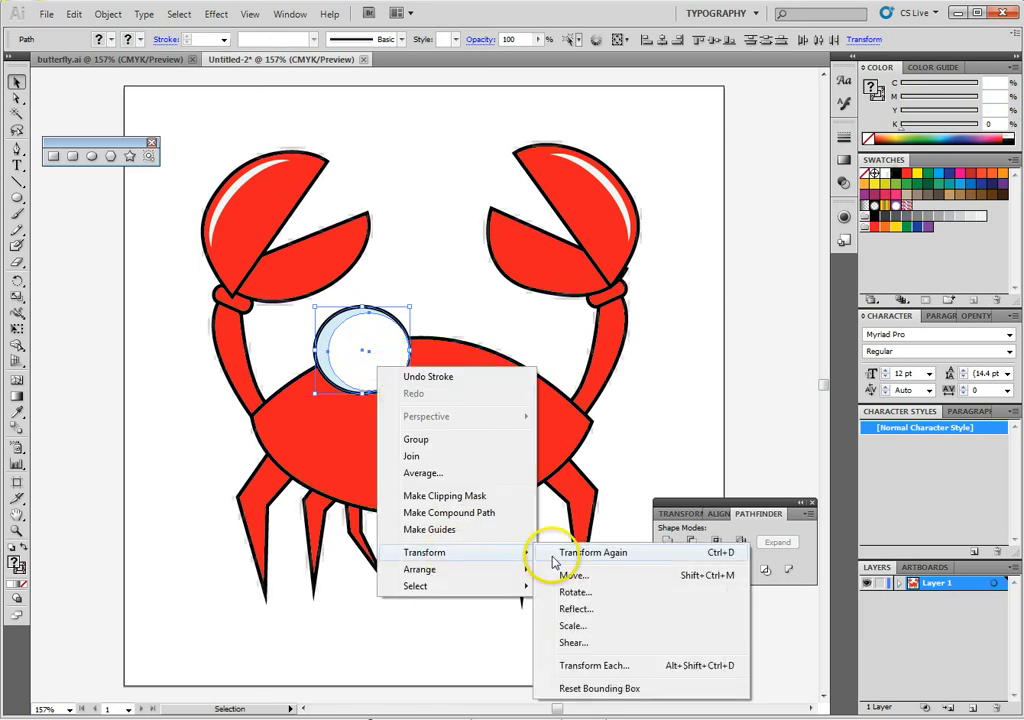
left_click(576, 608)
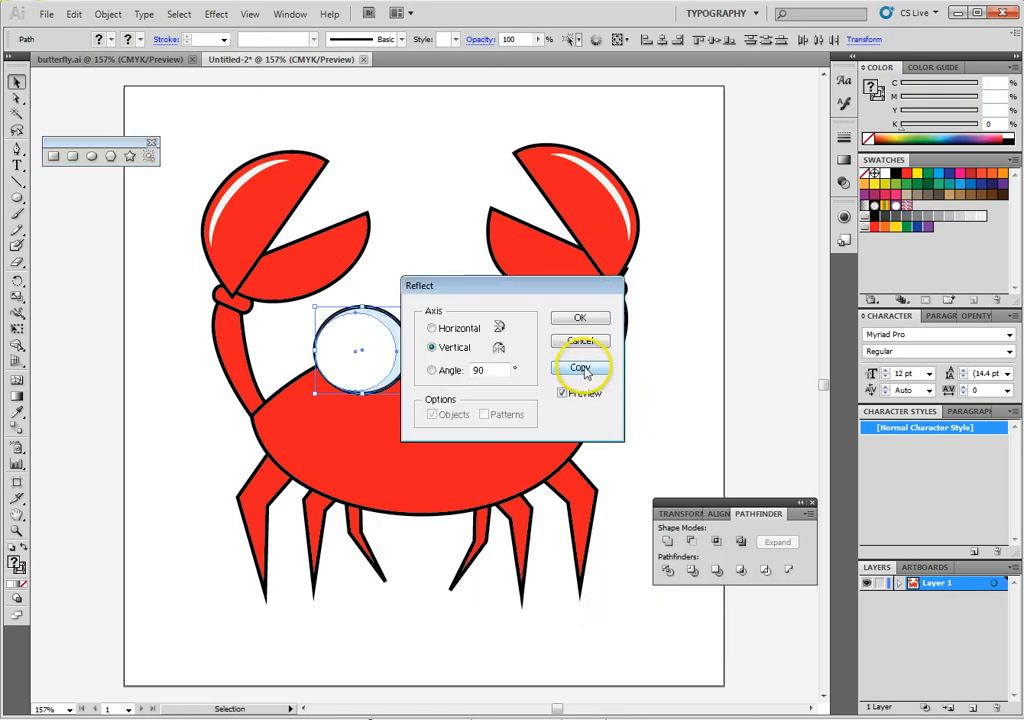
left_click(580, 367)
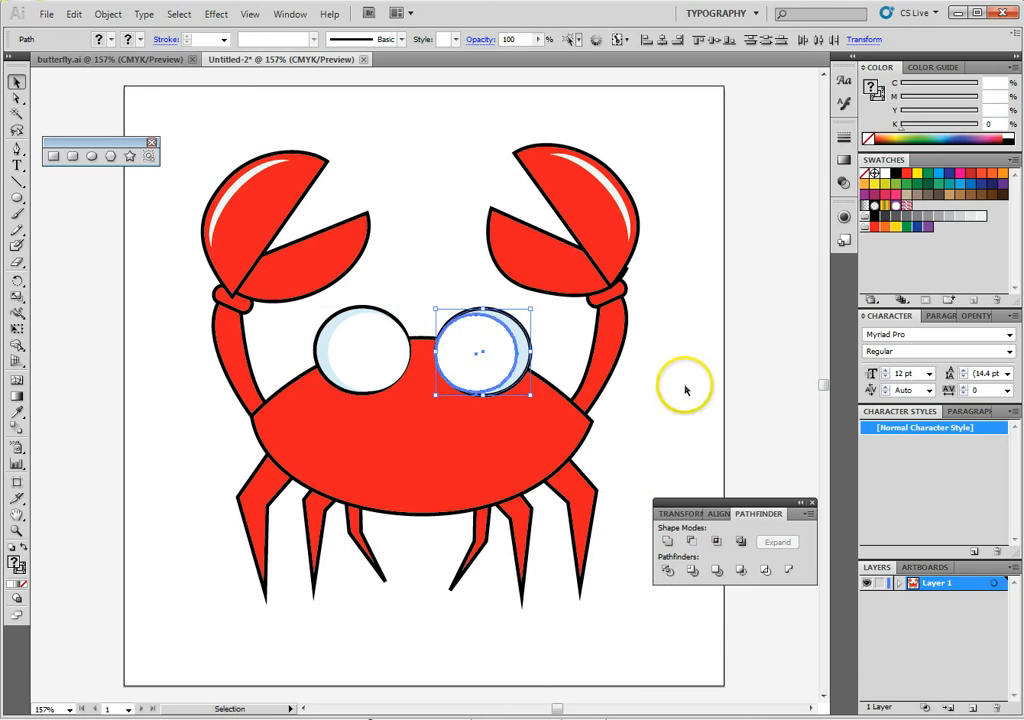
left_click(91, 155)
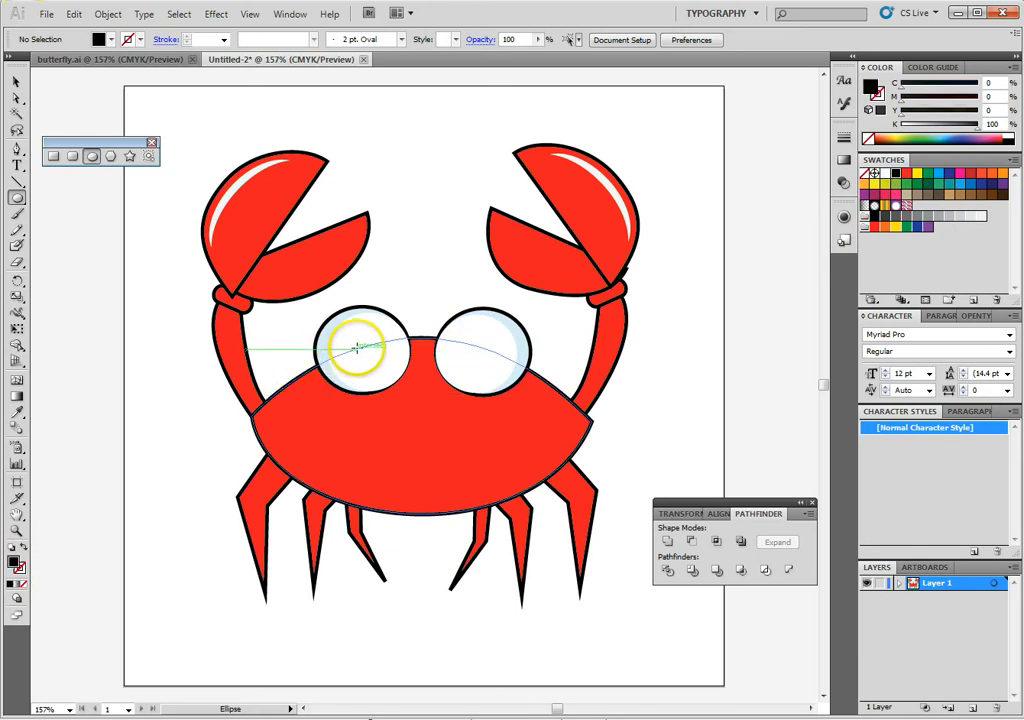
Step: Draw a small black pupil circle inside the left eye
left_click_drag(353, 350, 378, 352)
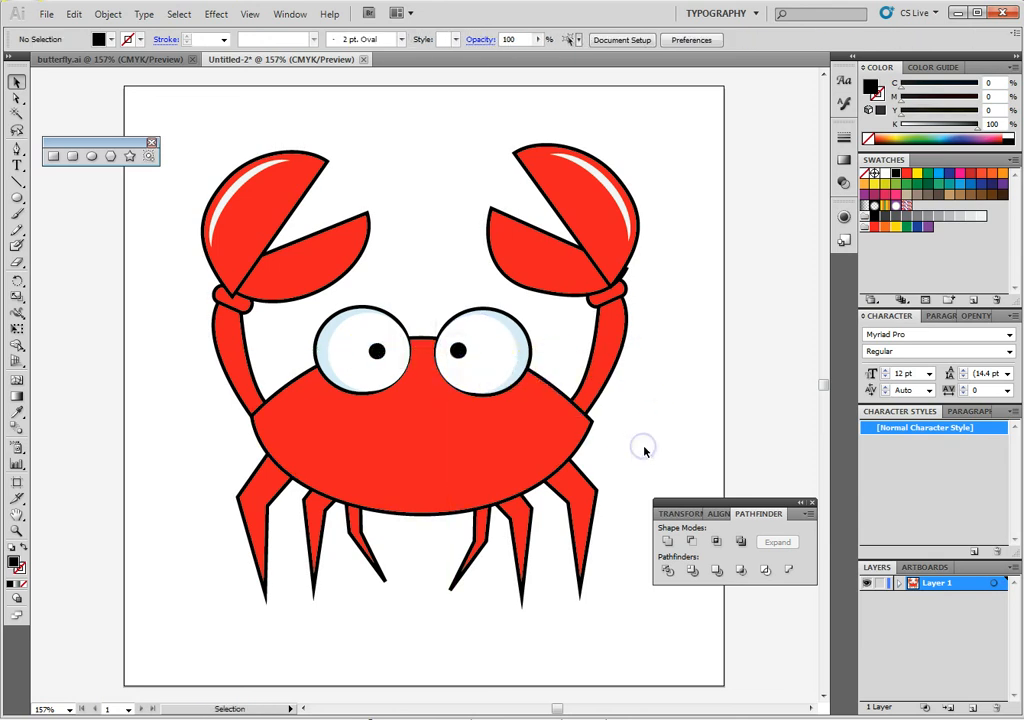
mouse_move(715, 449)
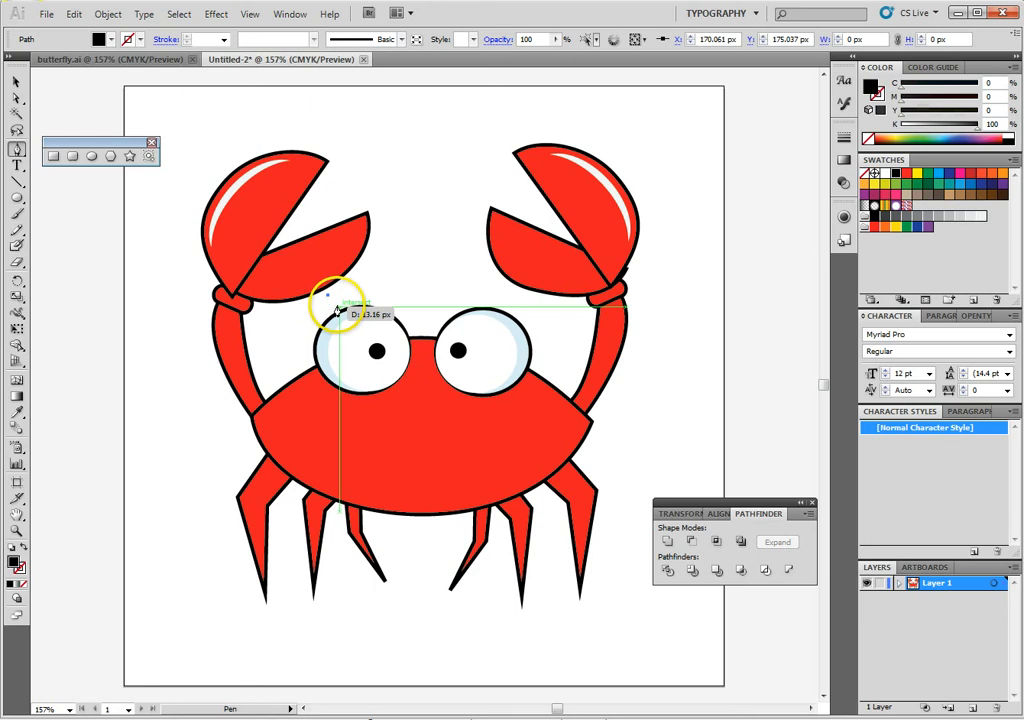
Step: Draw a short, thick black wedge eyebrow above the crab's left eye
left_click_drag(330, 300, 345, 305)
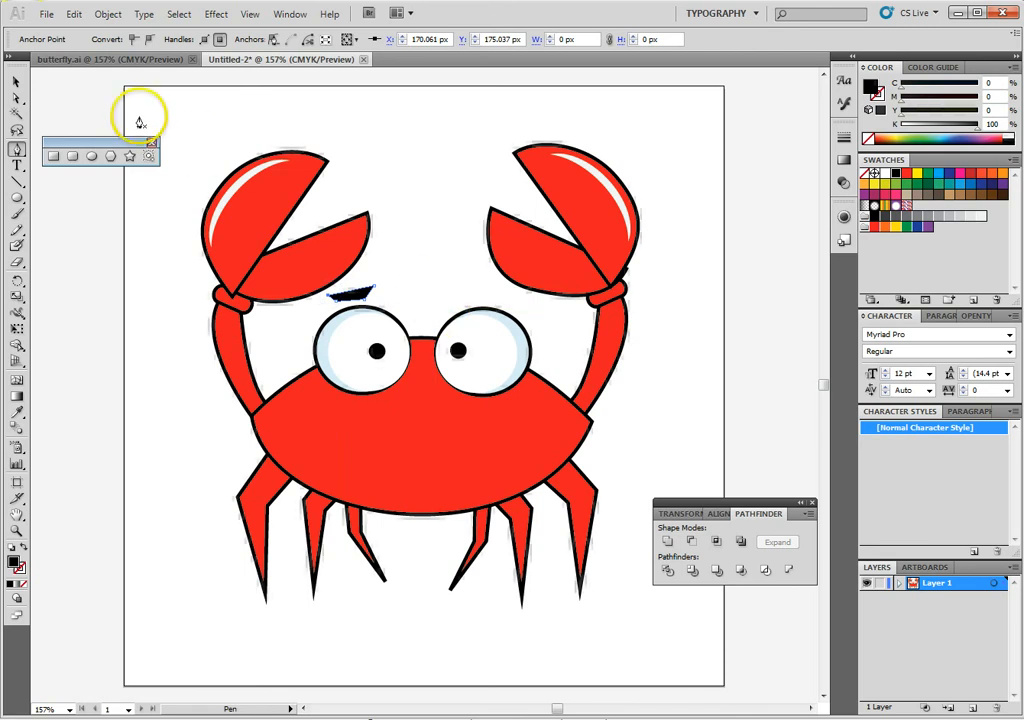
right_click(355, 295)
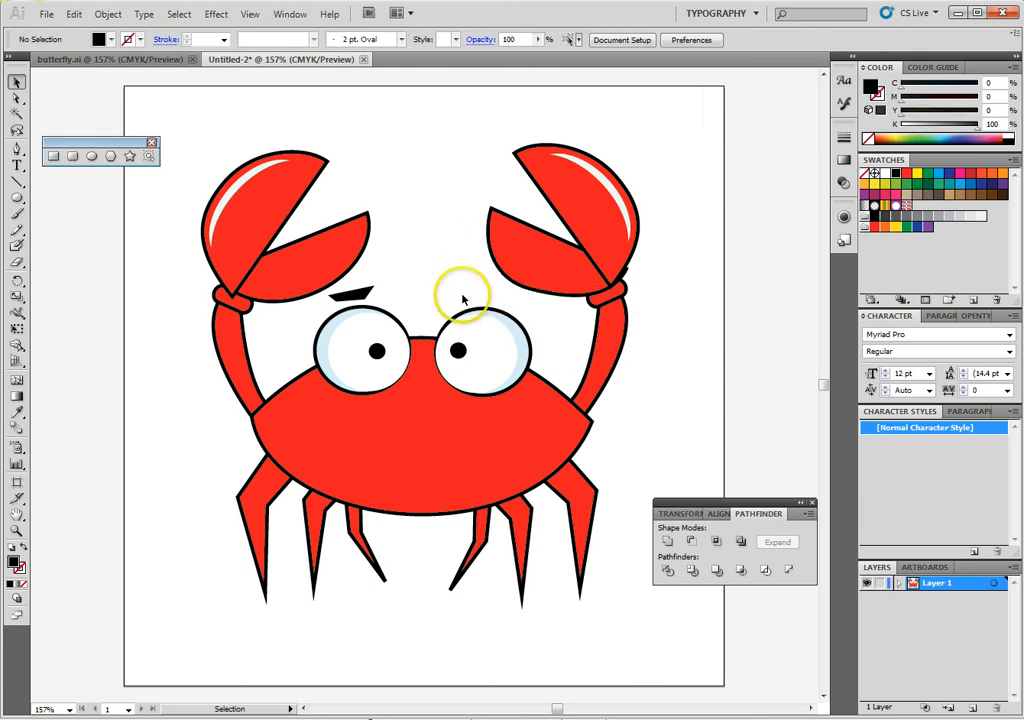
Step: Duplicate the left eyebrow over the right eye and tilt it by moving a point
left_click(355, 292)
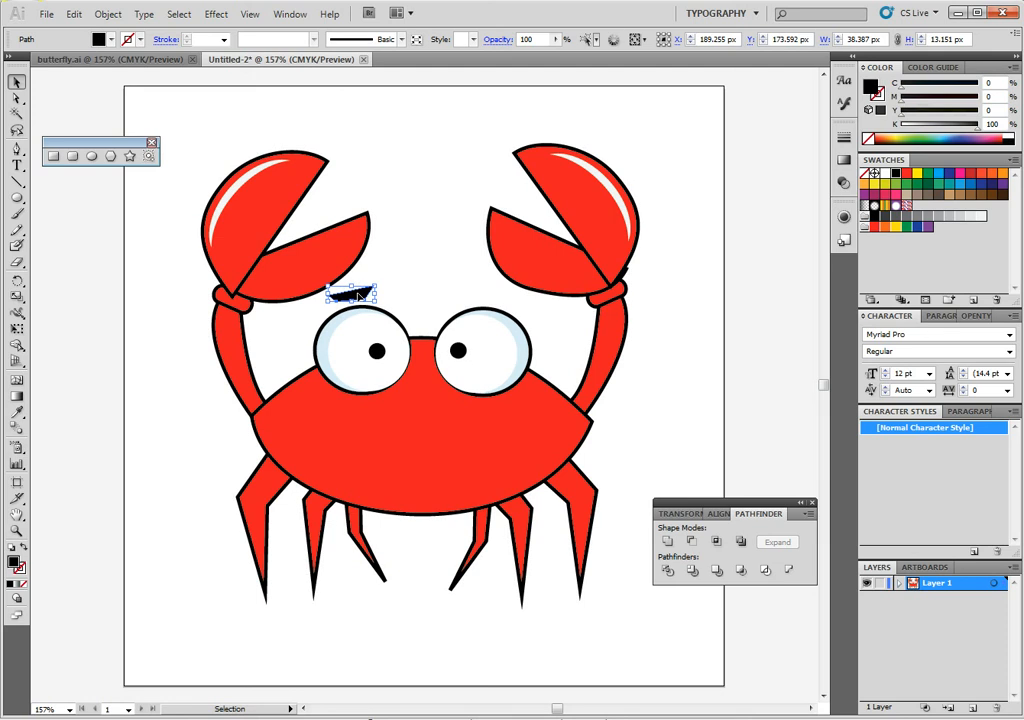
left_click_drag(350, 293, 483, 293)
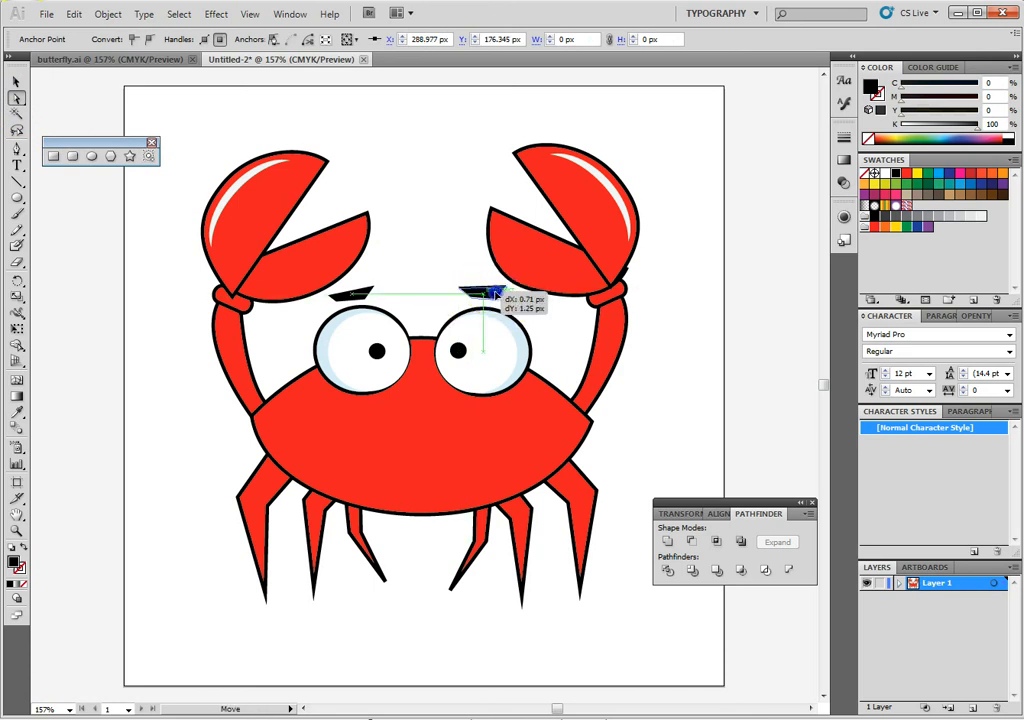
left_click_drag(475, 293, 490, 298)
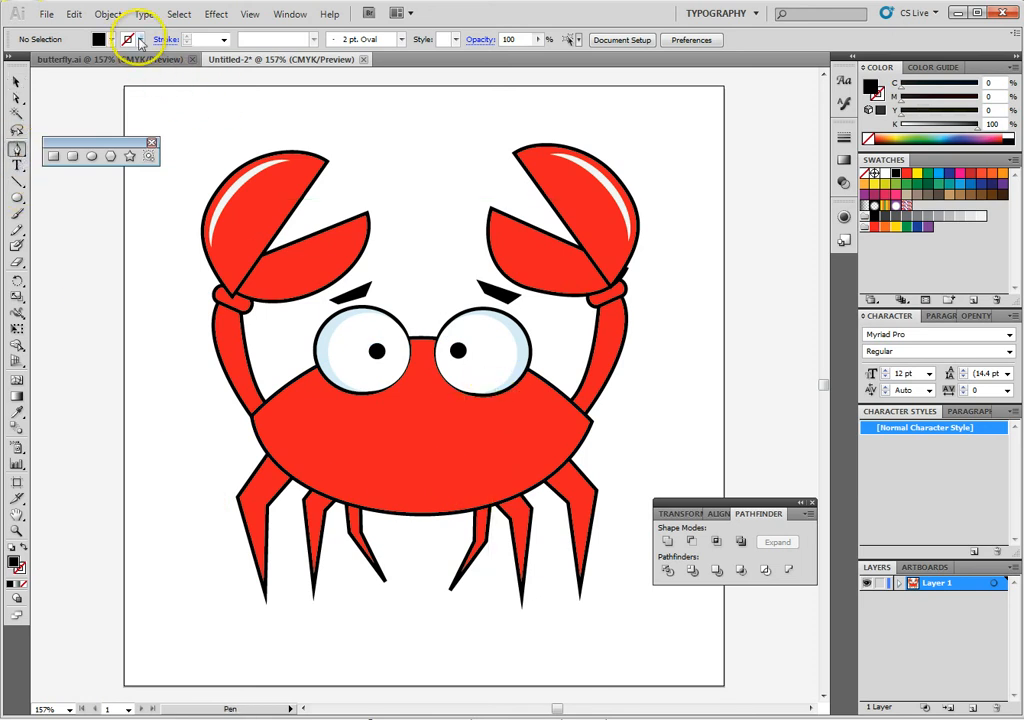
Step: Set a black outline with no fill and pen the curved mouth shape across the lower body
left_click(128, 39)
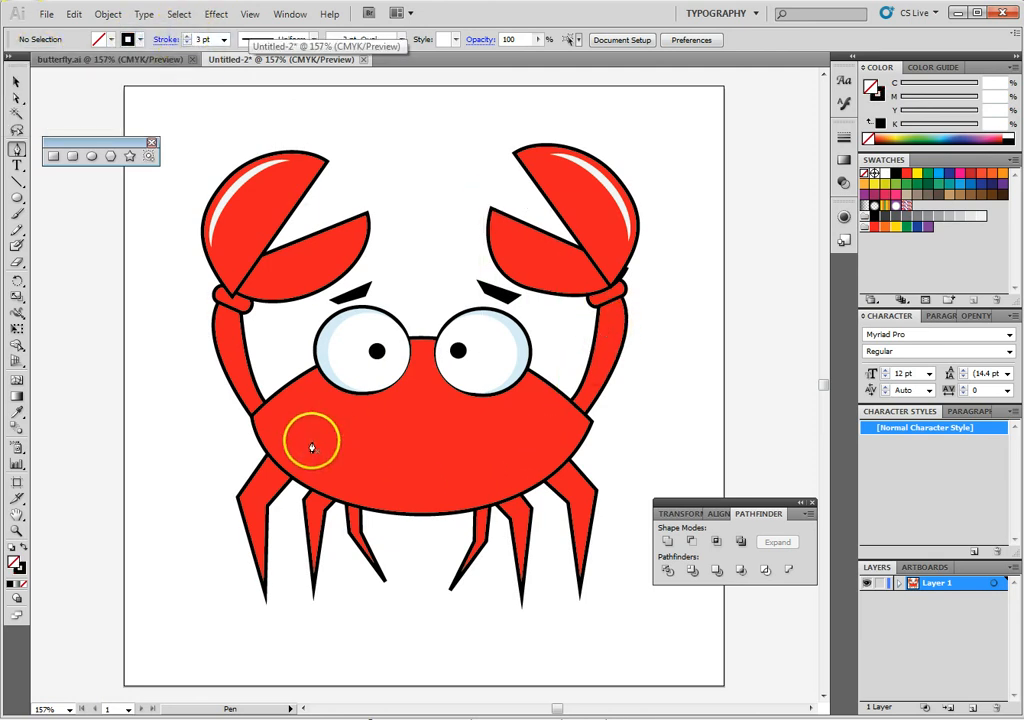
left_click(312, 430)
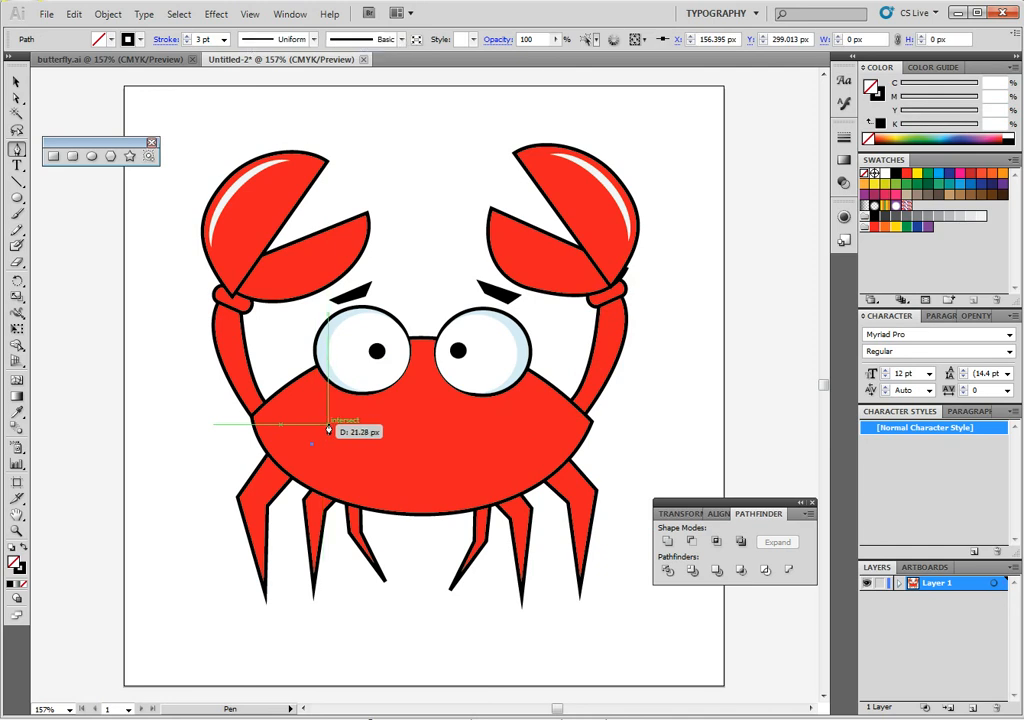
left_click(355, 420)
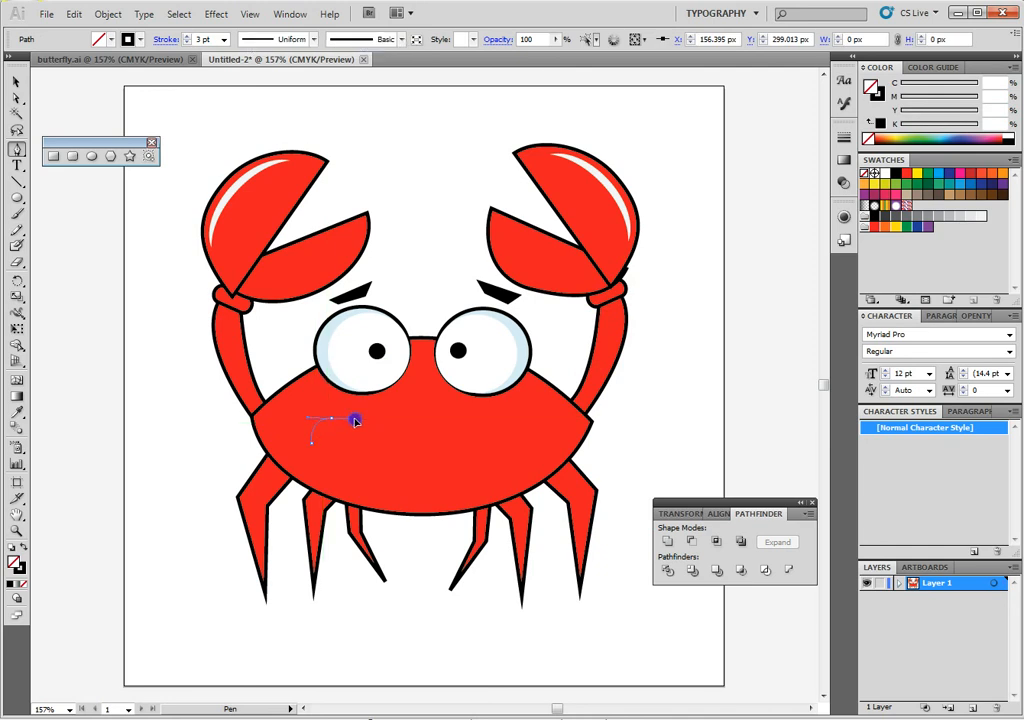
left_click(15, 84)
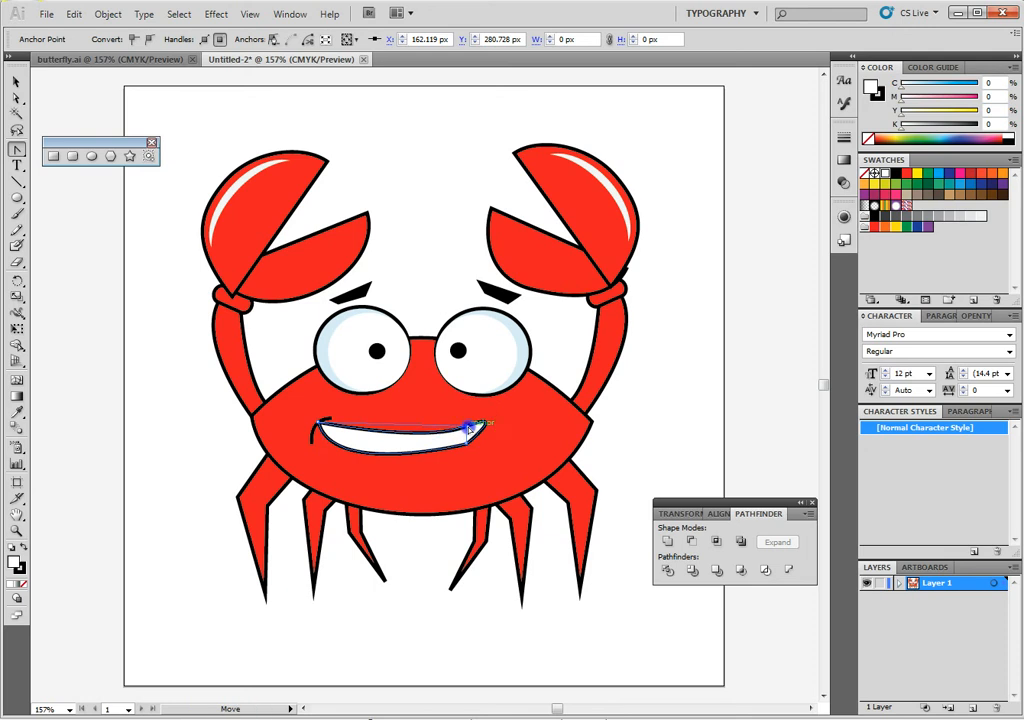
Step: Drag the mouth's right corner points into a vertical edge, snapping them to anchors
left_click_drag(470, 428, 290, 420)
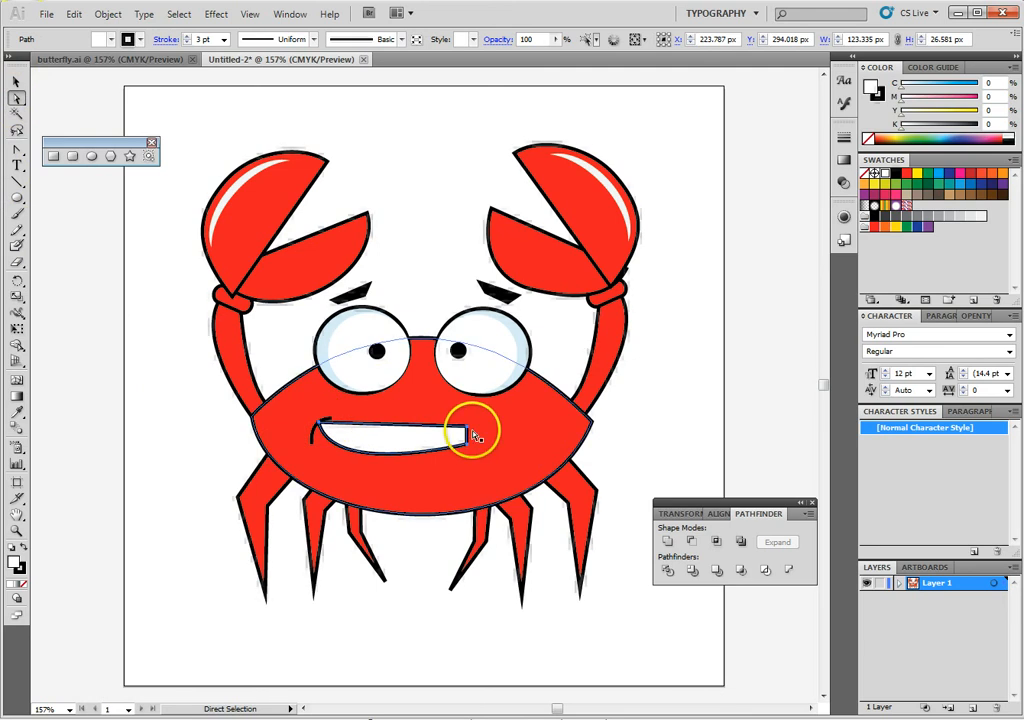
left_click(470, 430)
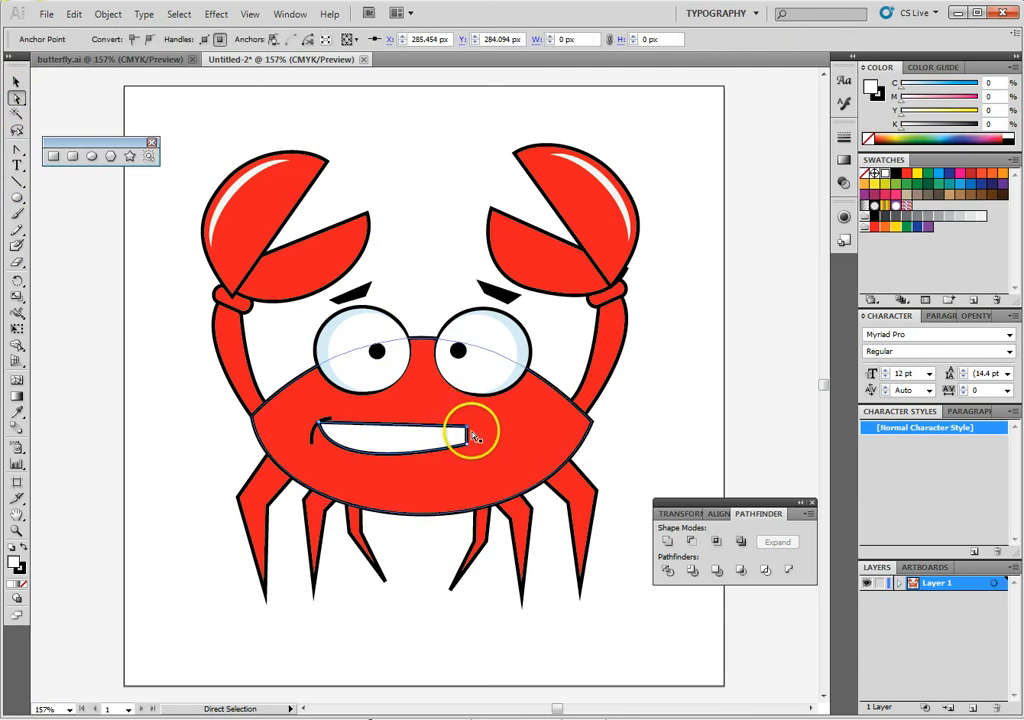
left_click_drag(475, 435, 478, 428)
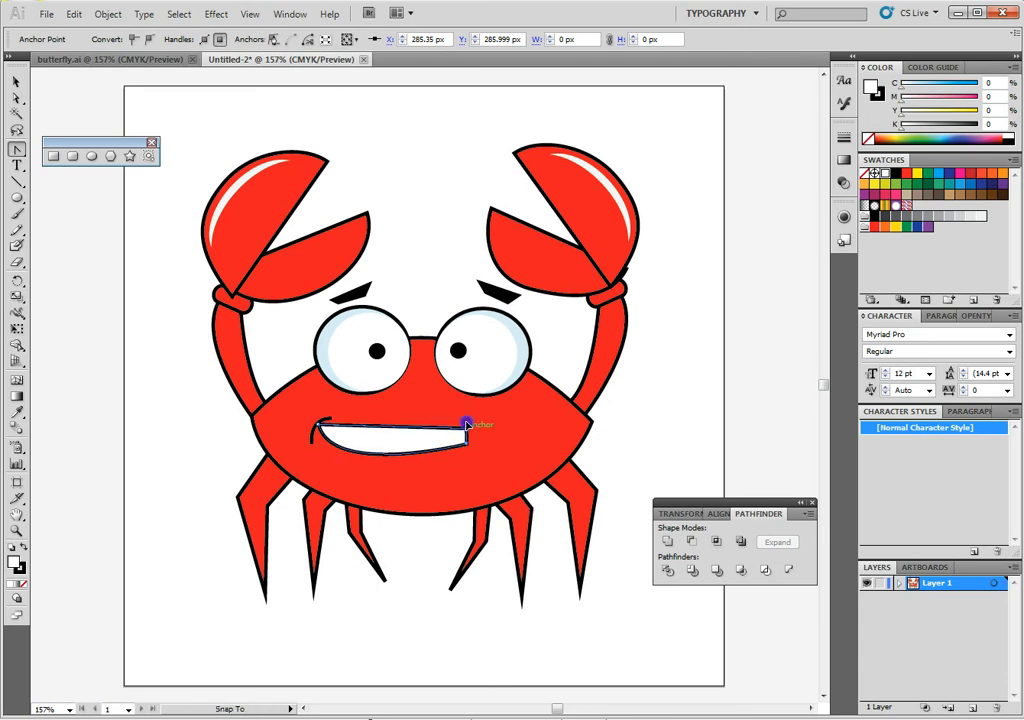
left_click(465, 425)
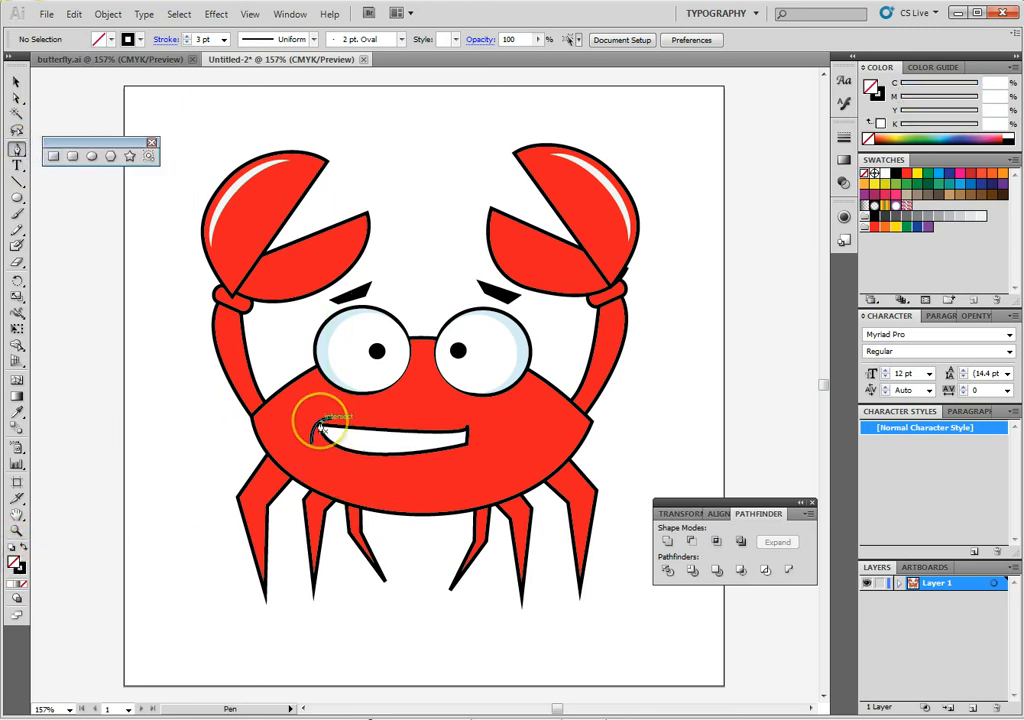
Step: Draw a curved black lip line across the mouth top, extending past its right end
left_click_drag(320, 420, 480, 445)
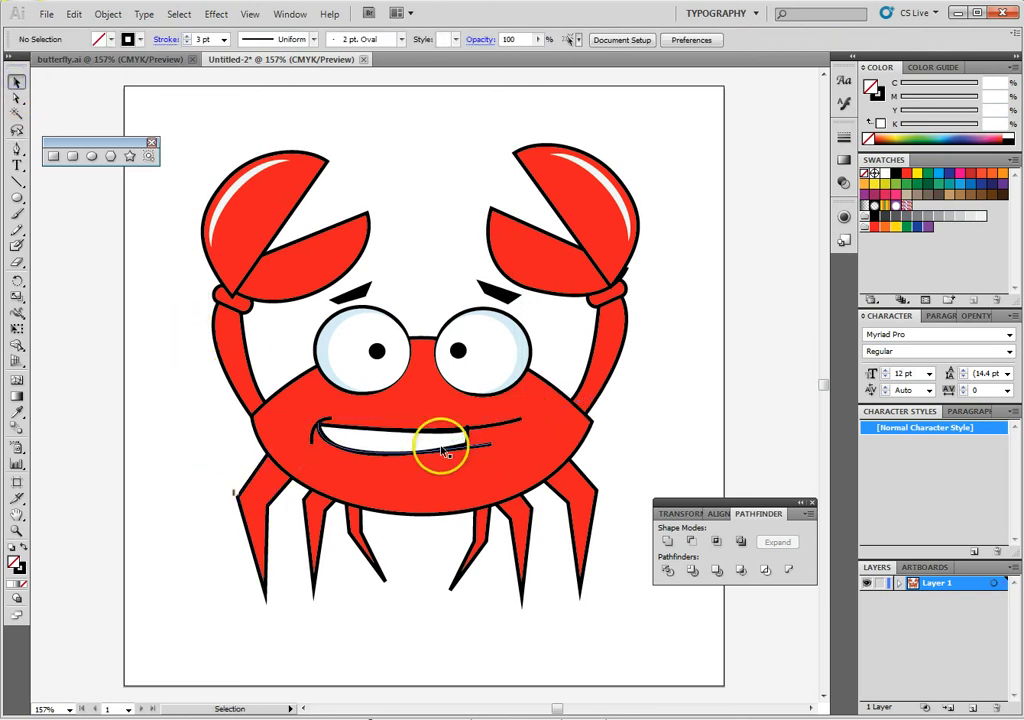
left_click(450, 445)
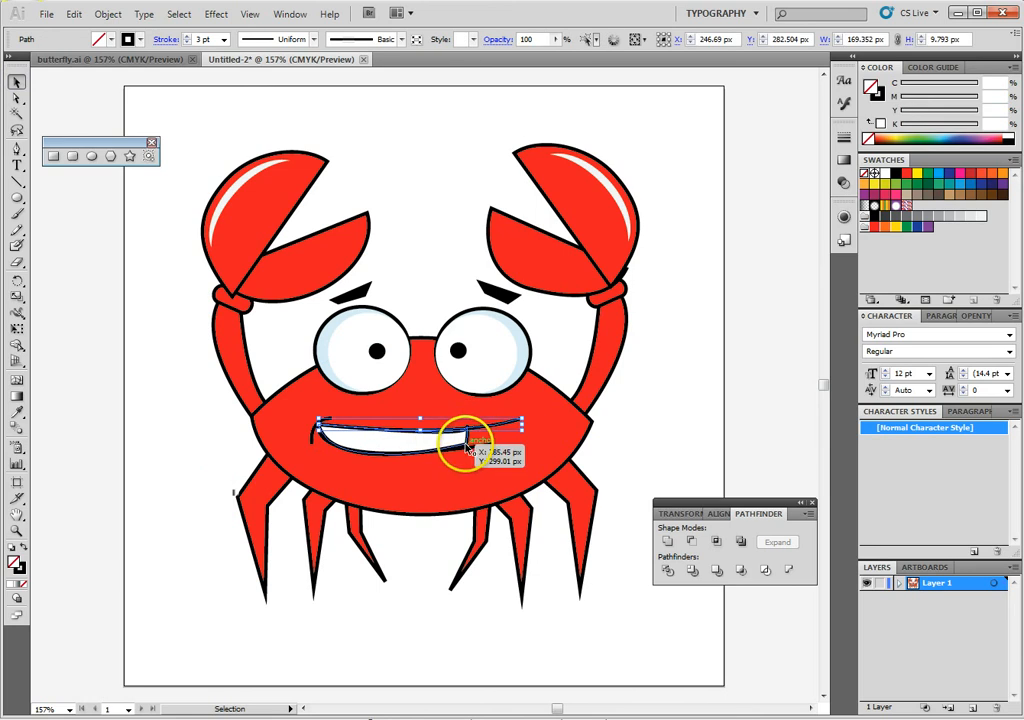
left_click(184, 486)
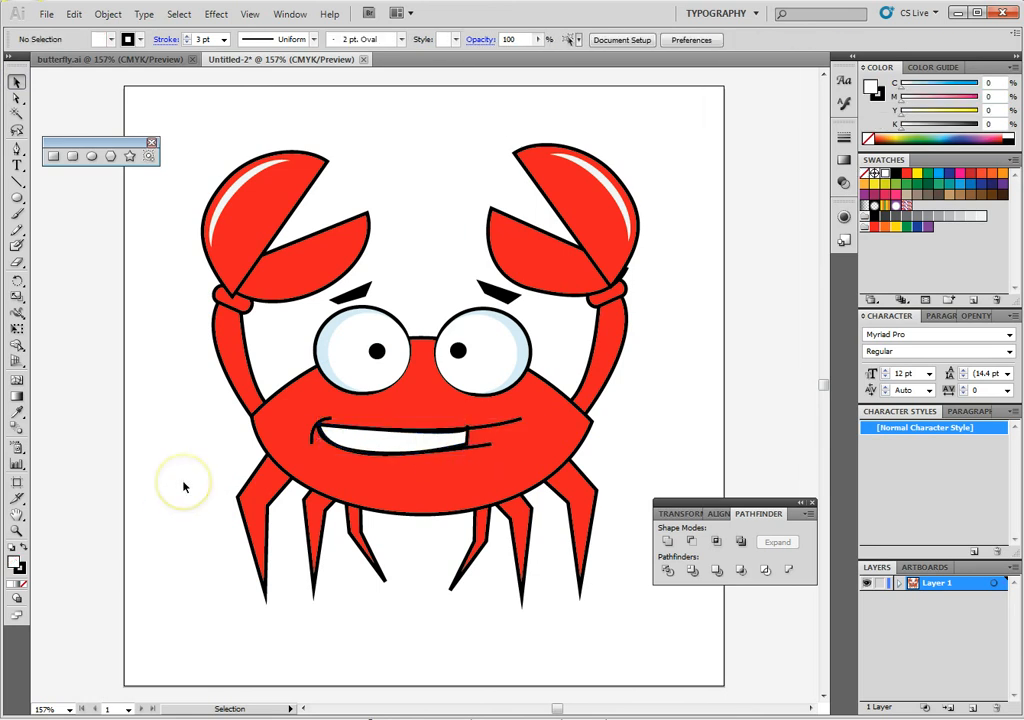